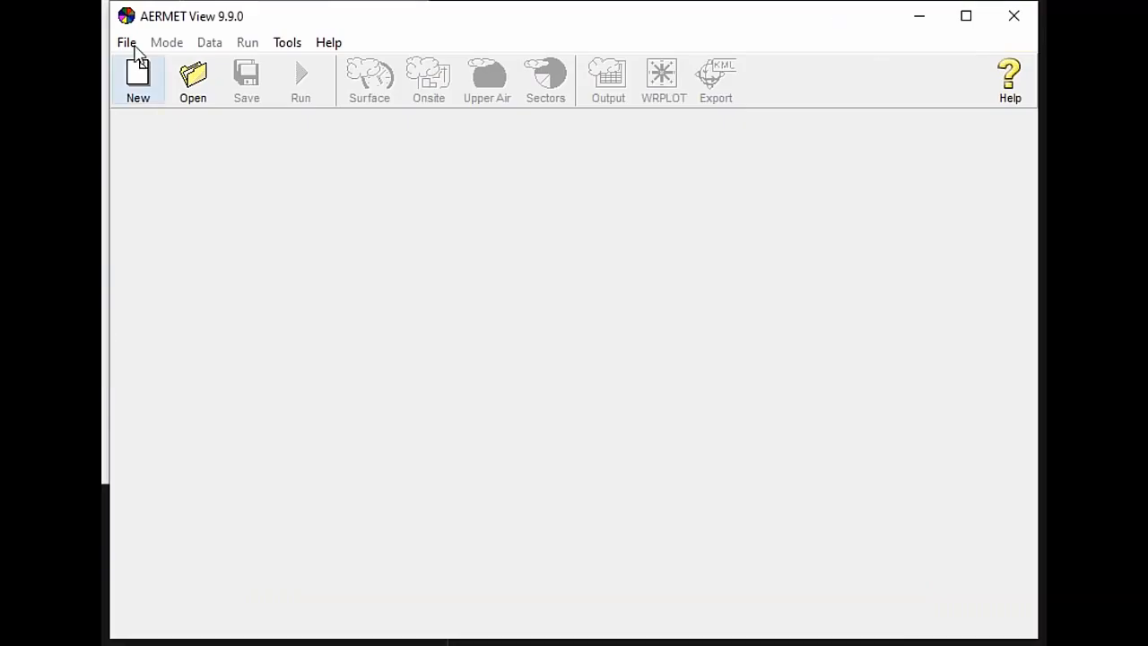
- Open the recent project C:\Sample\2016\Example_2016.AMF from the File menu
click(125, 43)
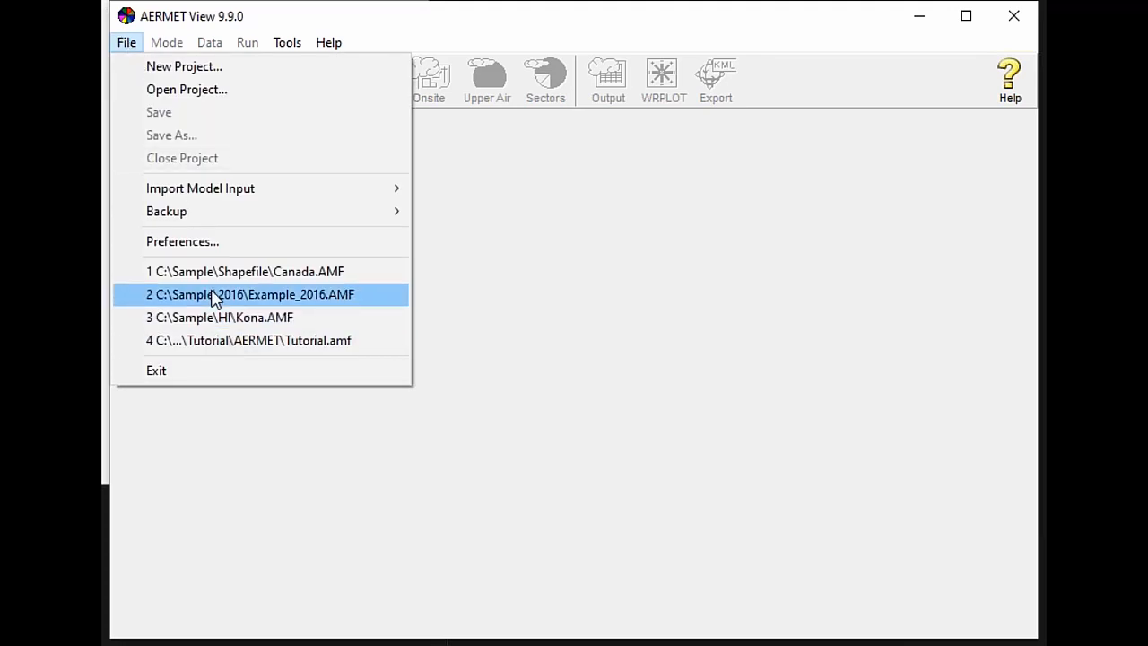
click(249, 294)
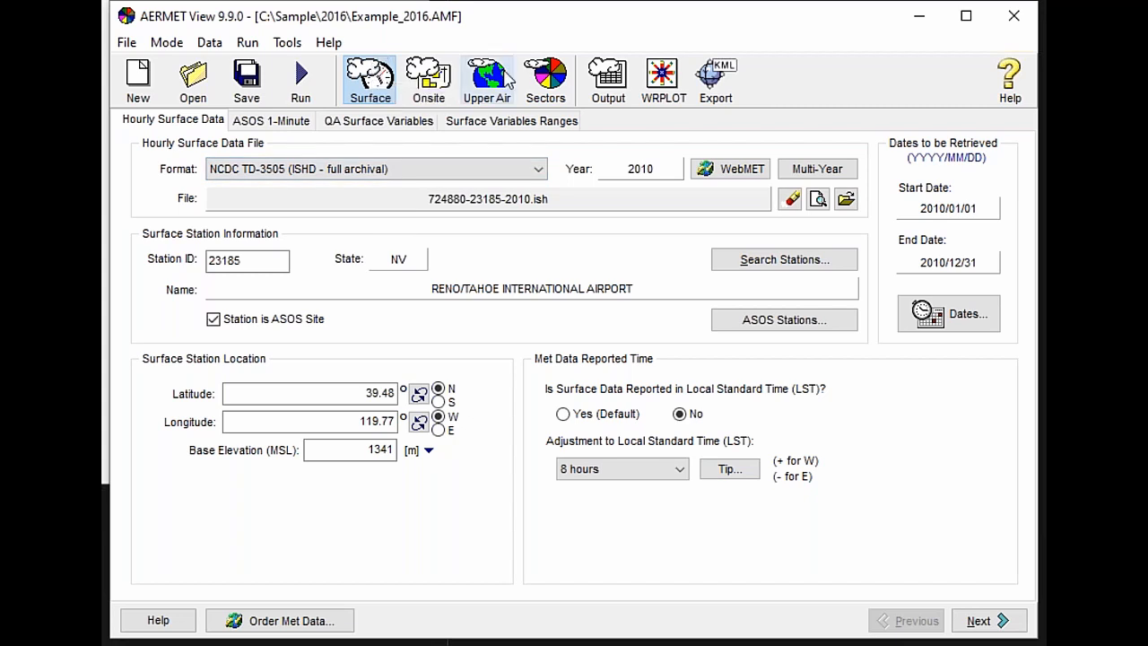
mouse_move(502, 72)
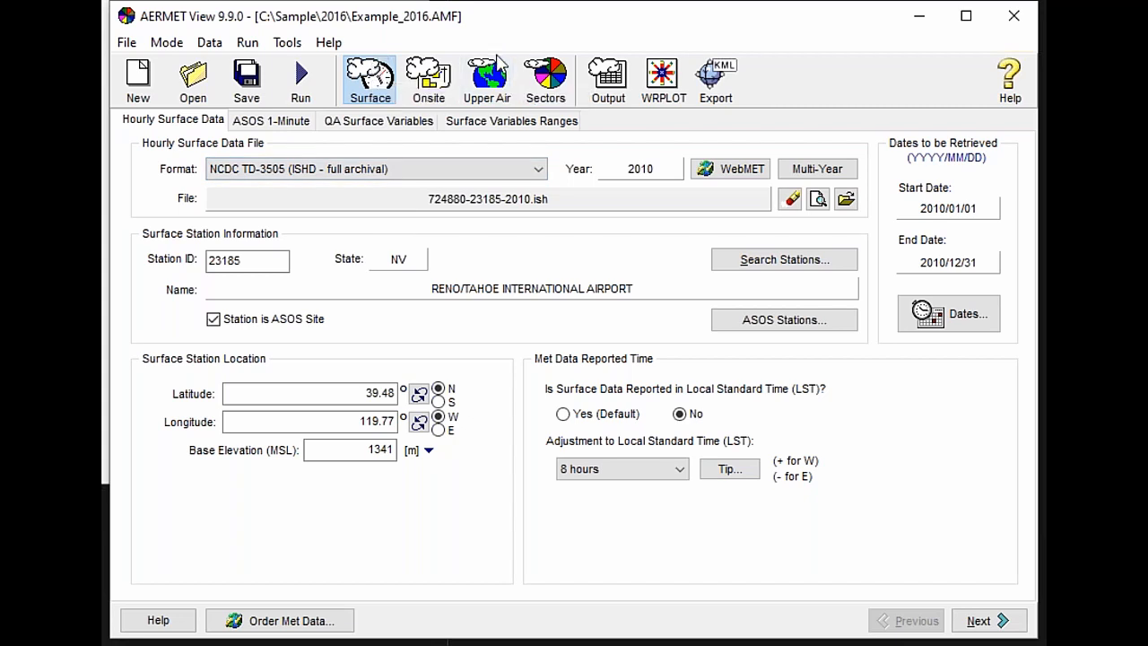
mouse_move(423, 323)
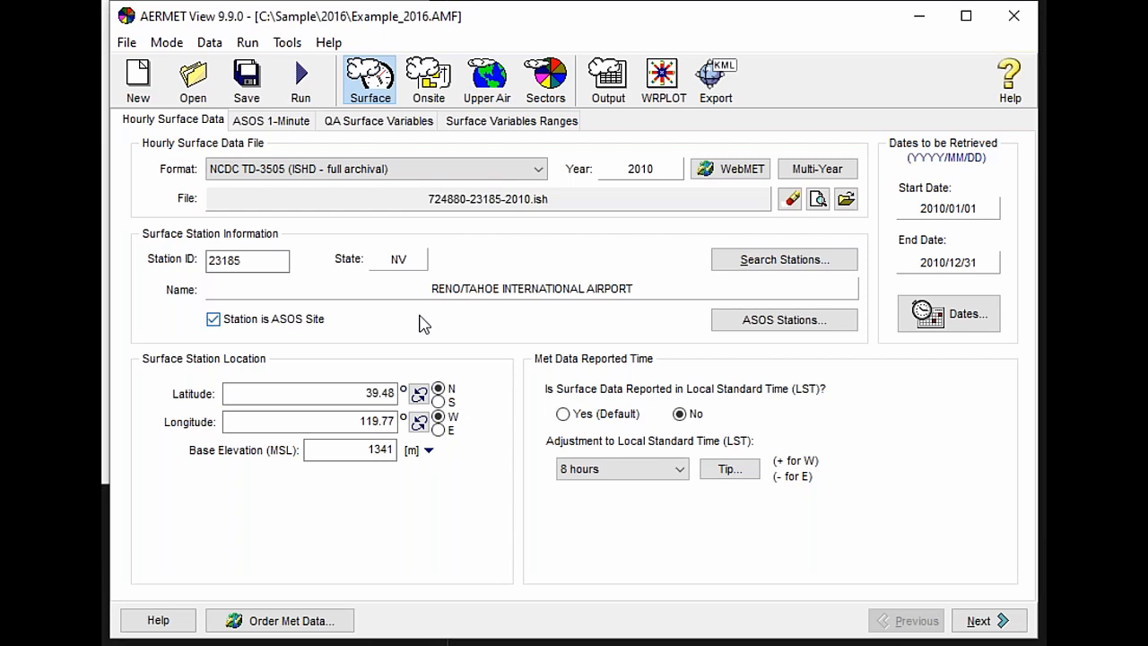
mouse_move(423, 251)
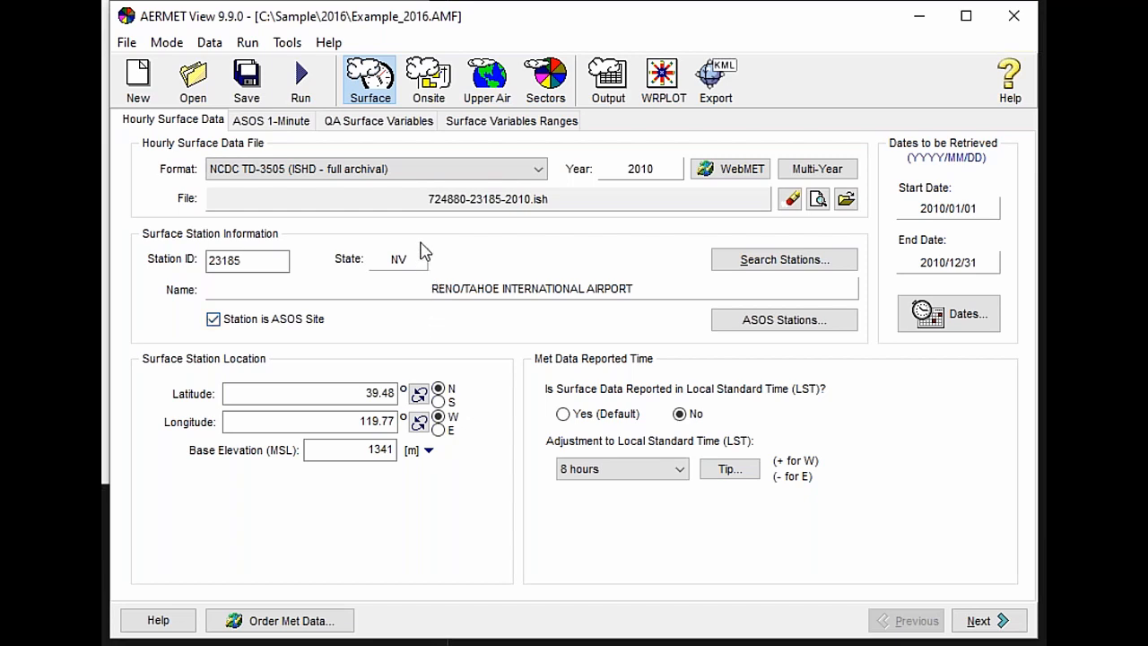
mouse_move(470, 204)
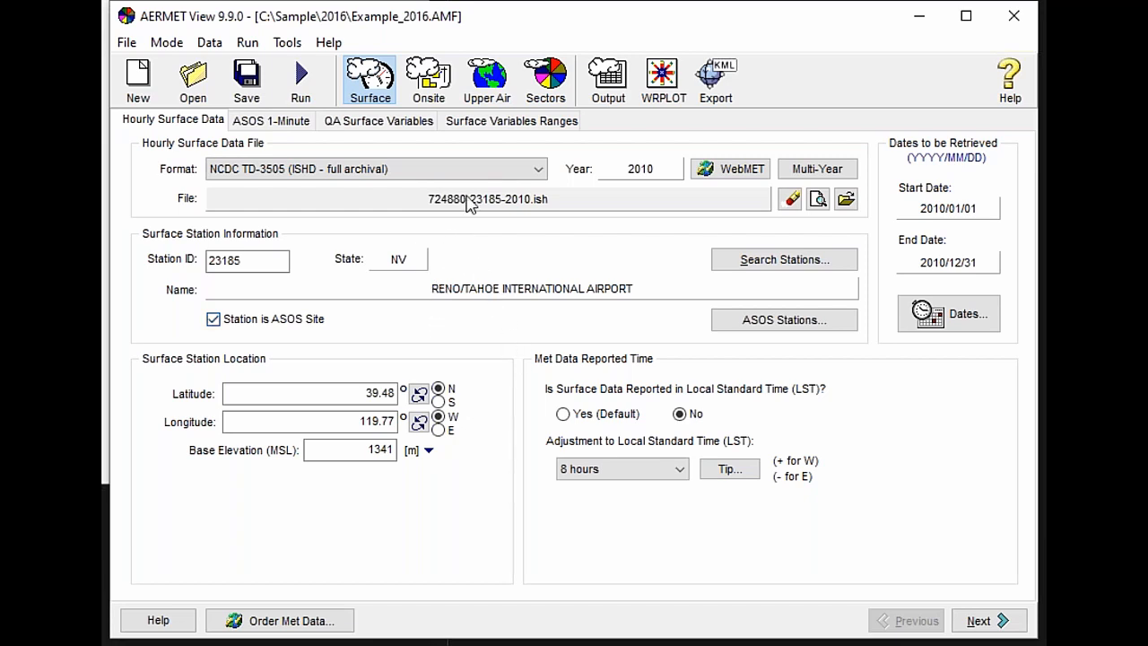
- Show the Sectors (Surface) page with twelve annual 30-degree wind sectors
click(545, 79)
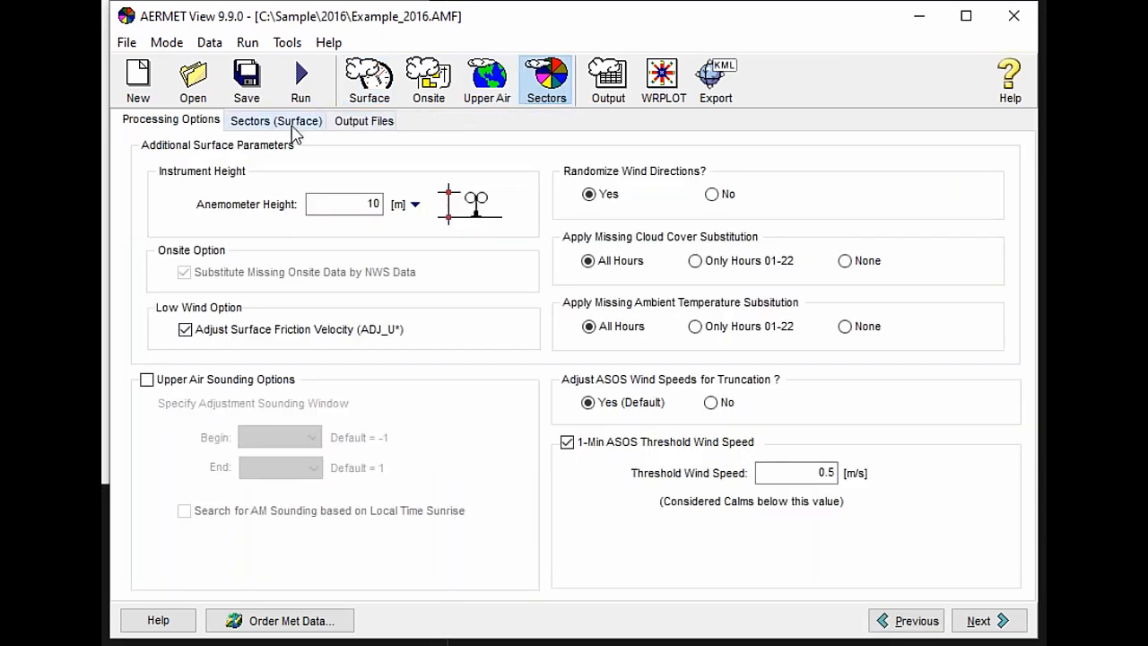
click(277, 122)
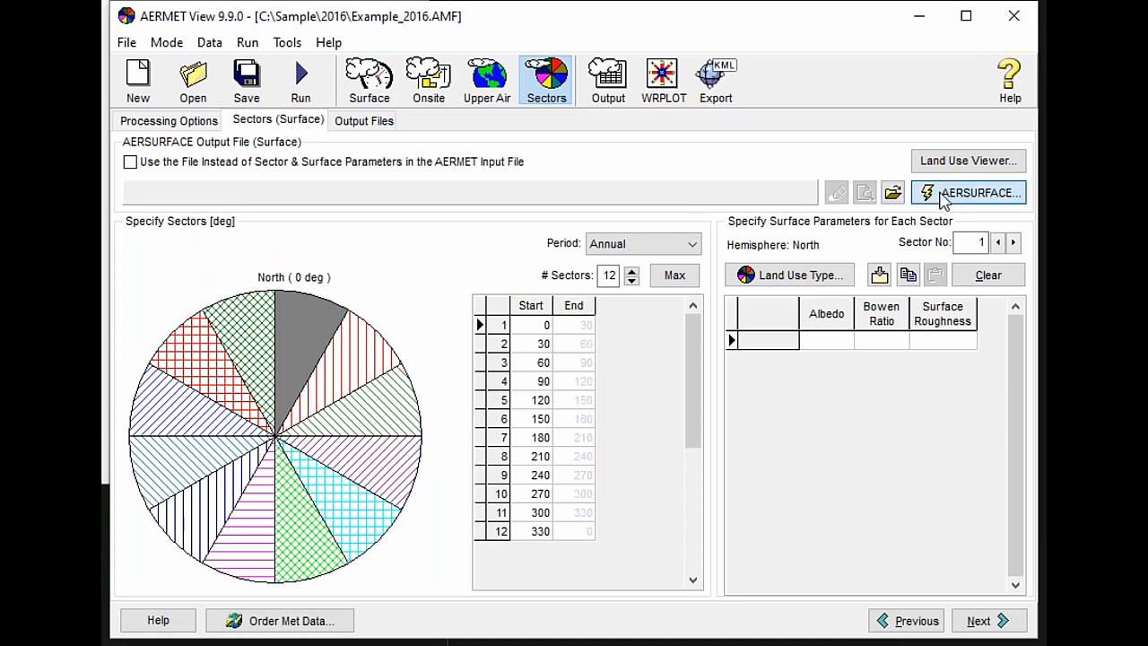
- Launch the AERSURFACE Utility for Example_2016 at 39.48 N, 119.77 W
click(968, 191)
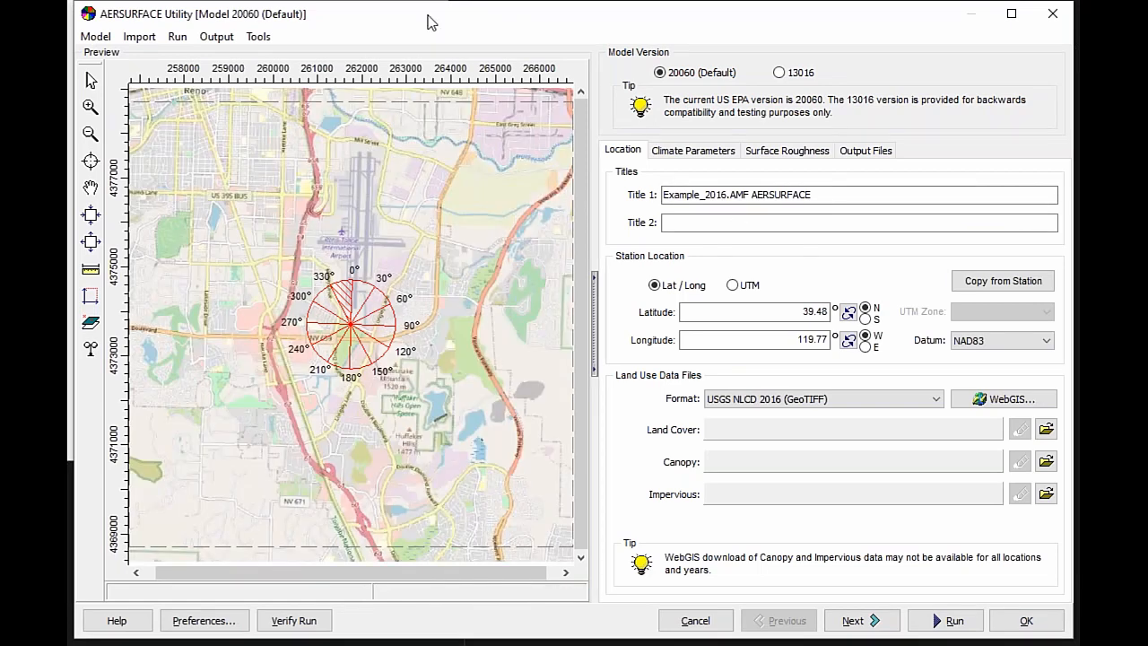
mouse_move(601, 59)
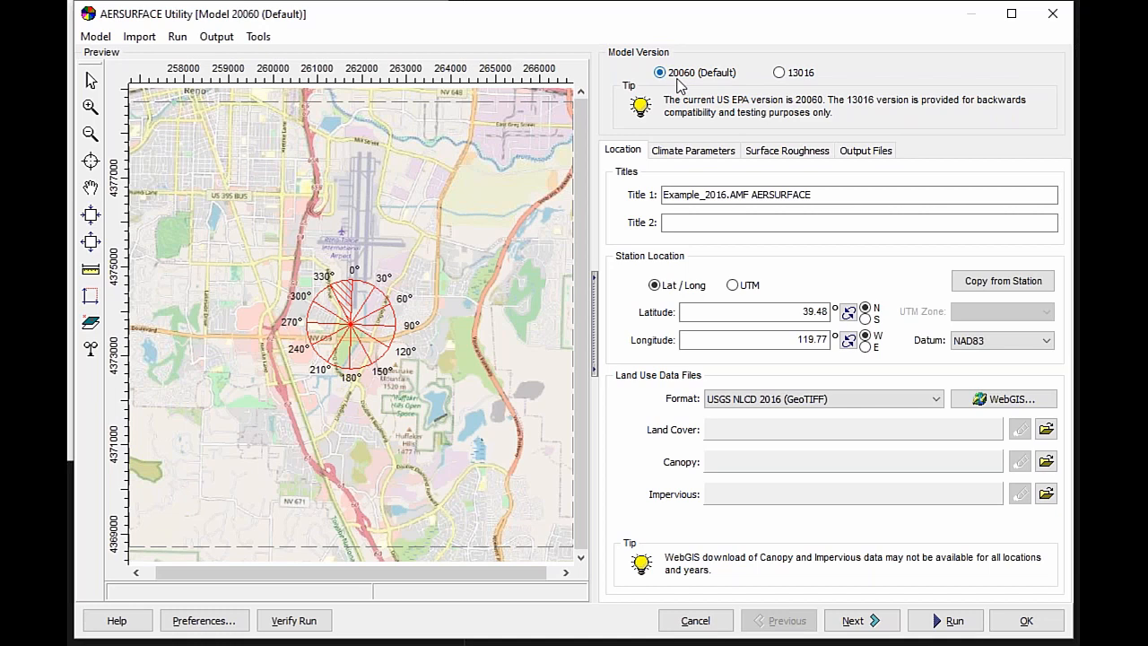
mouse_move(609, 25)
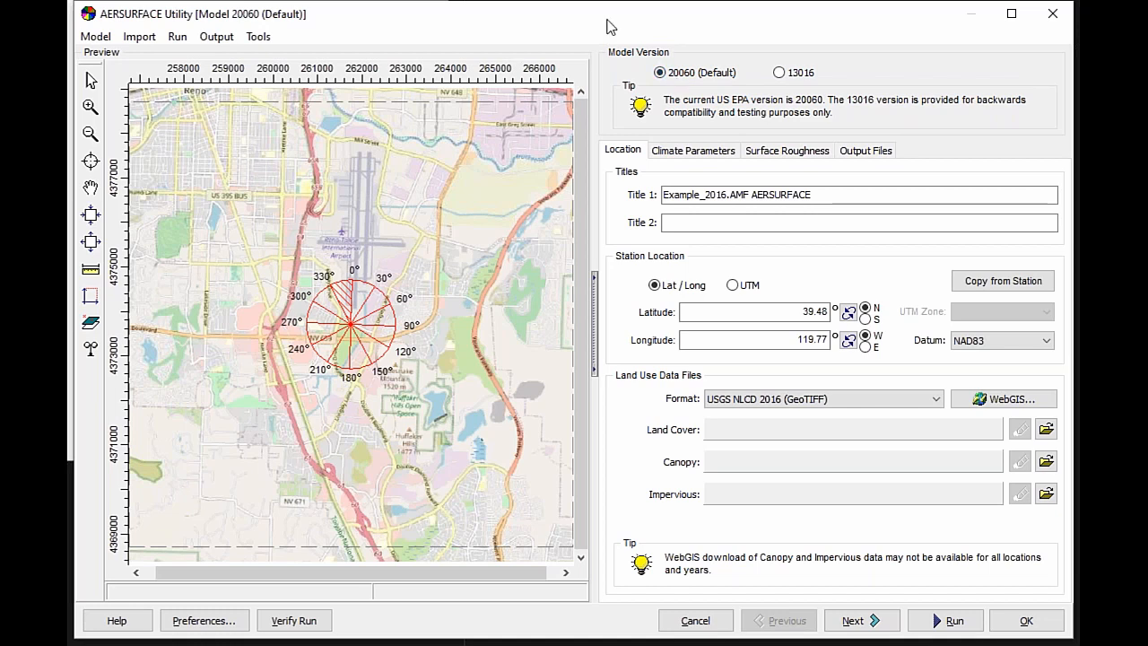
mouse_move(819, 56)
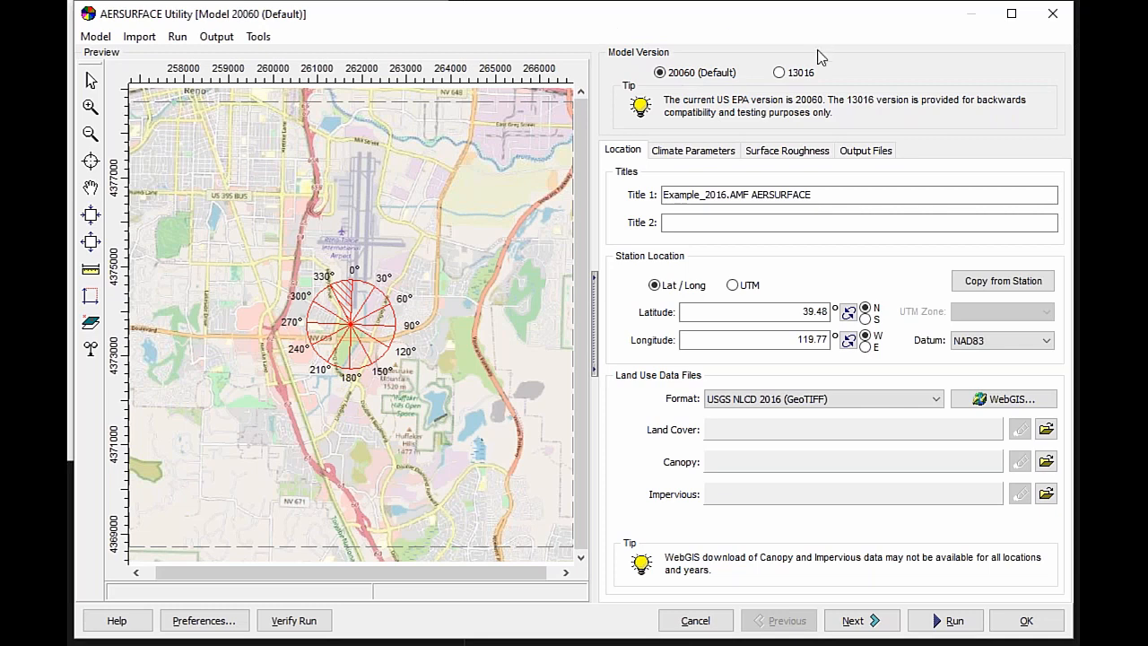
mouse_move(805, 86)
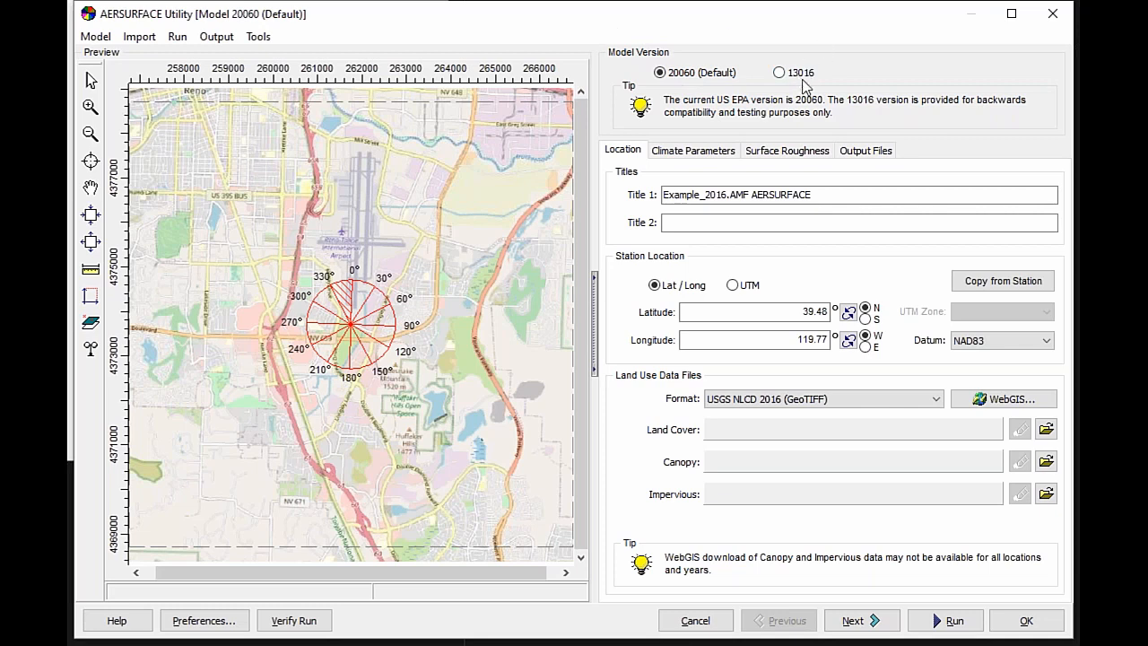
mouse_move(551, 22)
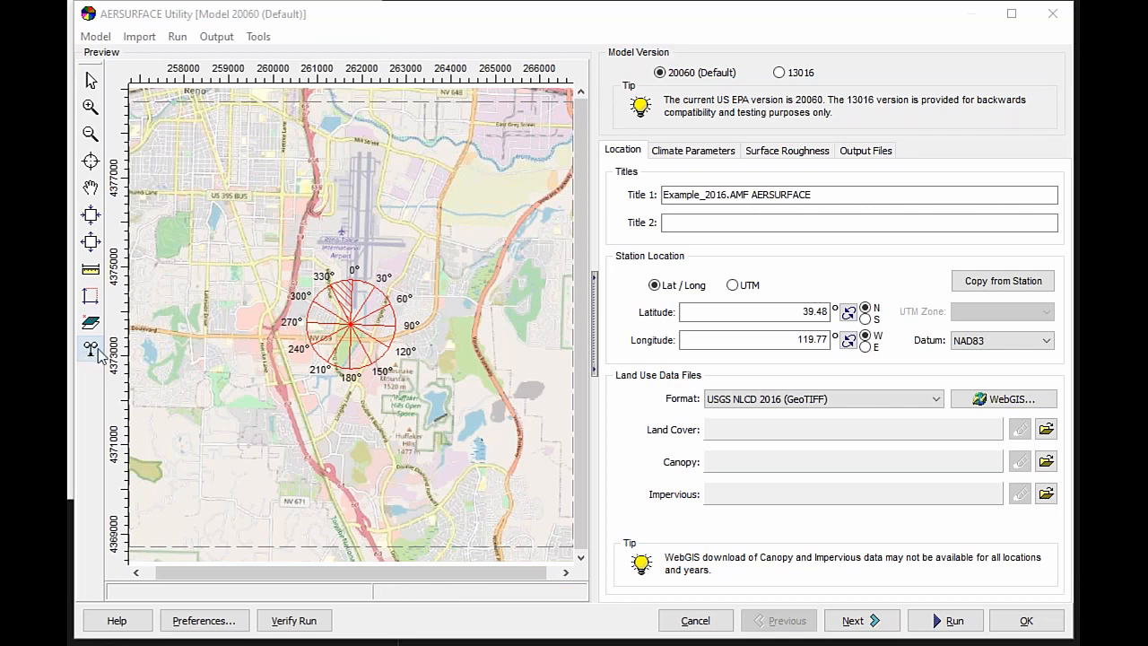
mouse_move(93, 370)
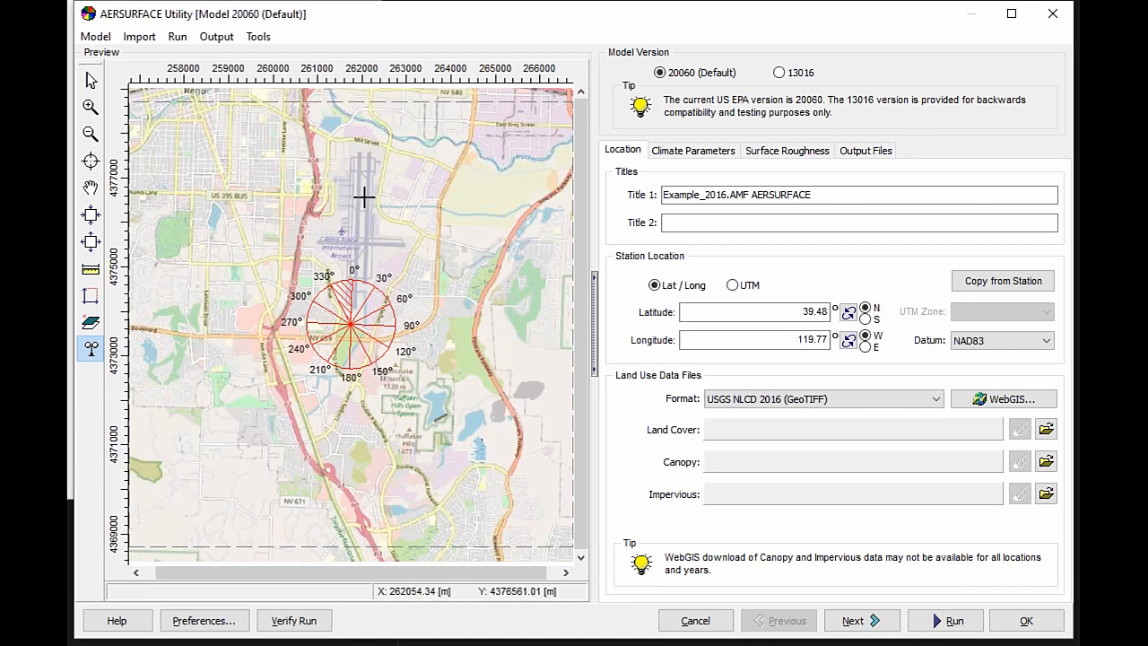
mouse_move(364, 196)
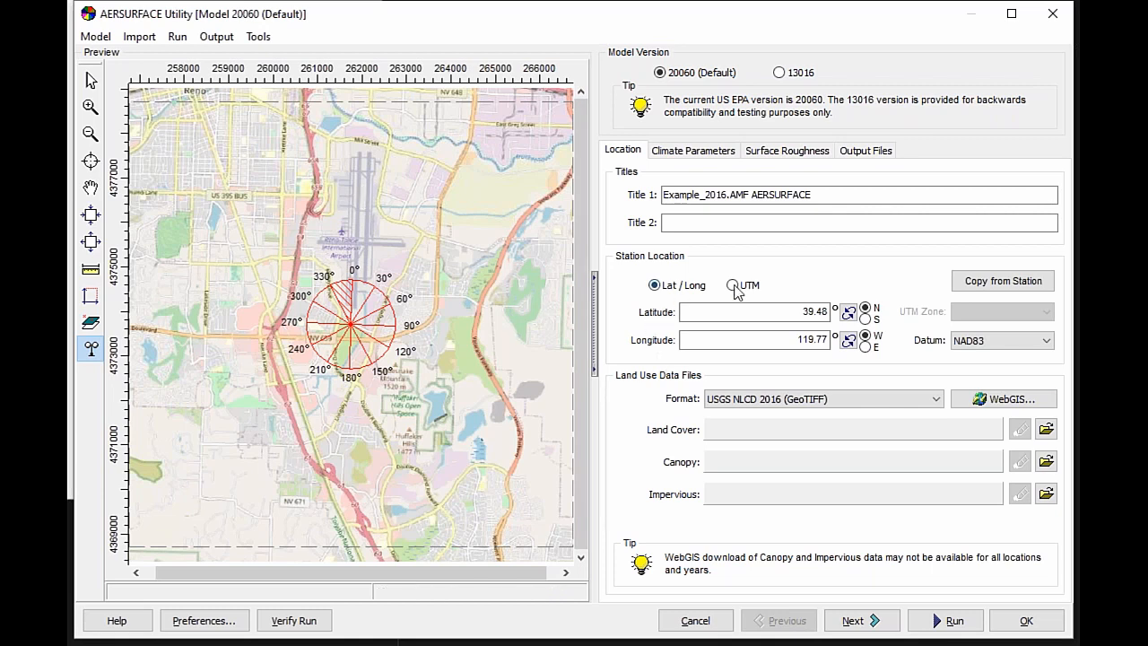
- Place the station on the runways at latitude 39.597481, longitude 119.768088
click(753, 312)
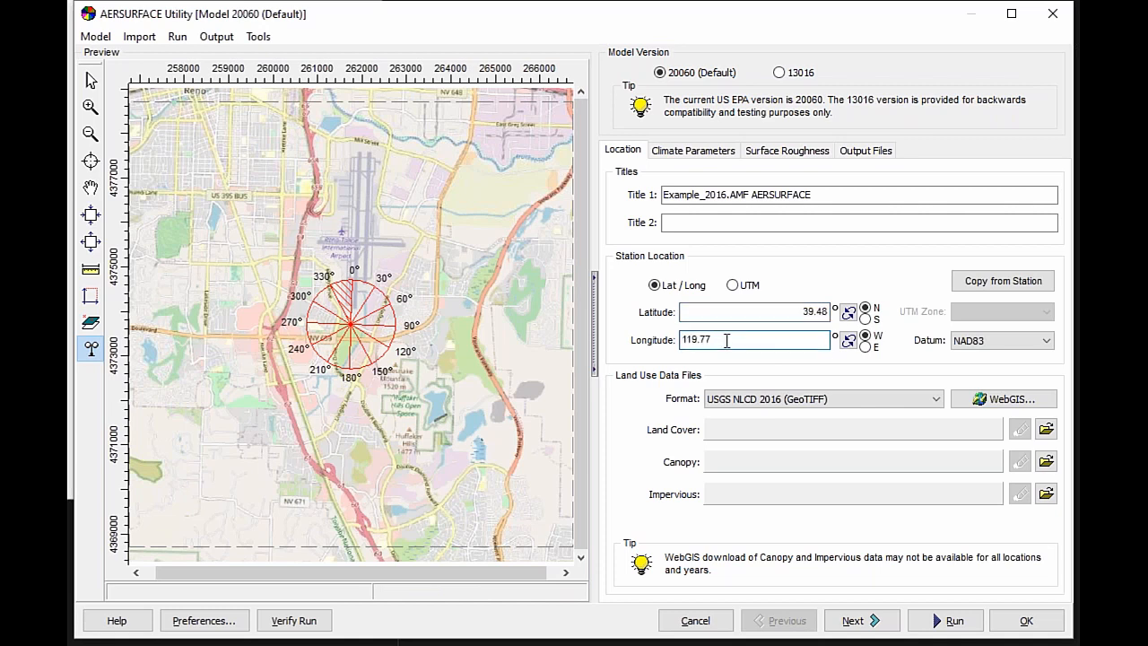
mouse_move(402, 341)
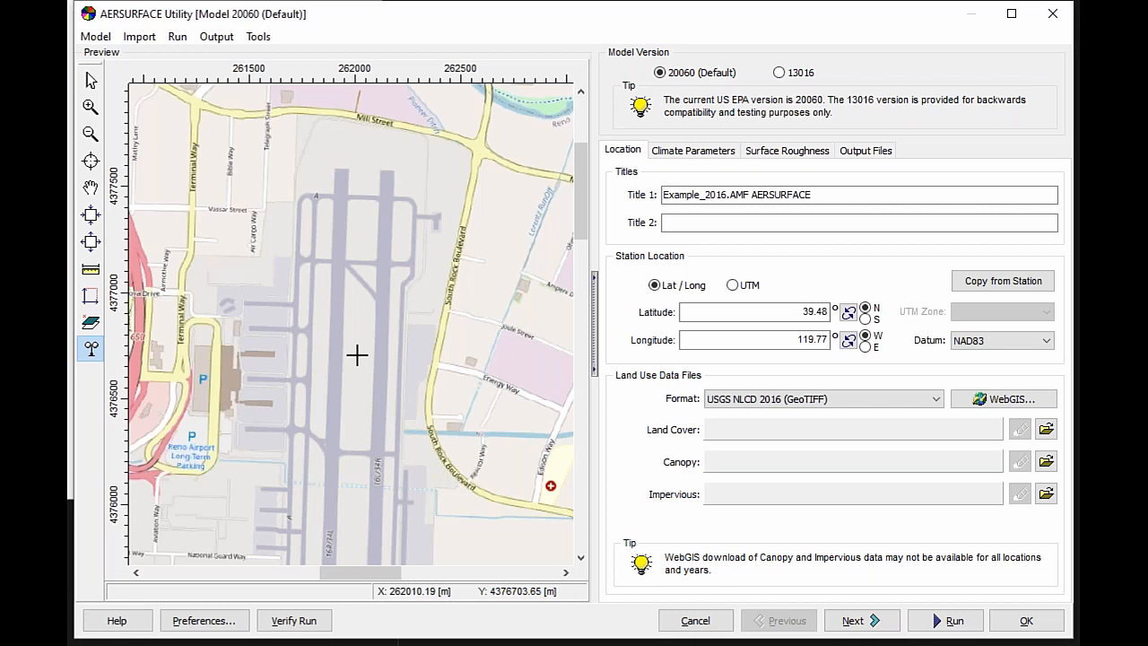
click(355, 355)
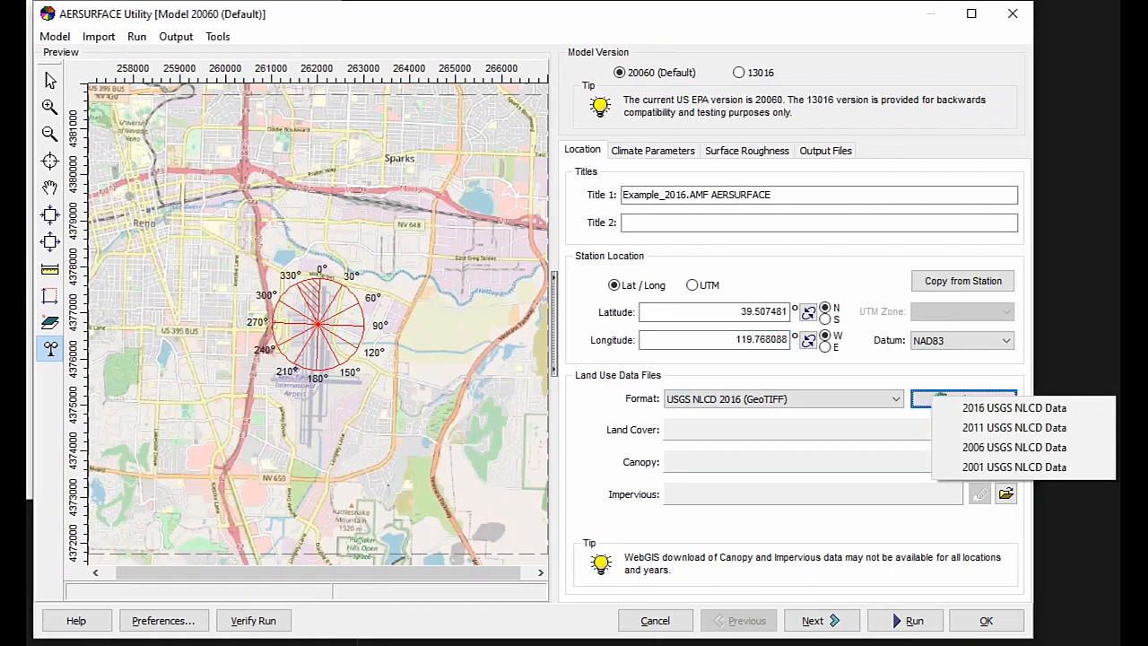
mouse_move(947, 407)
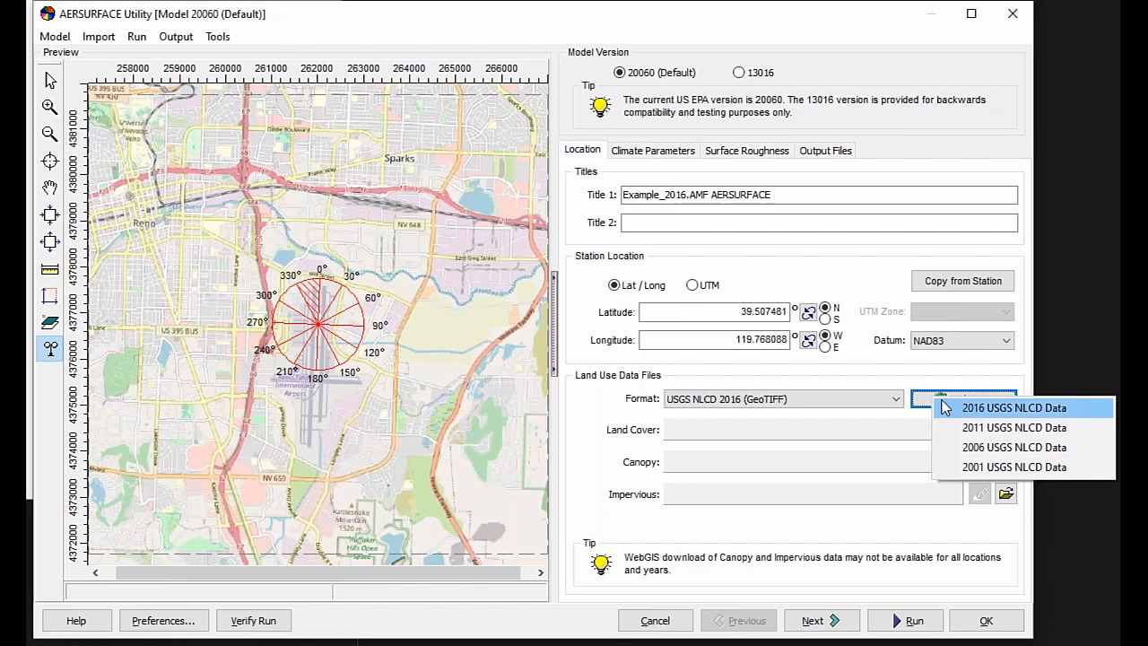
mouse_move(947, 406)
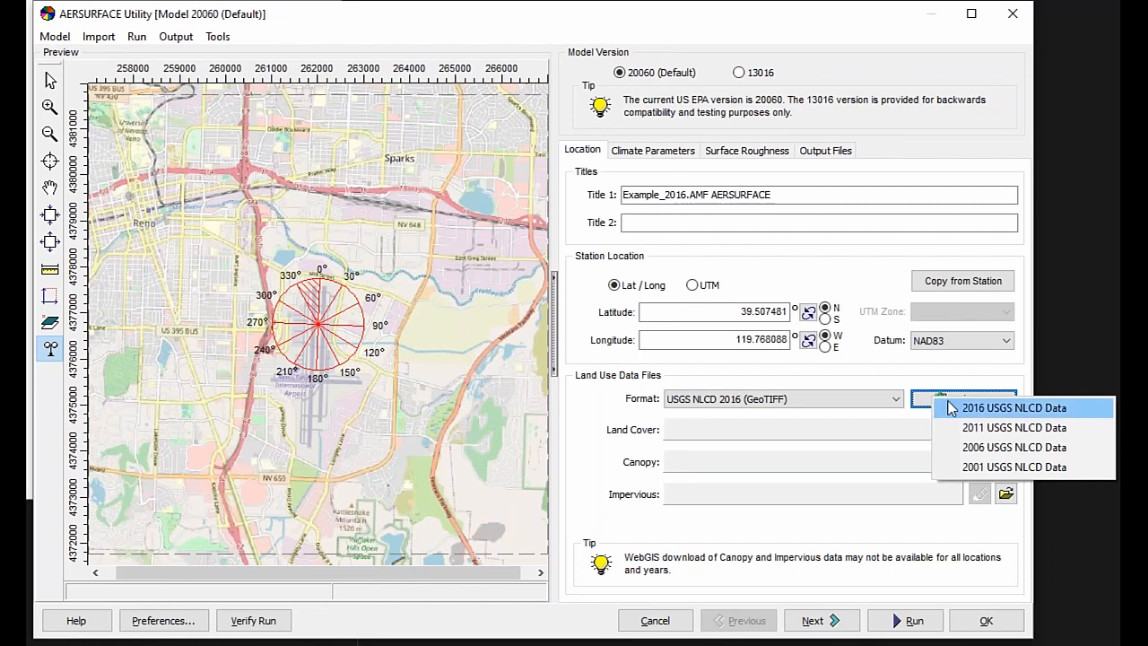
- Download 2016 USGS NLCD land cover, canopy and impervious GeoTIFFs via WebGIS
click(1013, 407)
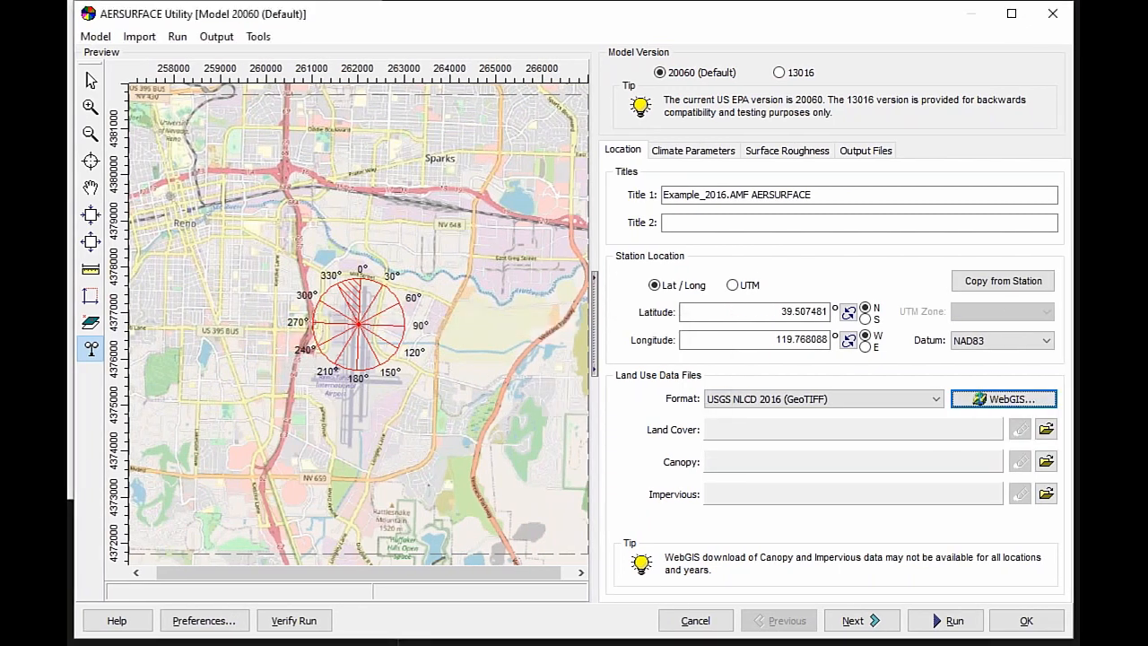
click(1003, 399)
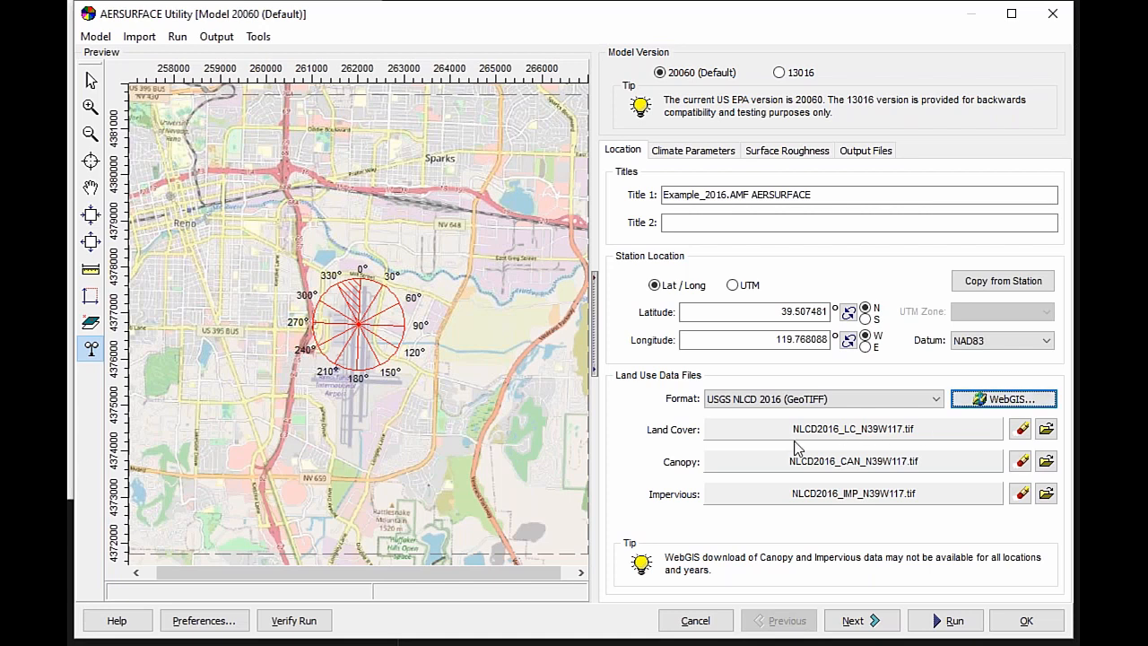
mouse_move(789, 428)
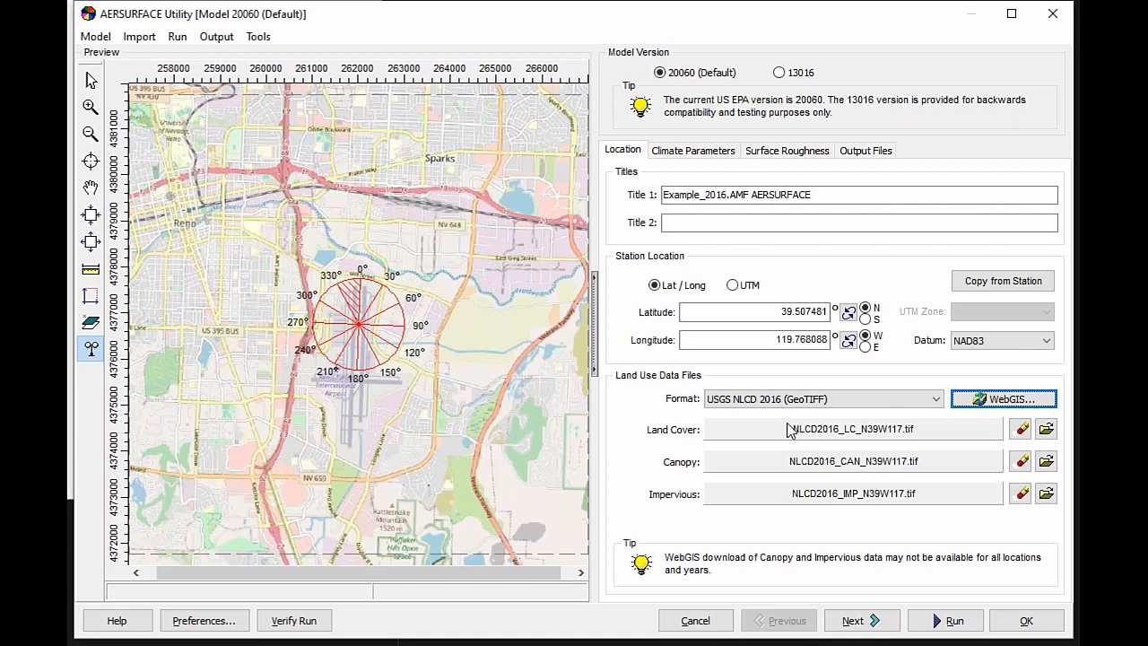
mouse_move(778, 449)
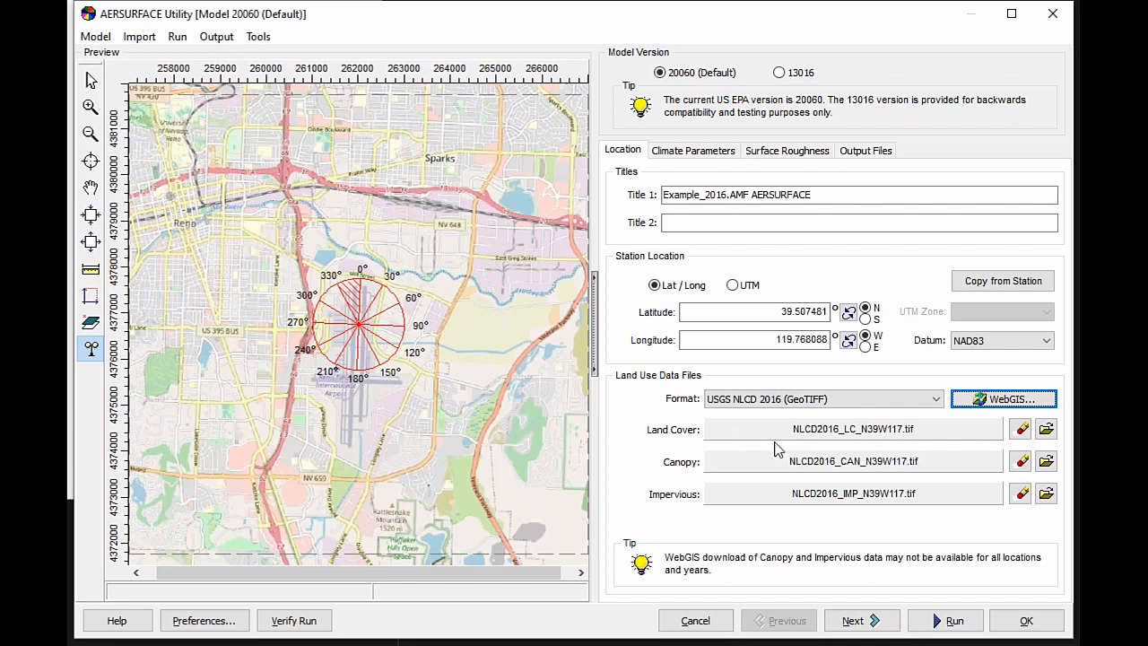
mouse_move(841, 437)
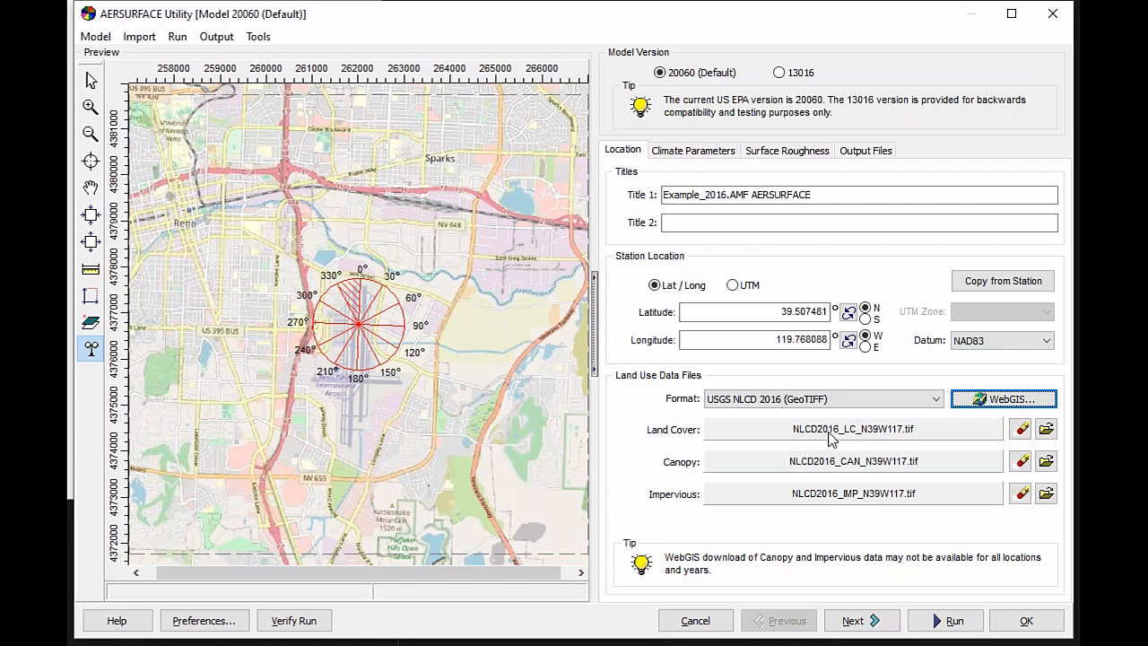
mouse_move(843, 441)
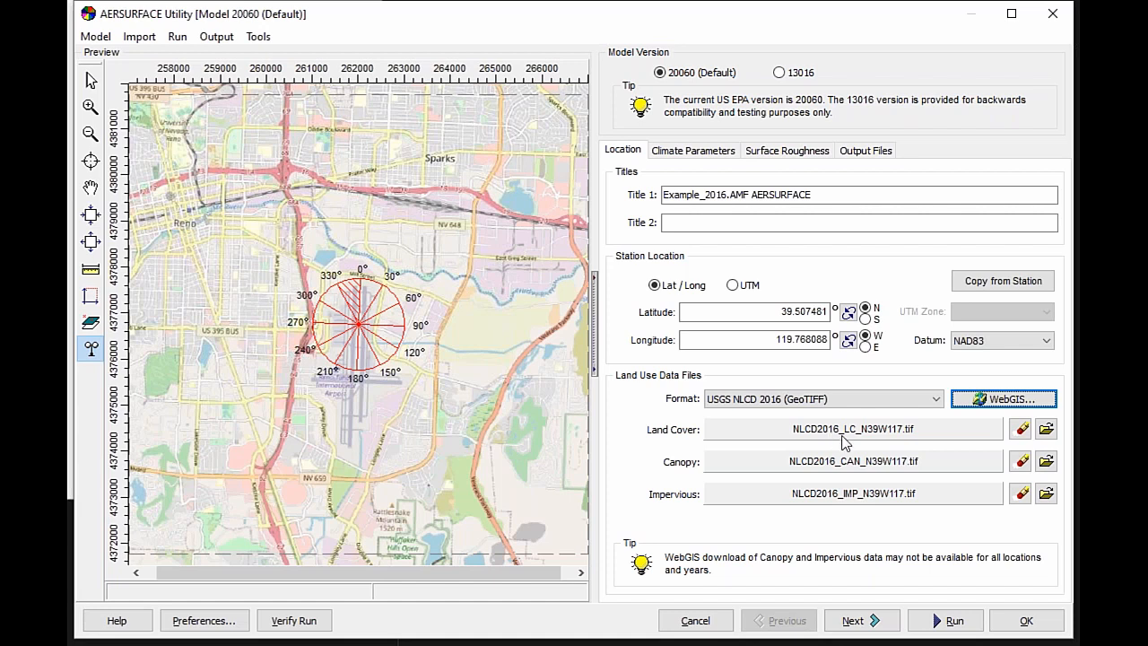
mouse_move(854, 442)
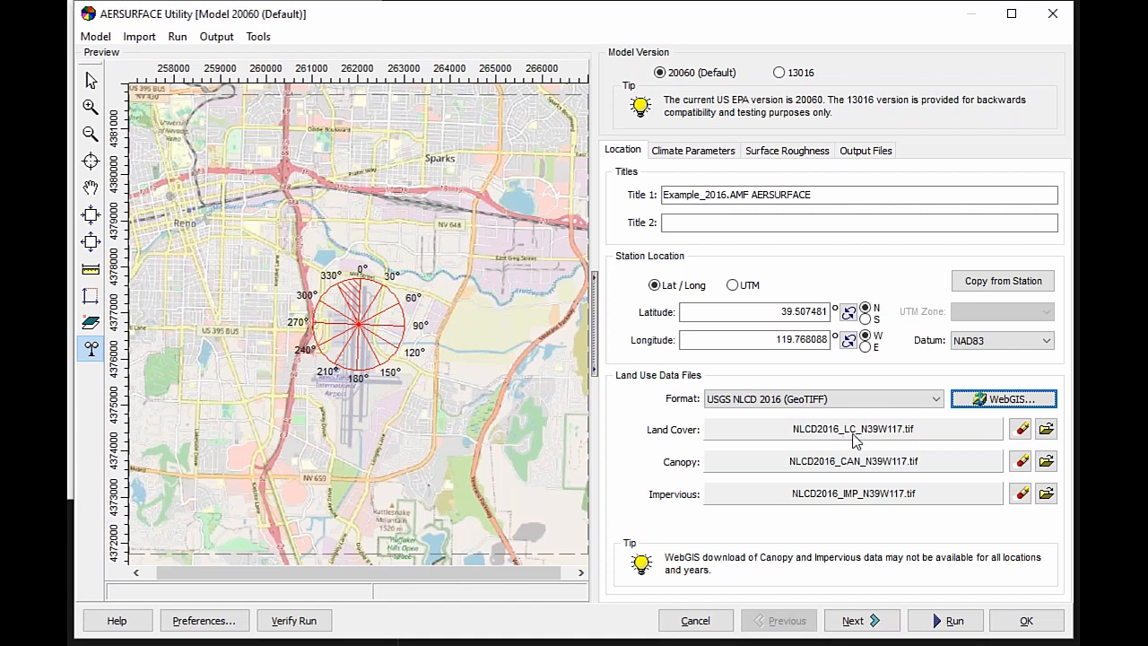
mouse_move(857, 502)
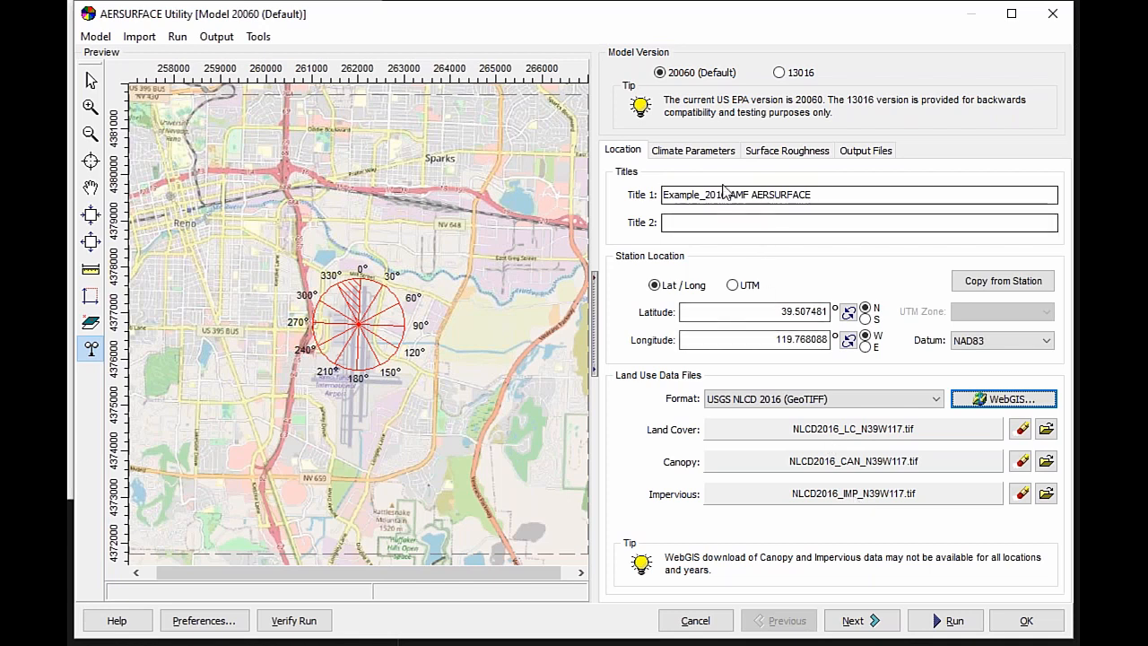
- Set climate parameters to Monthly, Average moisture, Arid Region, with monthly season categories
click(692, 151)
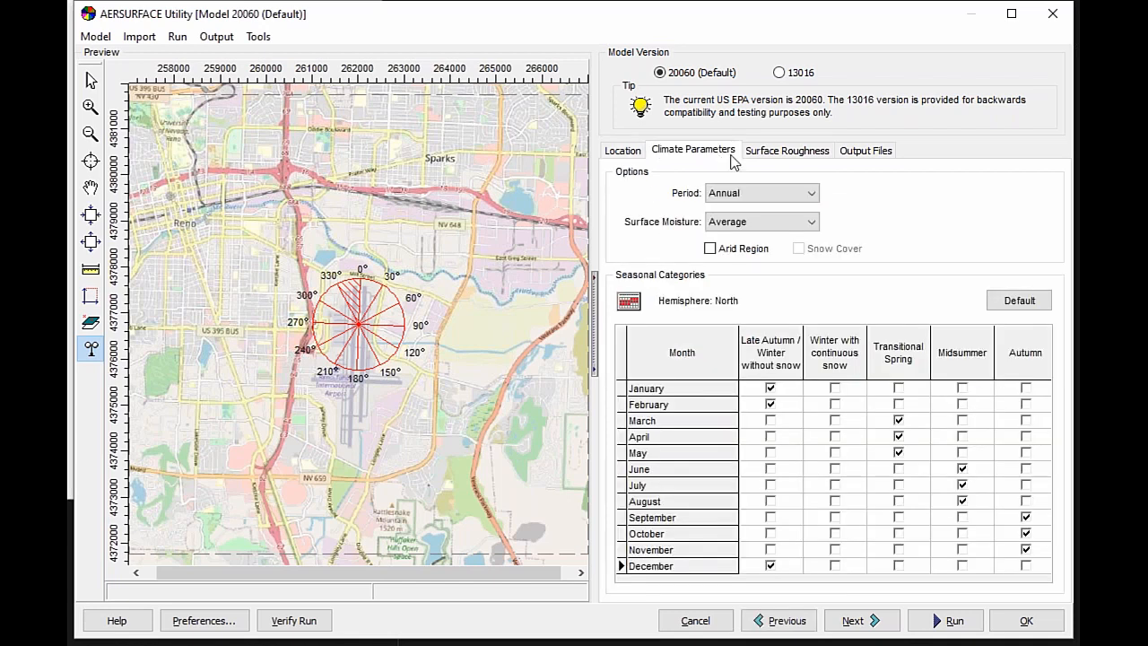
click(796, 191)
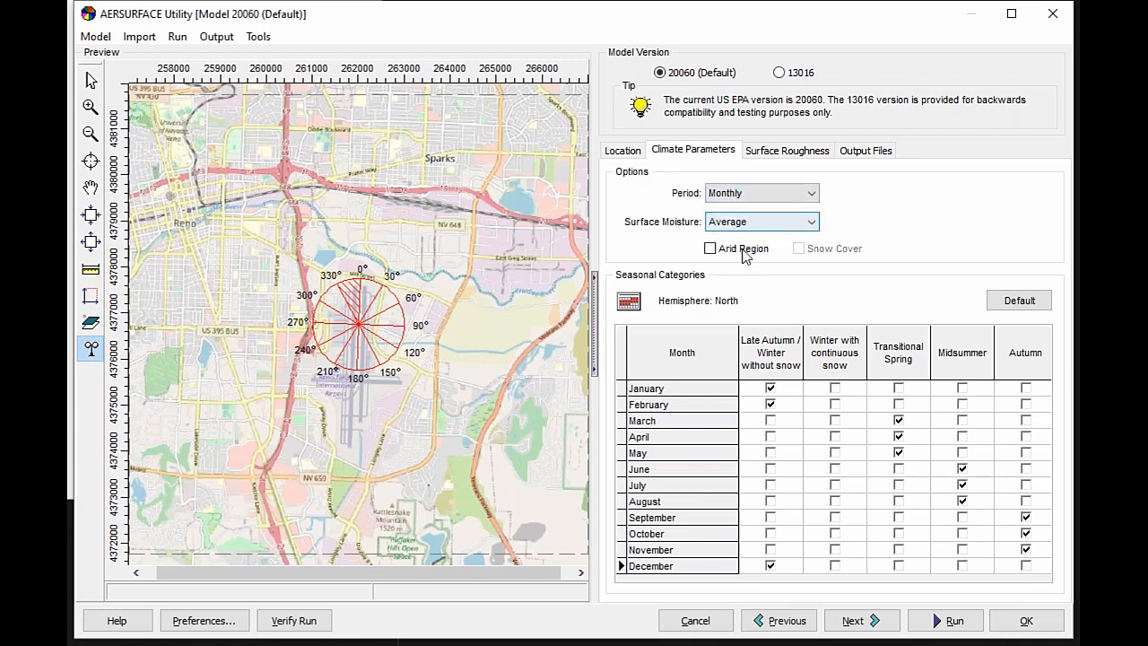
click(711, 248)
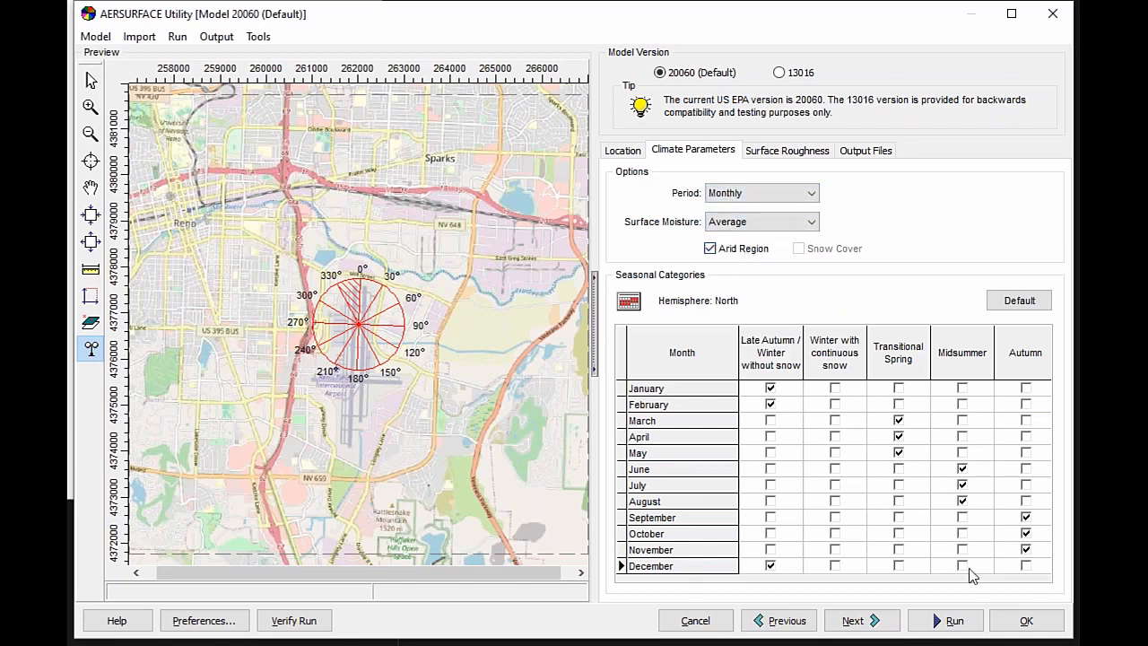
mouse_move(810, 297)
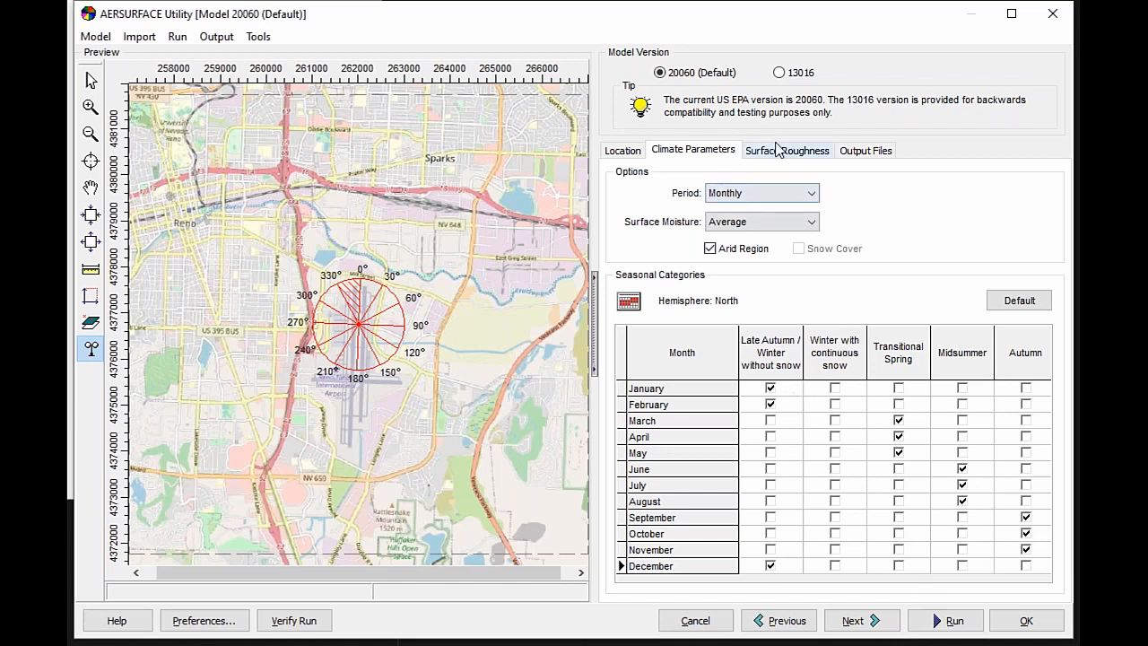
- Enable Airport Site so all twelve surface roughness sectors are marked as airport
click(785, 151)
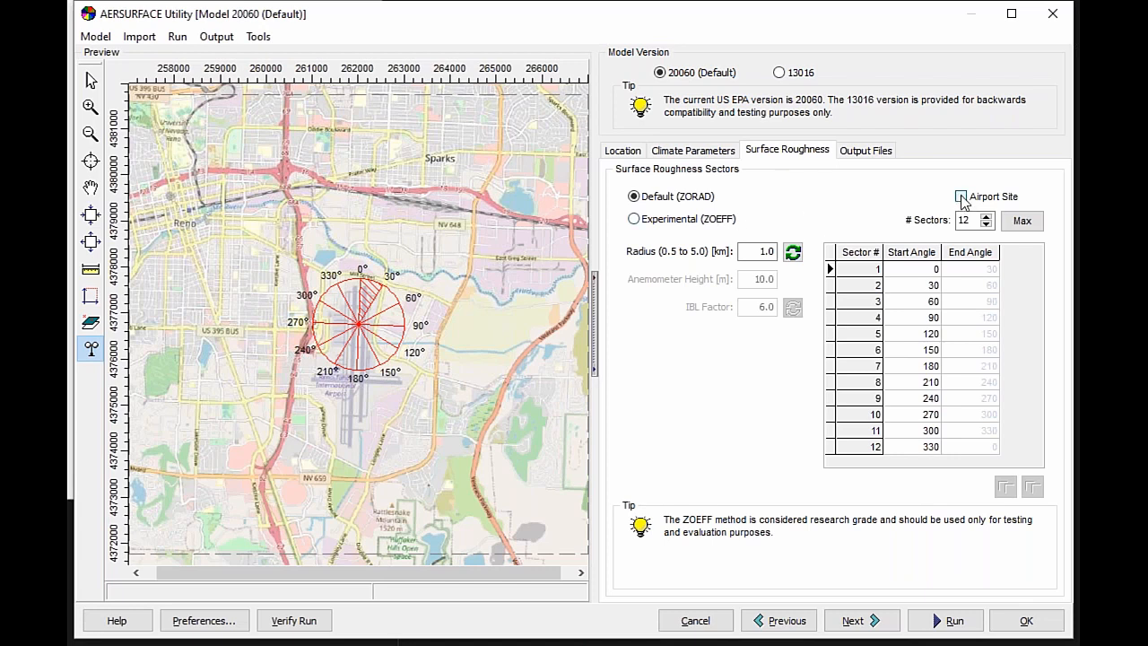
click(961, 195)
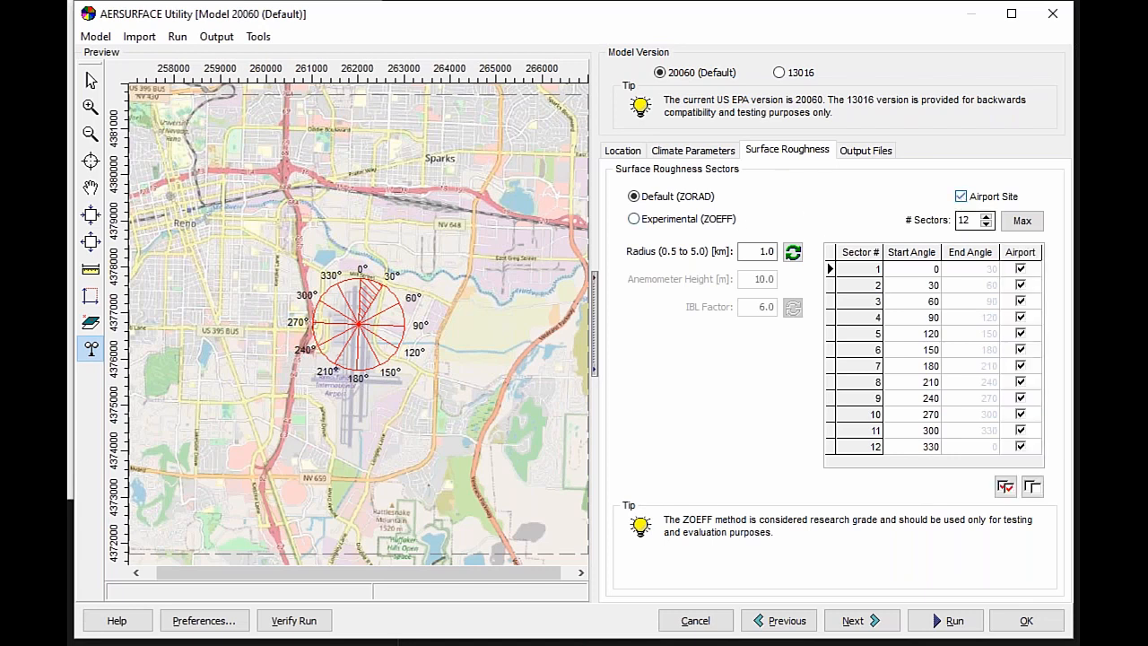
mouse_move(367, 350)
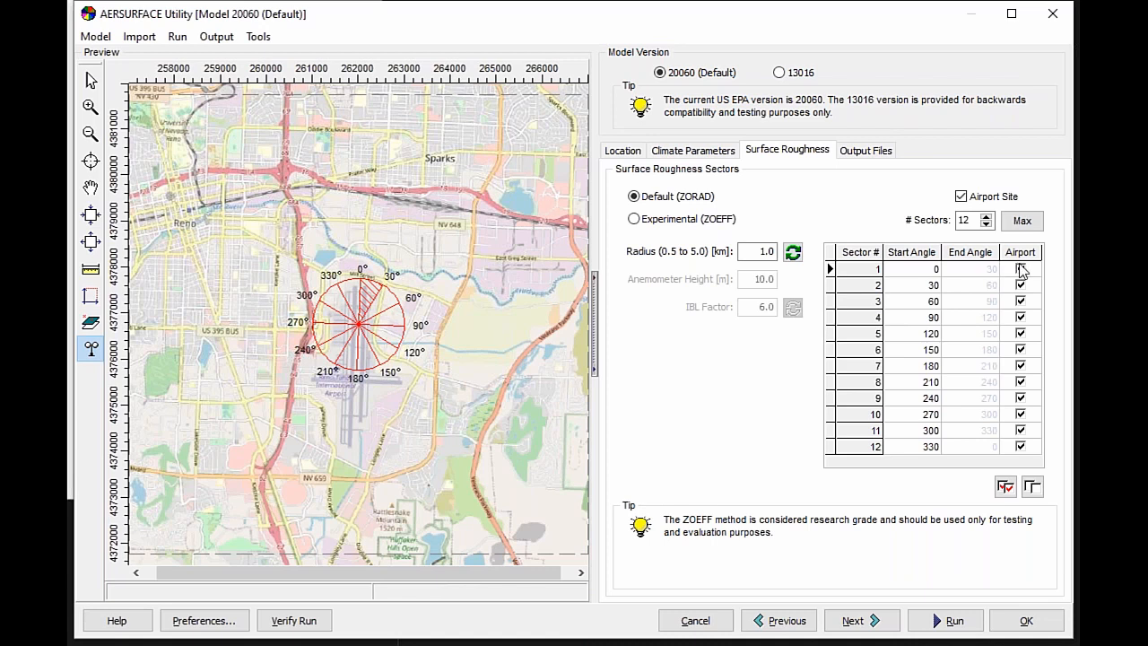
click(1020, 269)
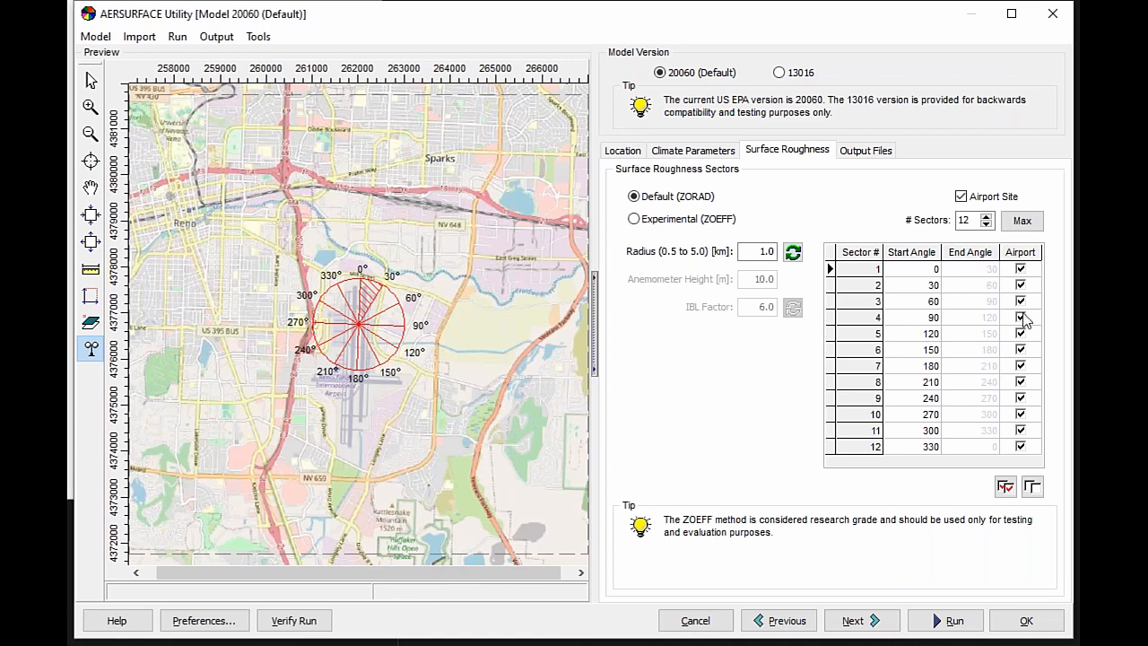
mouse_move(1029, 445)
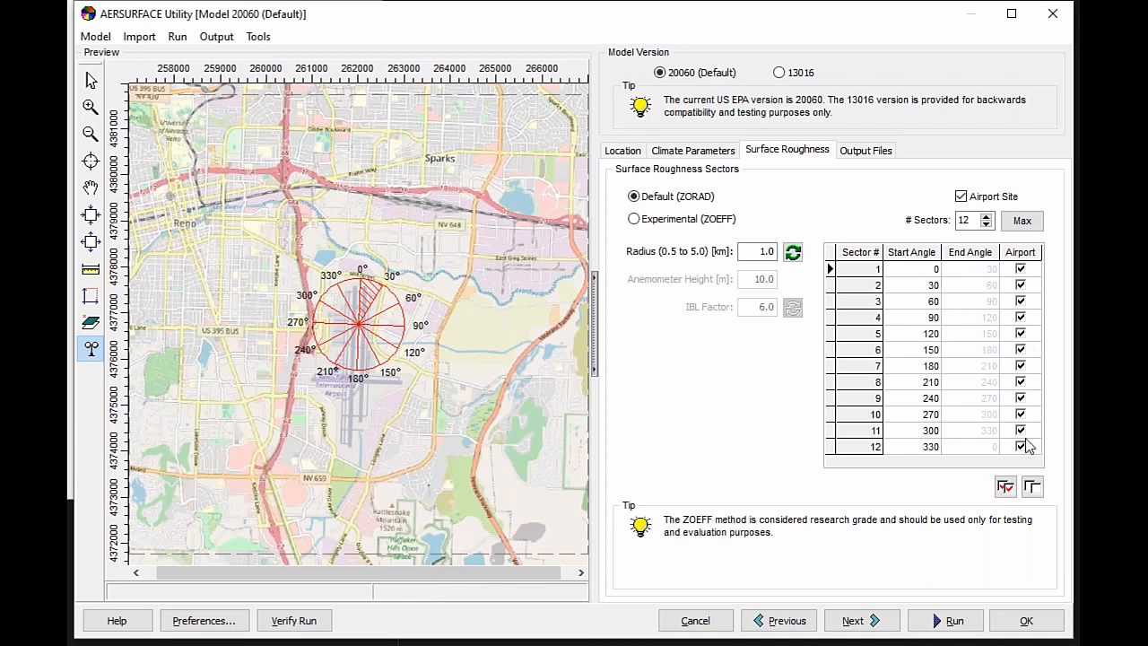
mouse_move(982, 323)
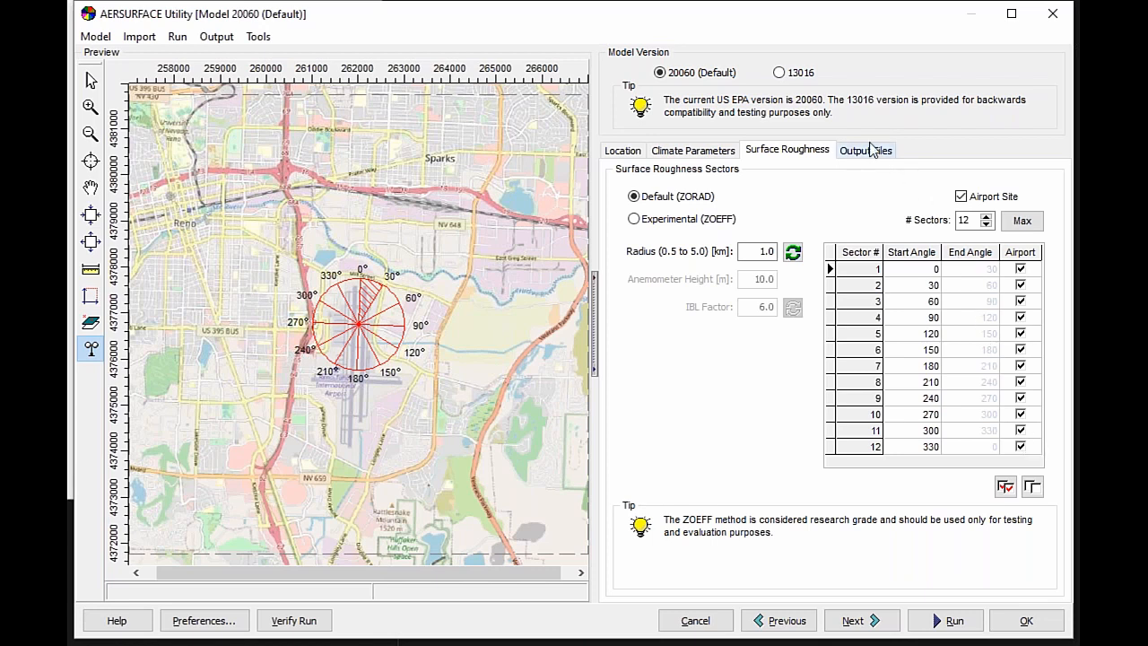
- Run AERSURFACE from the Output Files page and dismiss the success dialog with None
click(864, 151)
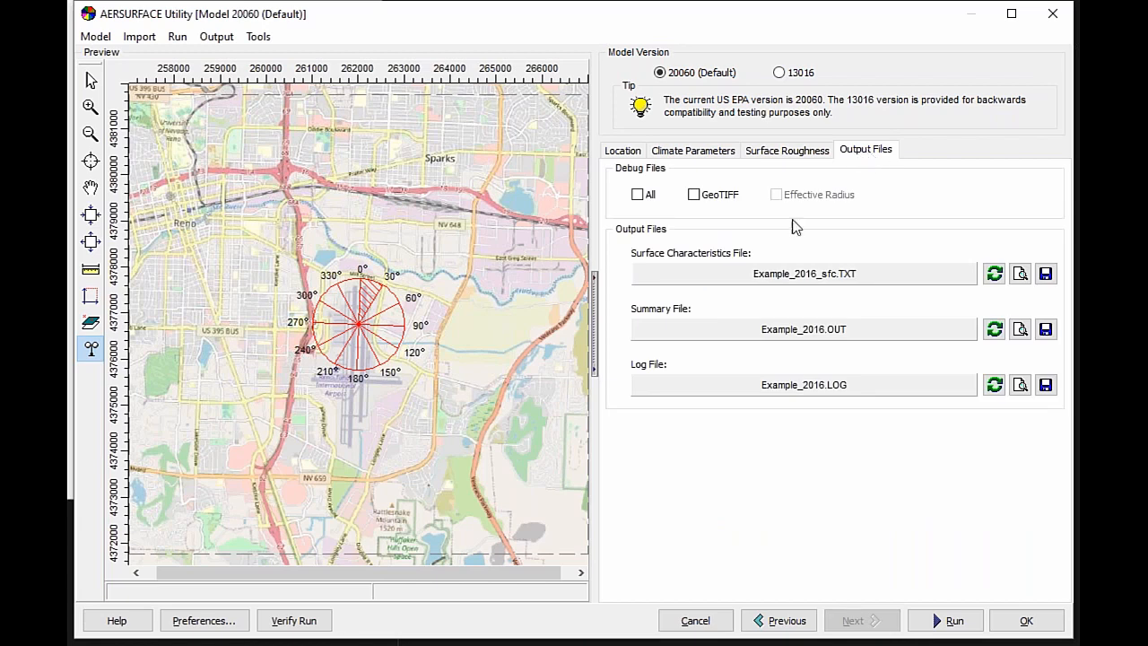
click(945, 620)
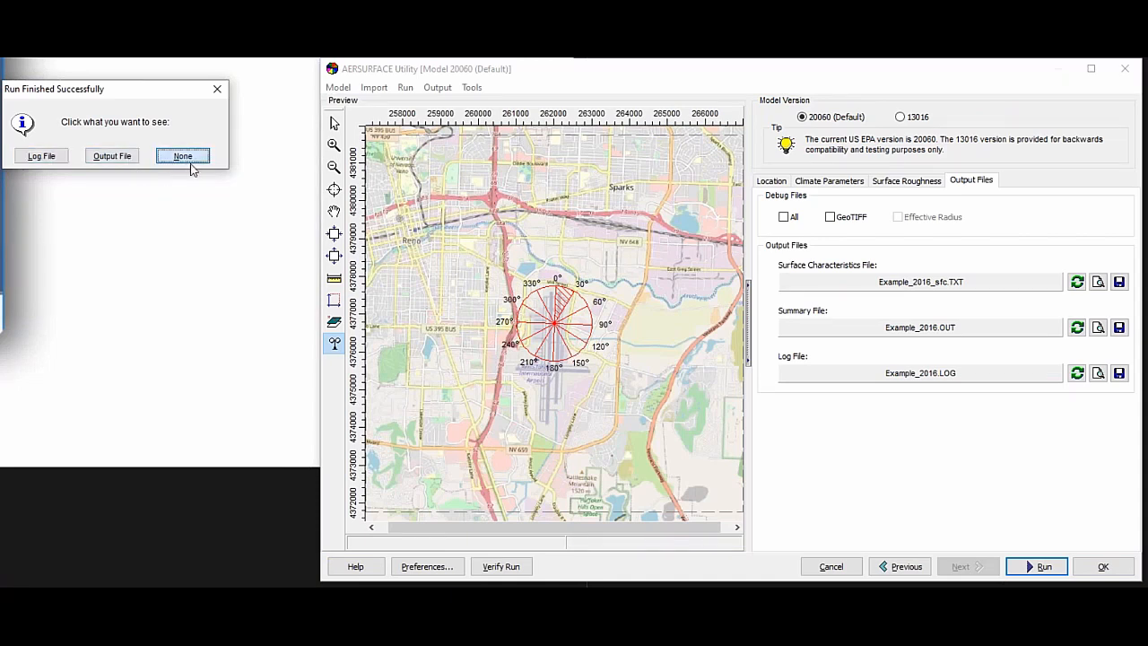
click(183, 154)
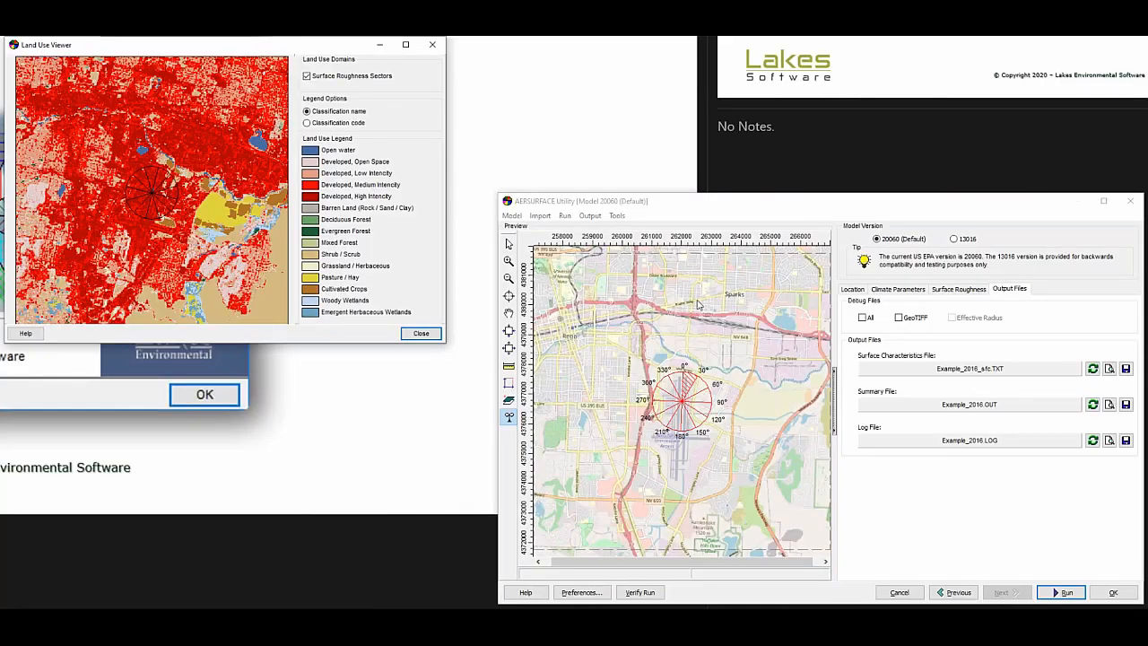
mouse_move(690, 337)
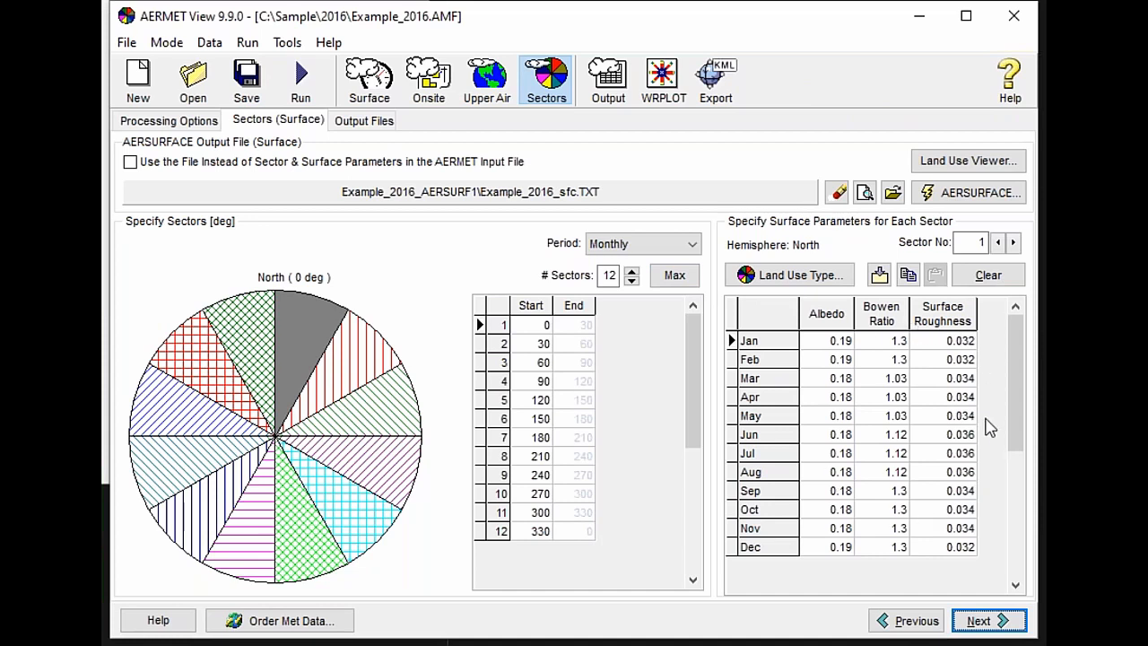
mouse_move(534, 351)
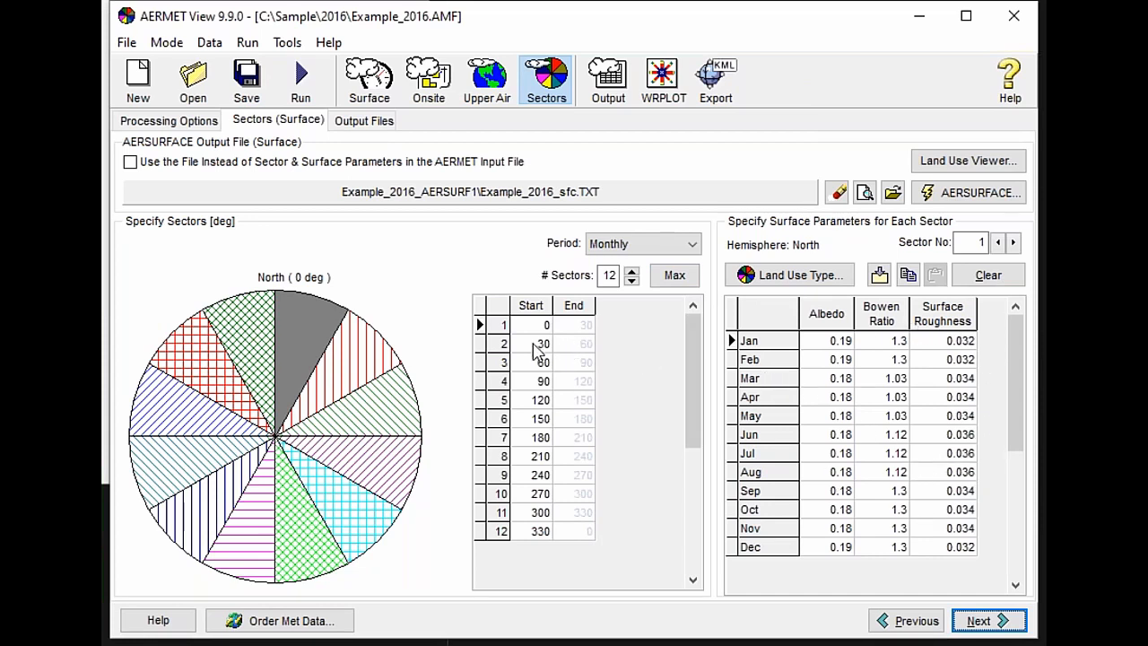
click(540, 398)
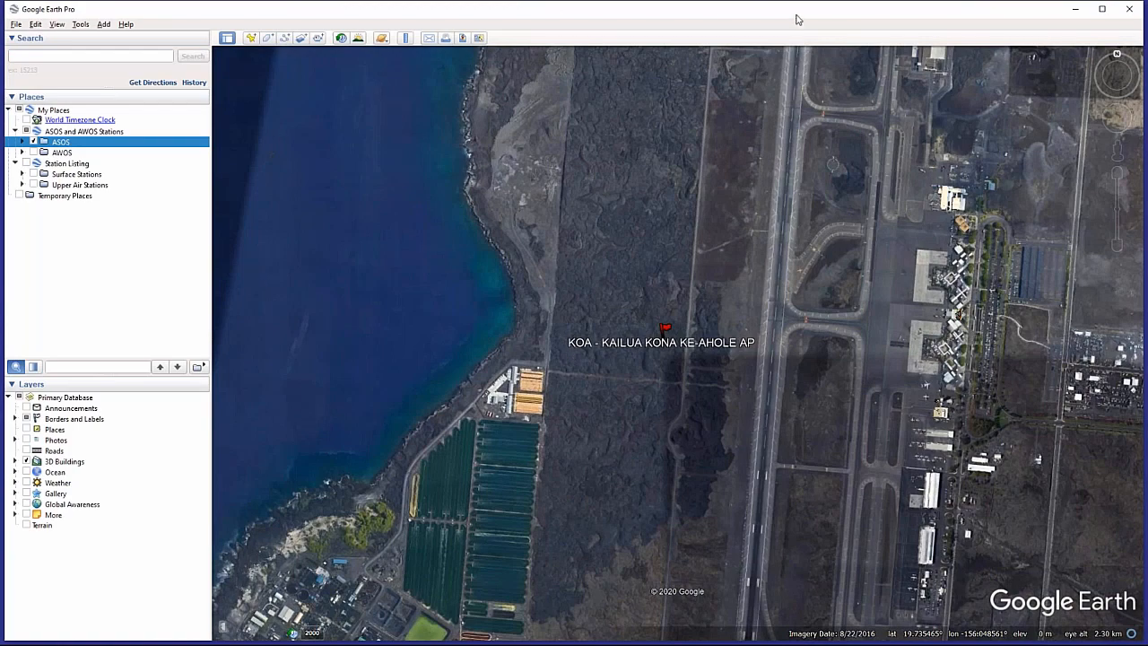
mouse_move(900, 76)
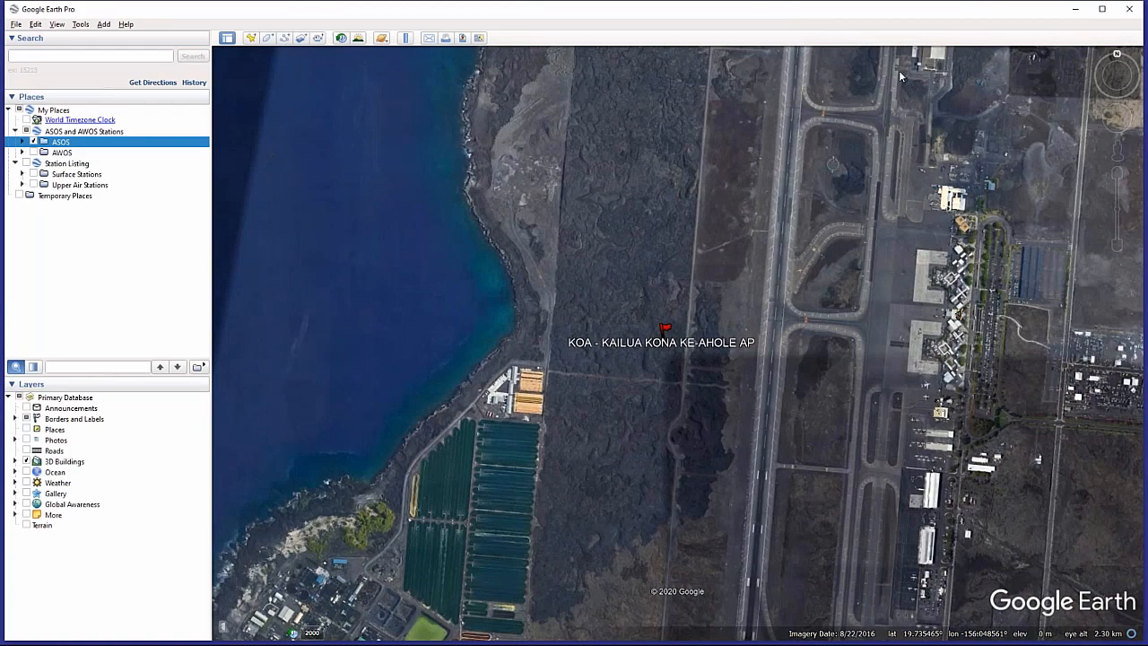
mouse_move(679, 336)
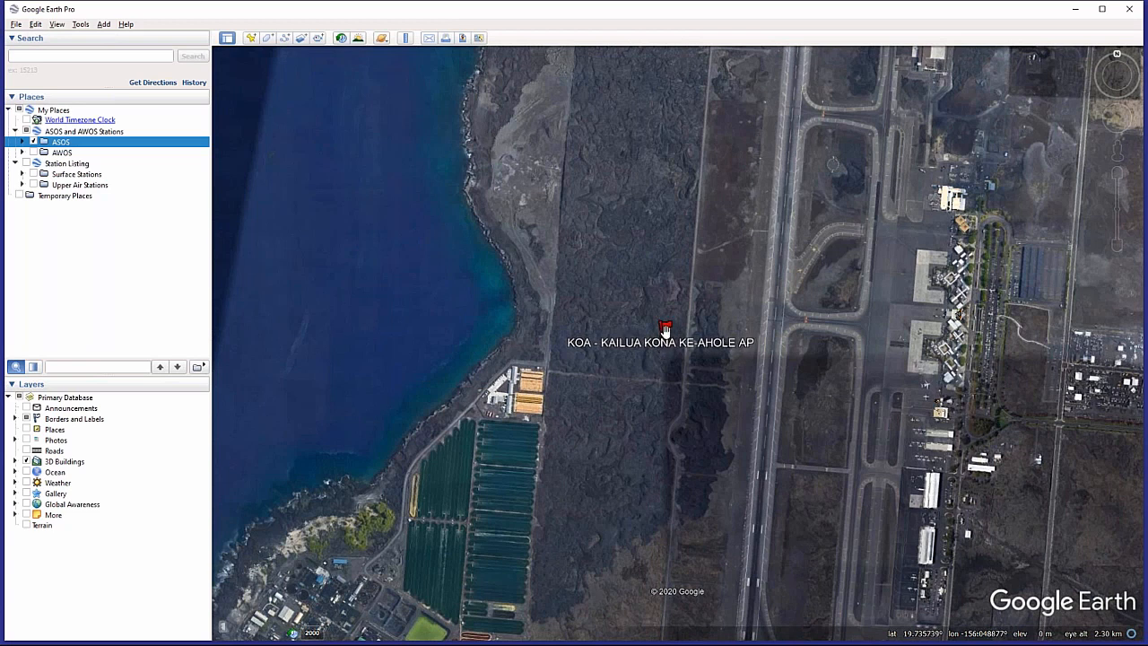
mouse_move(665, 327)
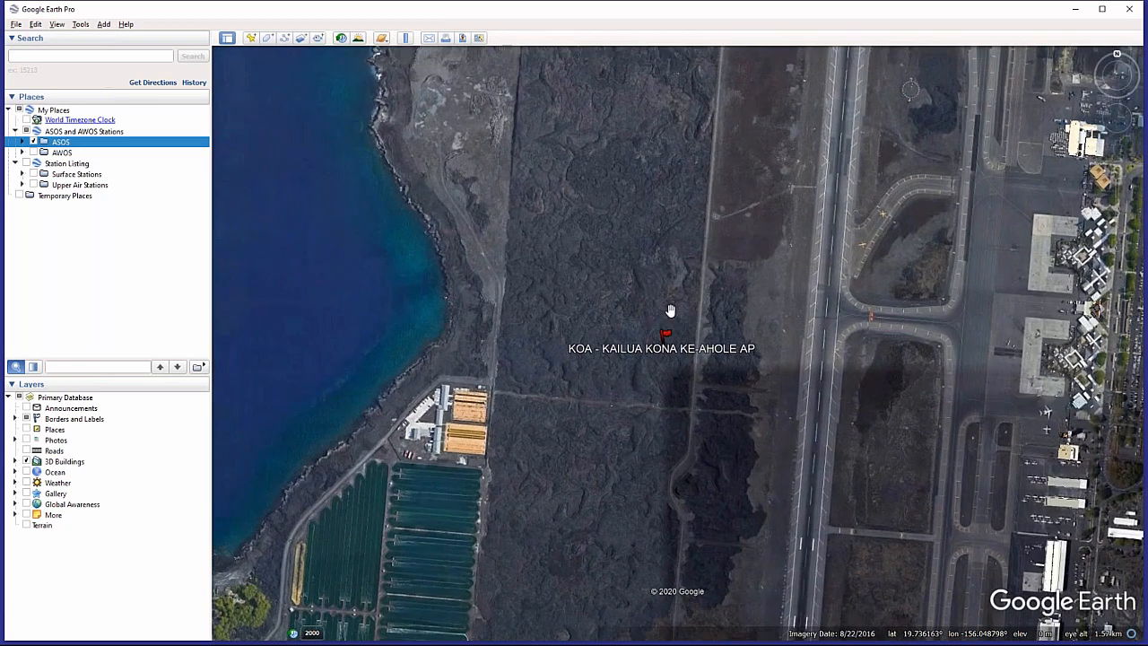
- Zoom to the KOA station and measure about 109 m toward the runway with the Ruler
scroll(up, 3)
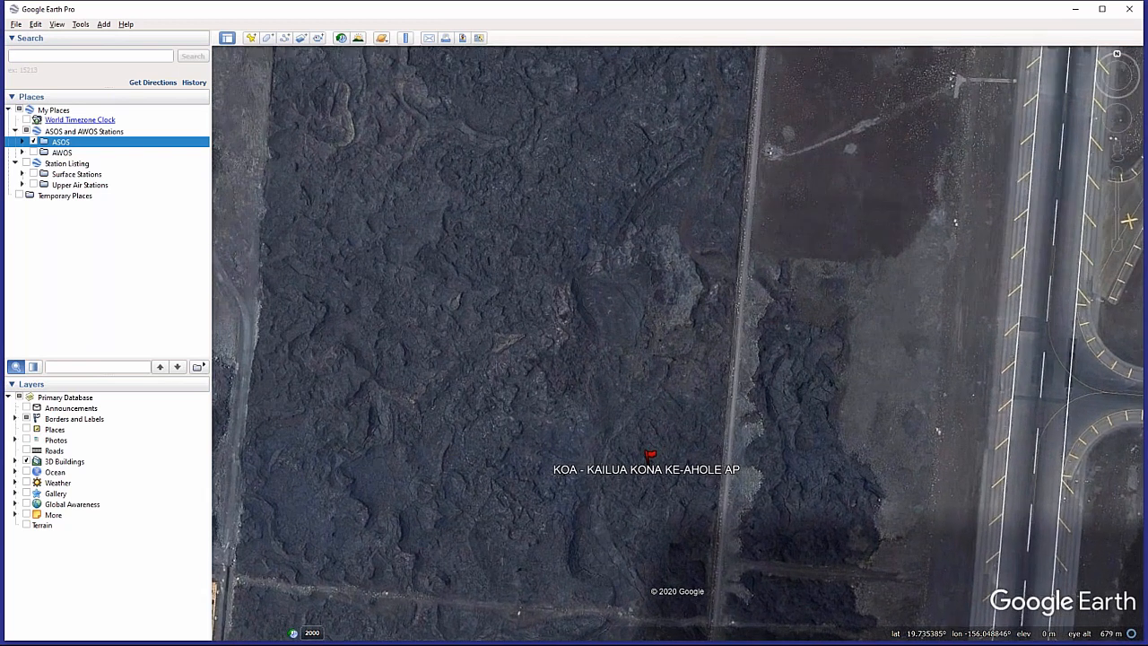
scroll(up, 3)
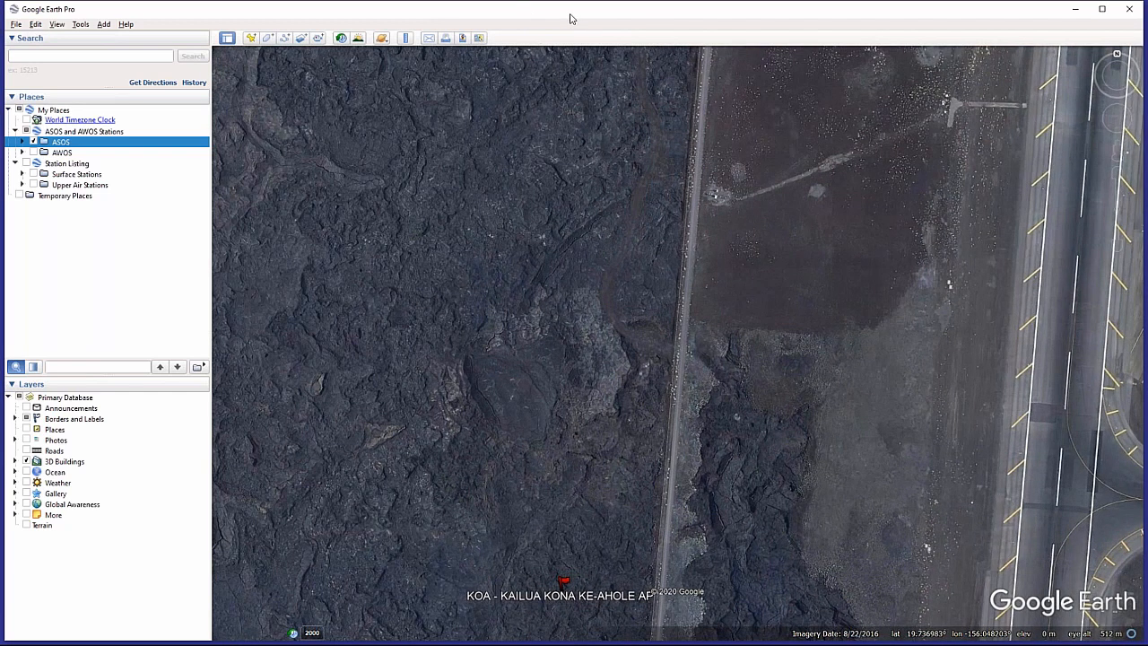
click(405, 38)
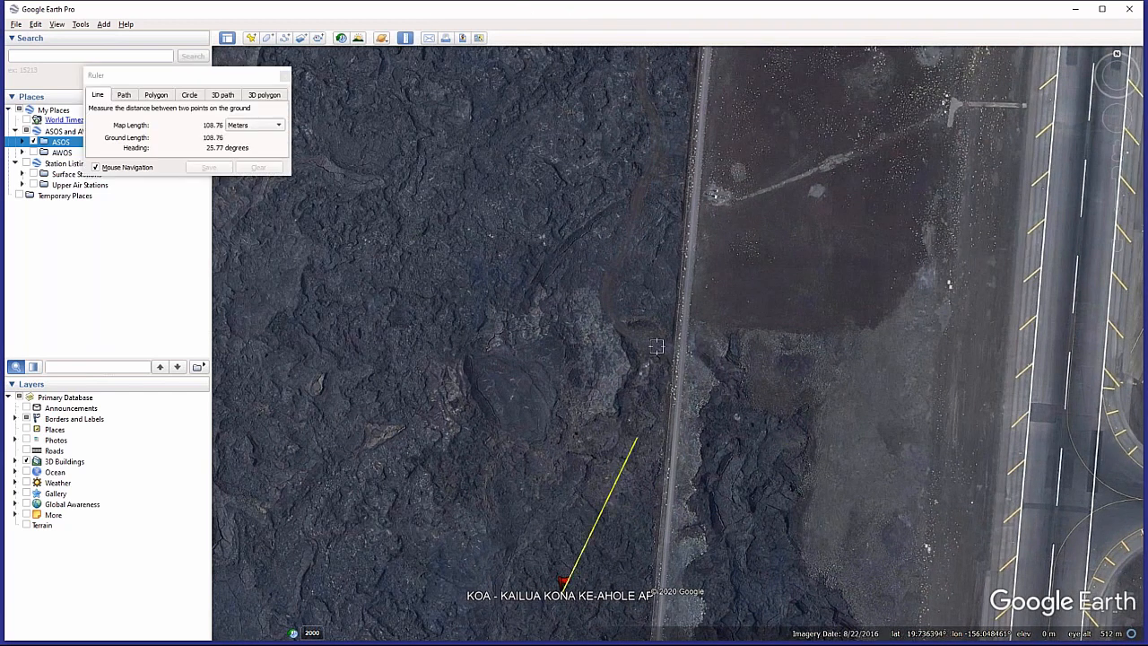
click(715, 190)
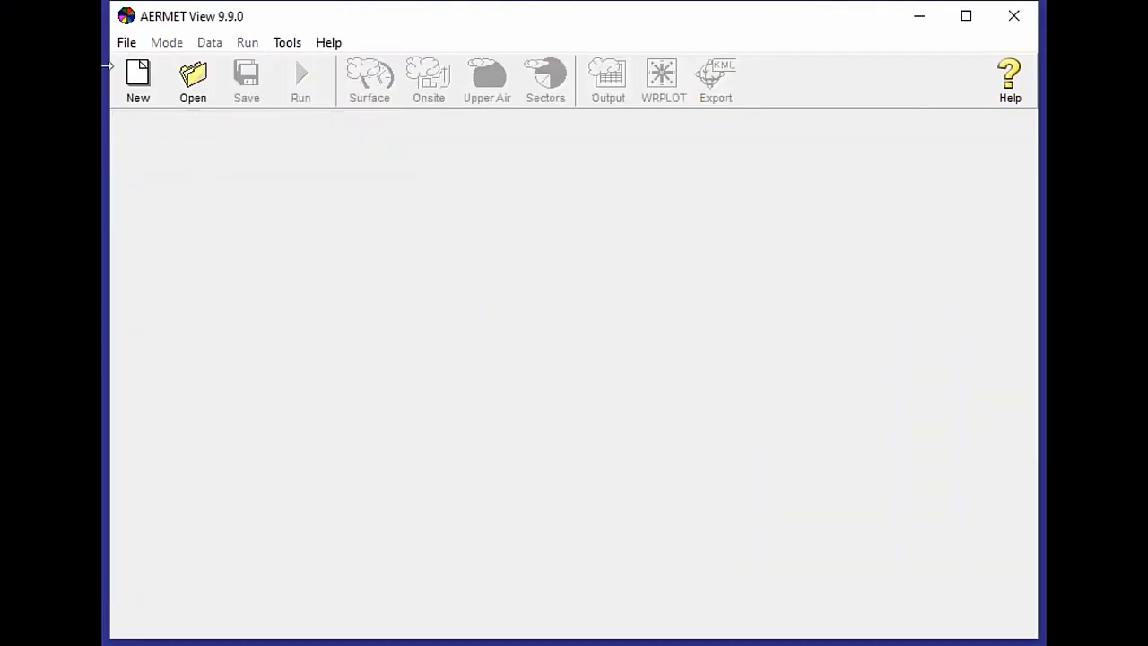
- Open the recent Kona.AMF project and check the surface station longitude
click(125, 43)
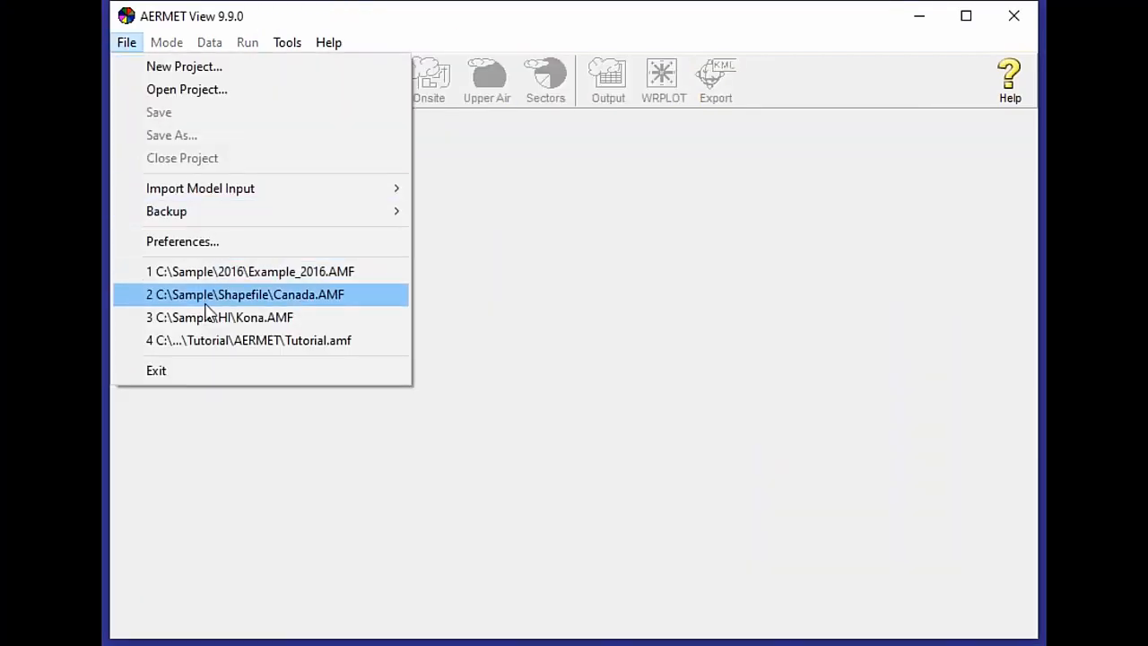
click(219, 316)
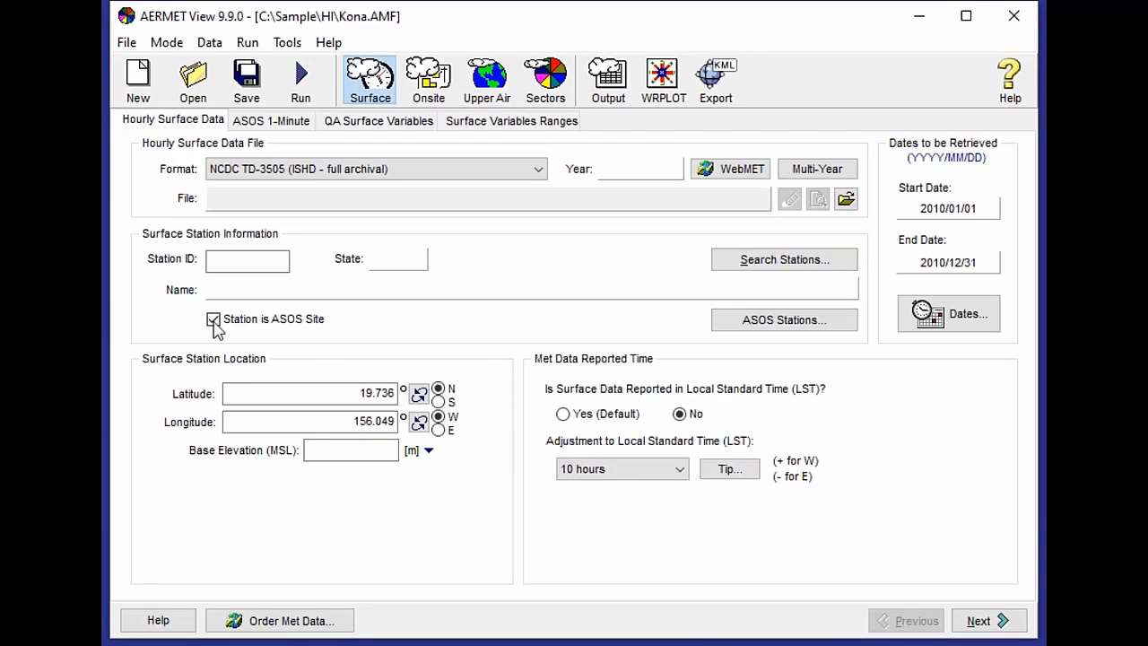
click(212, 319)
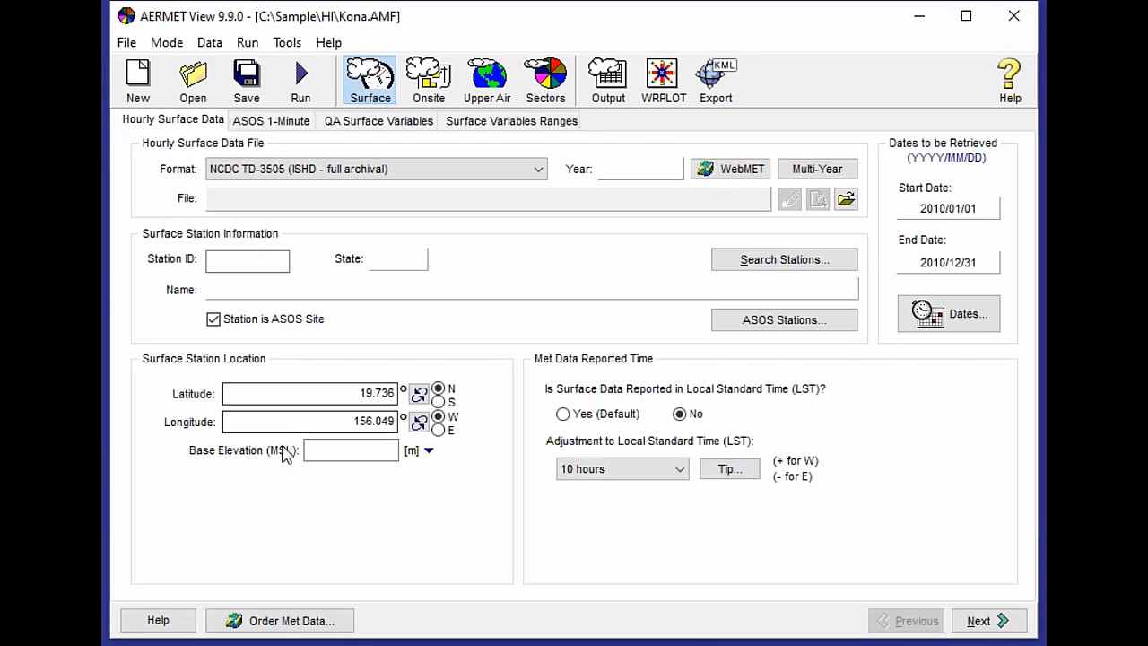
click(309, 421)
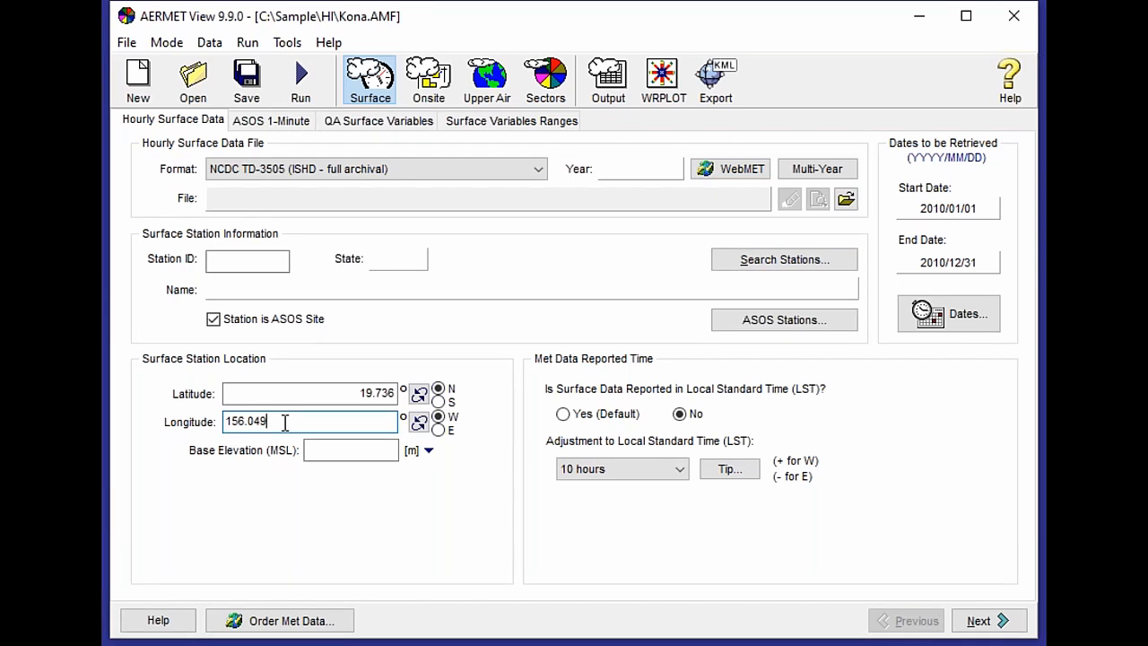
mouse_move(418, 397)
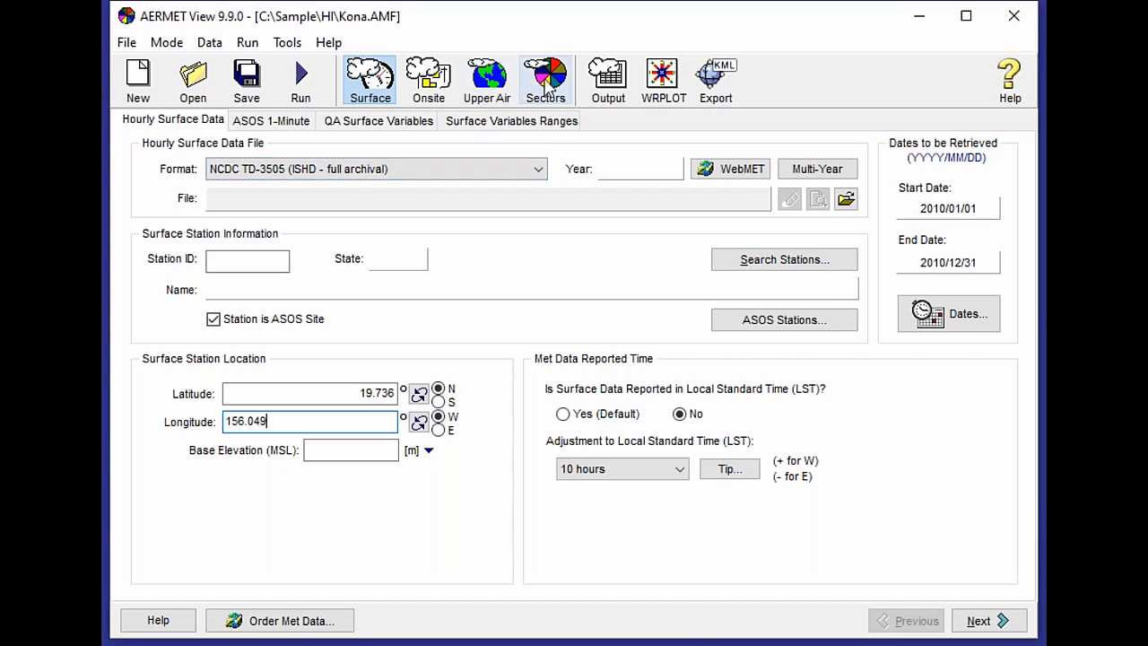
- Show the Kona surface sector settings with twelve sectors and an empty parameter table
click(545, 79)
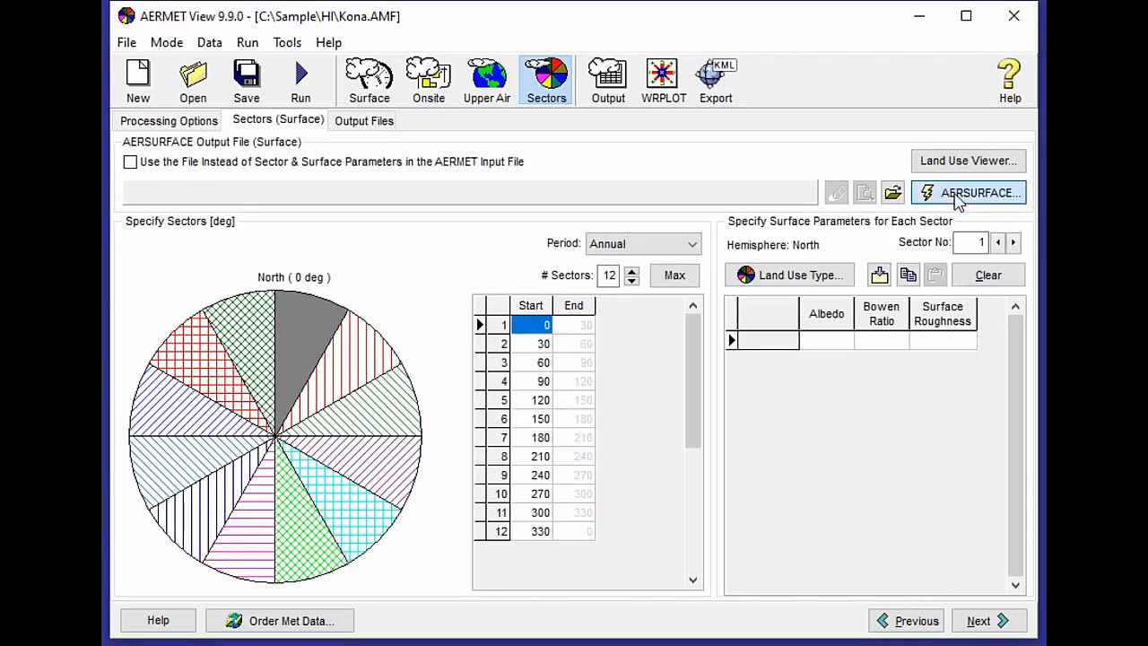
- Launch AERSURFACE for the sectors and load the Lakes Satellite background map
click(968, 192)
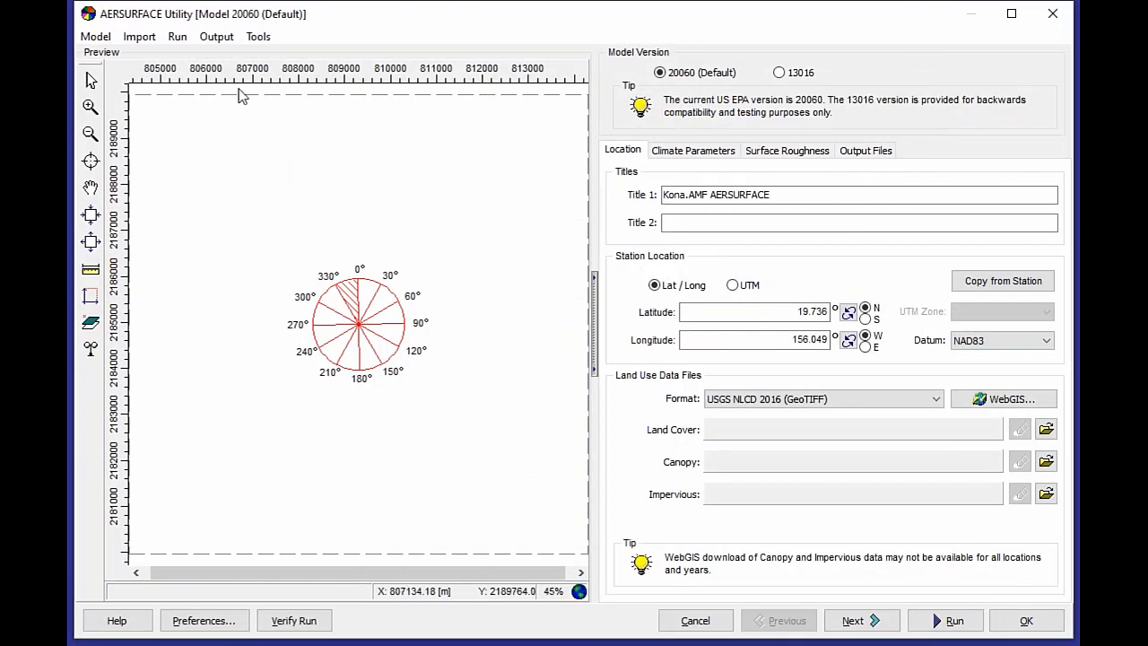
click(140, 36)
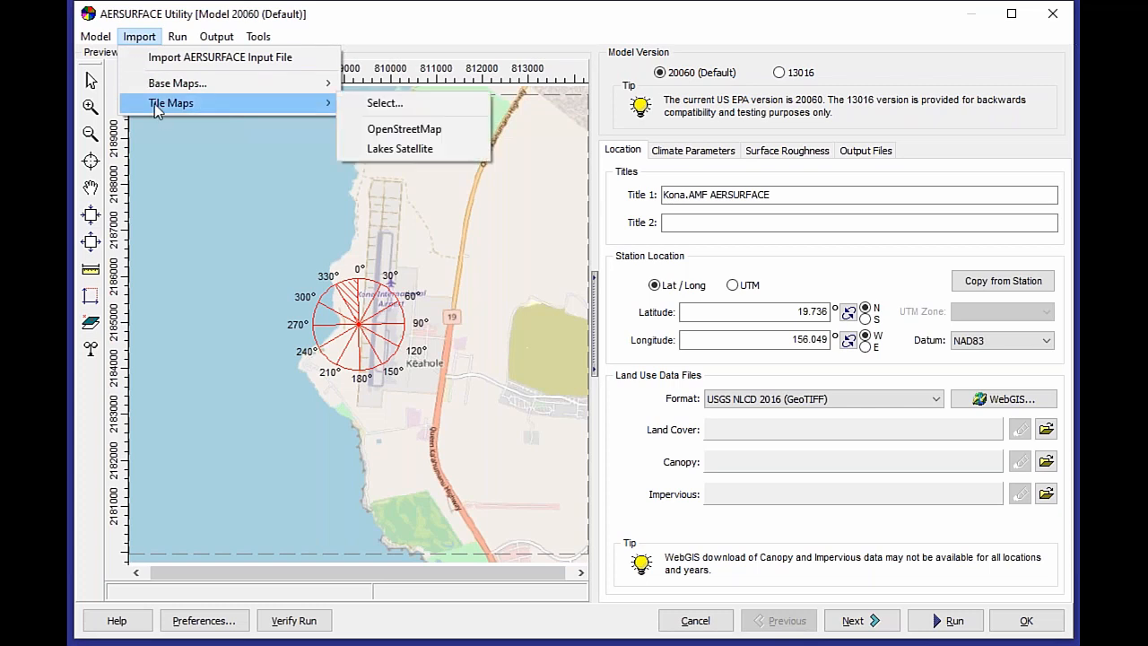
mouse_move(400, 148)
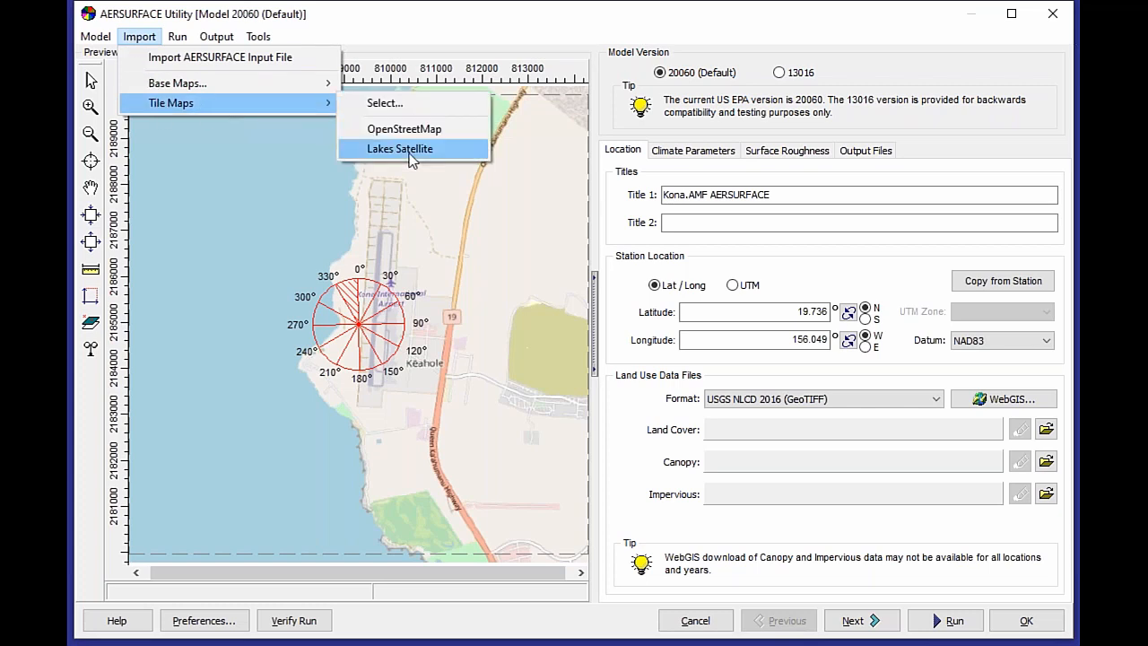
click(398, 148)
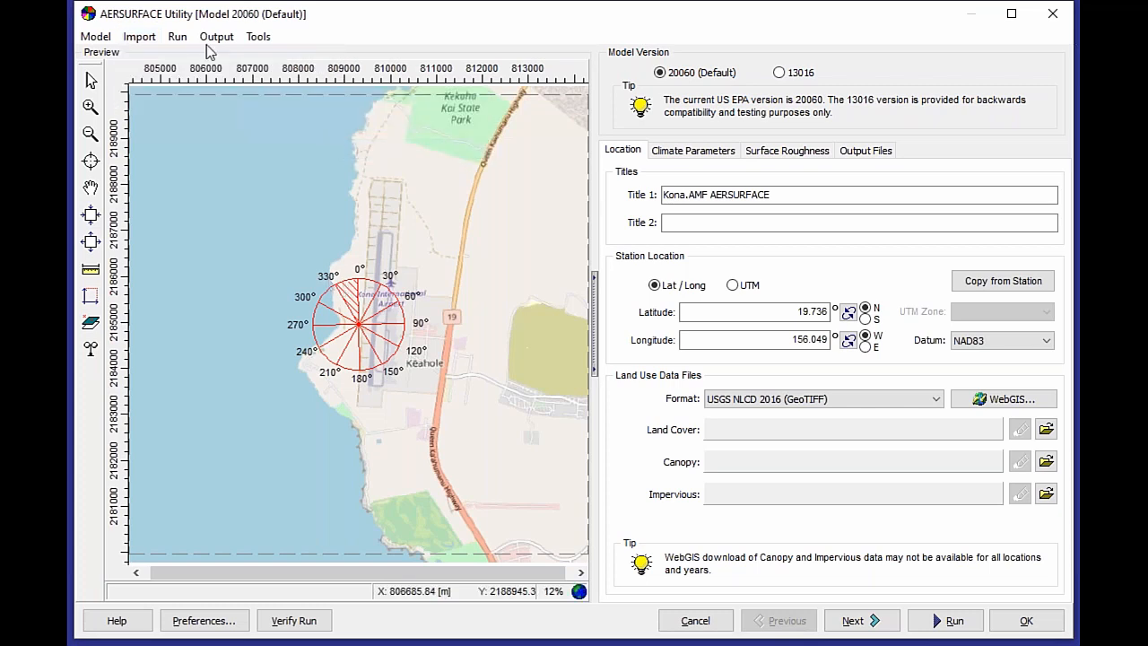
- Zoom the preview in close on the bright measurement site at the airport
click(90, 321)
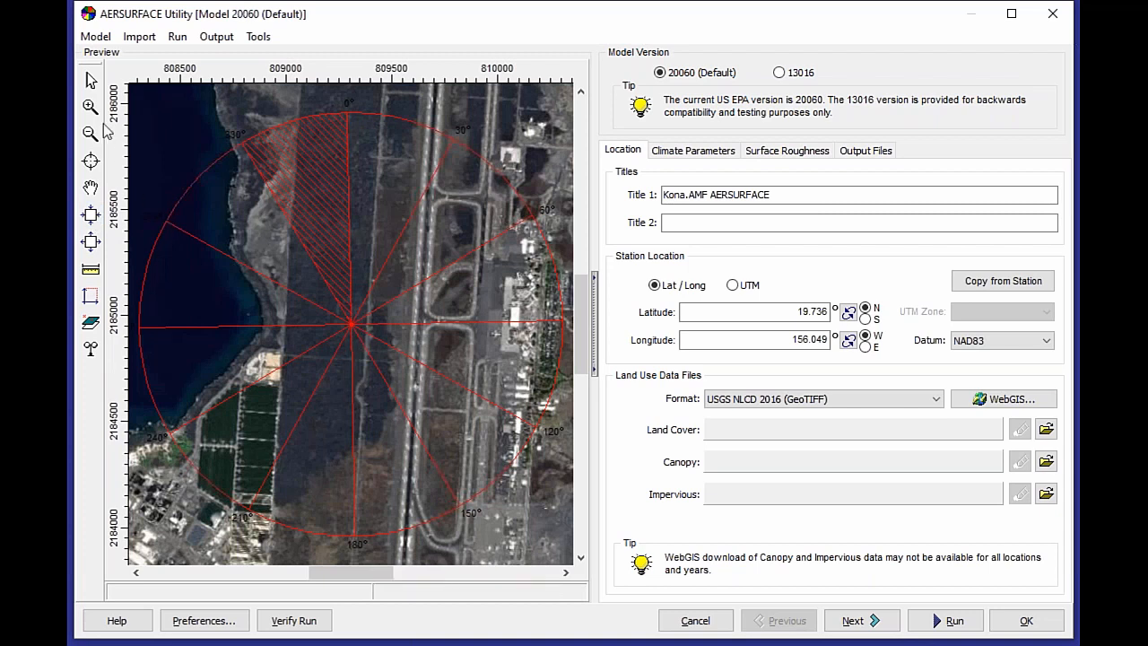
drag(319, 268, 405, 377)
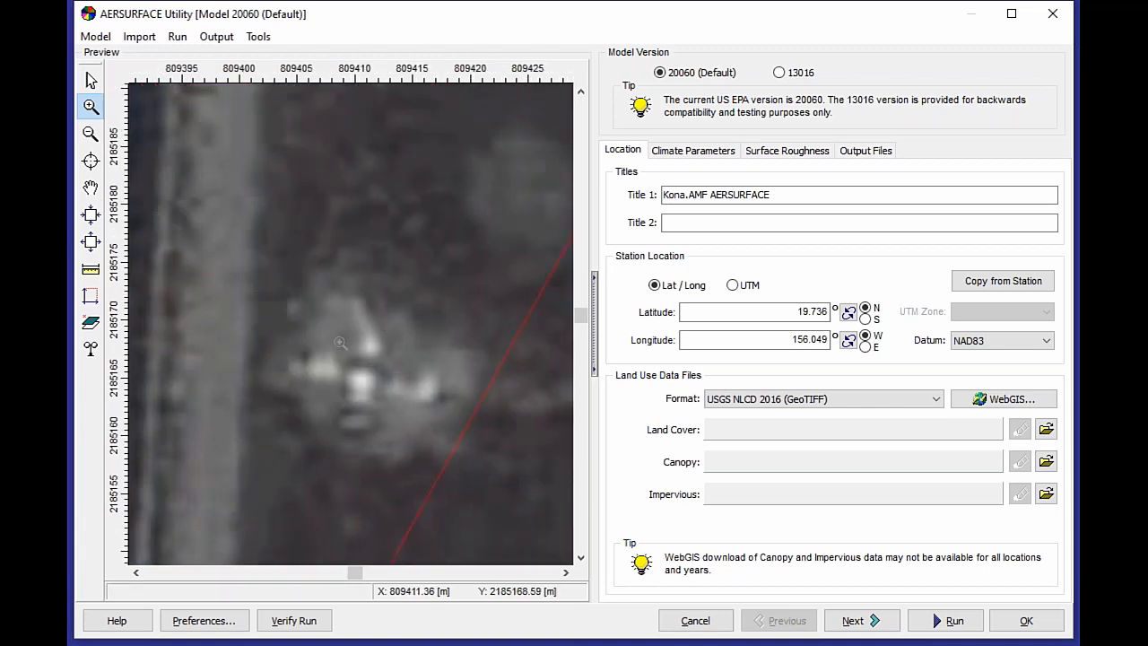
mouse_move(328, 341)
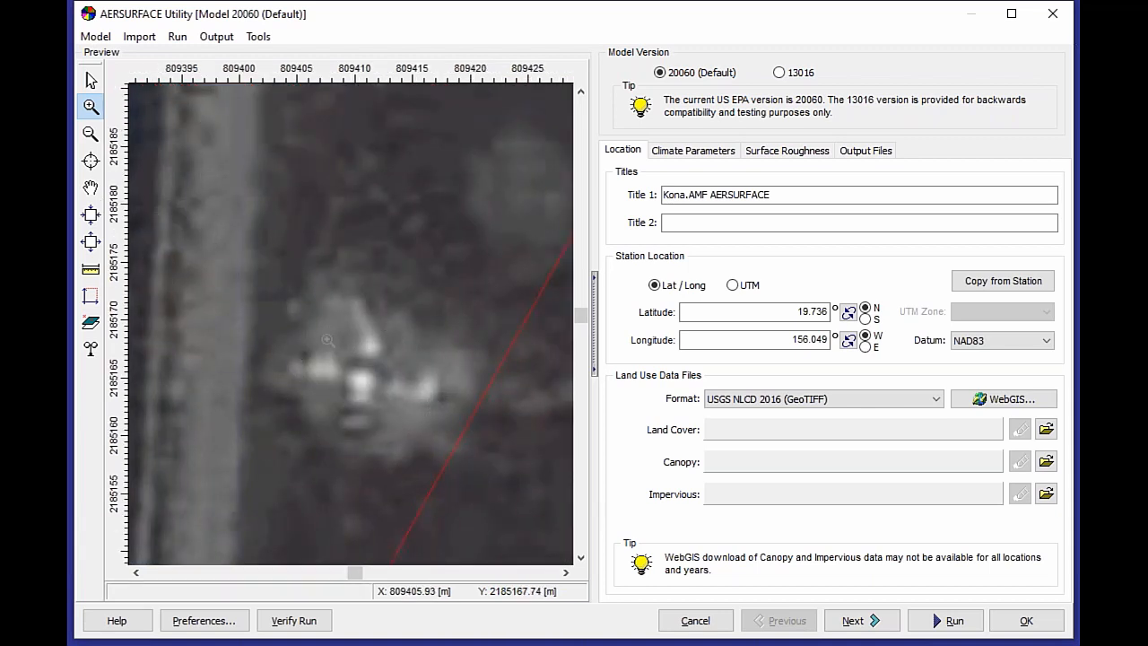
mouse_move(407, 330)
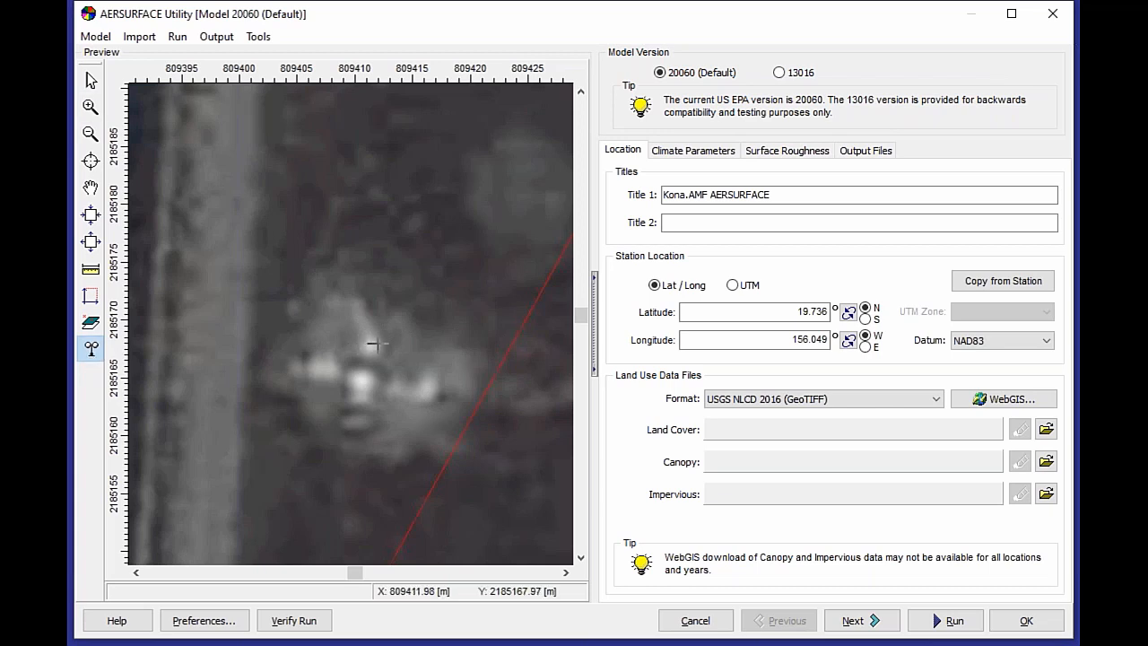
mouse_move(368, 344)
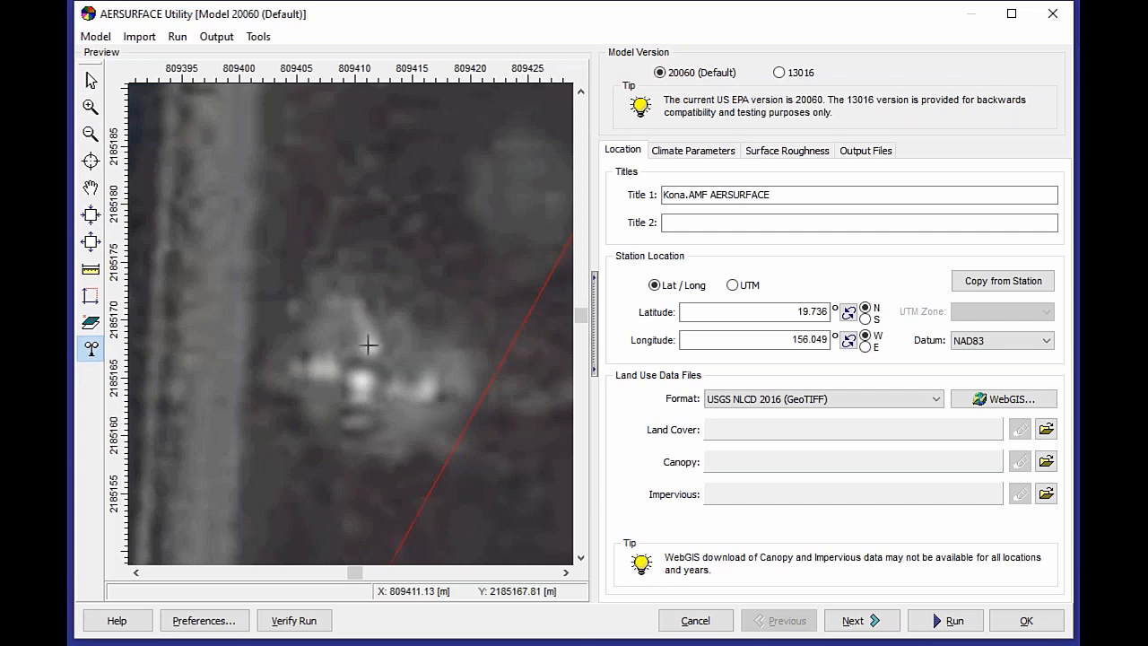
- Mark the station on the site at 19.73832 N, 156.047971 W and zoom back out
click(367, 344)
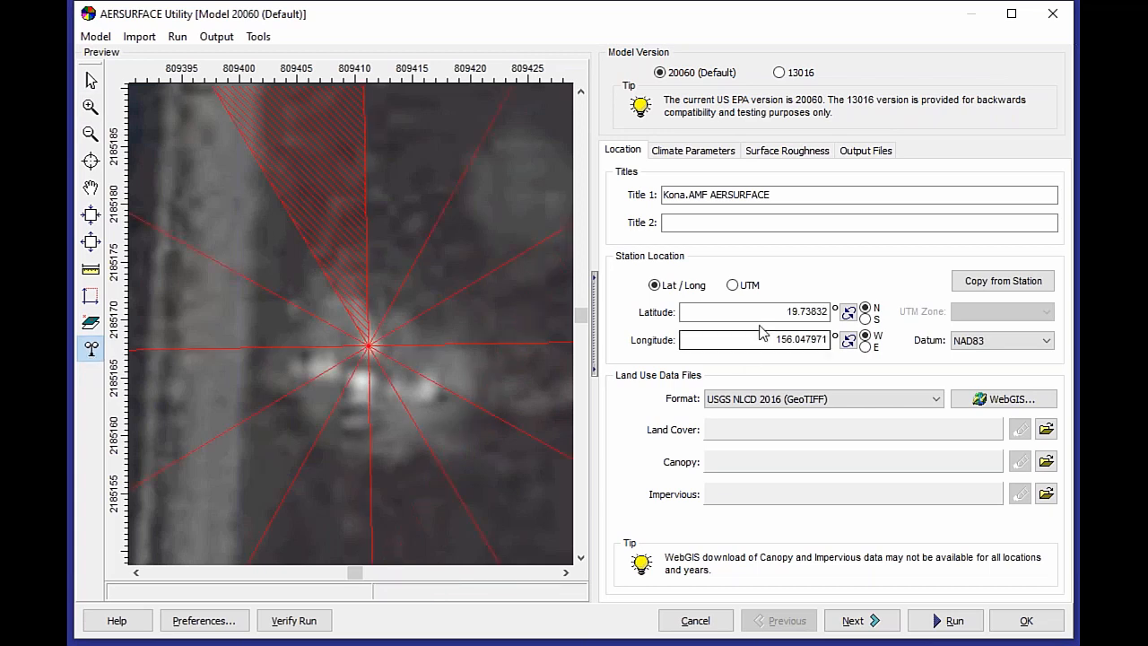
click(760, 312)
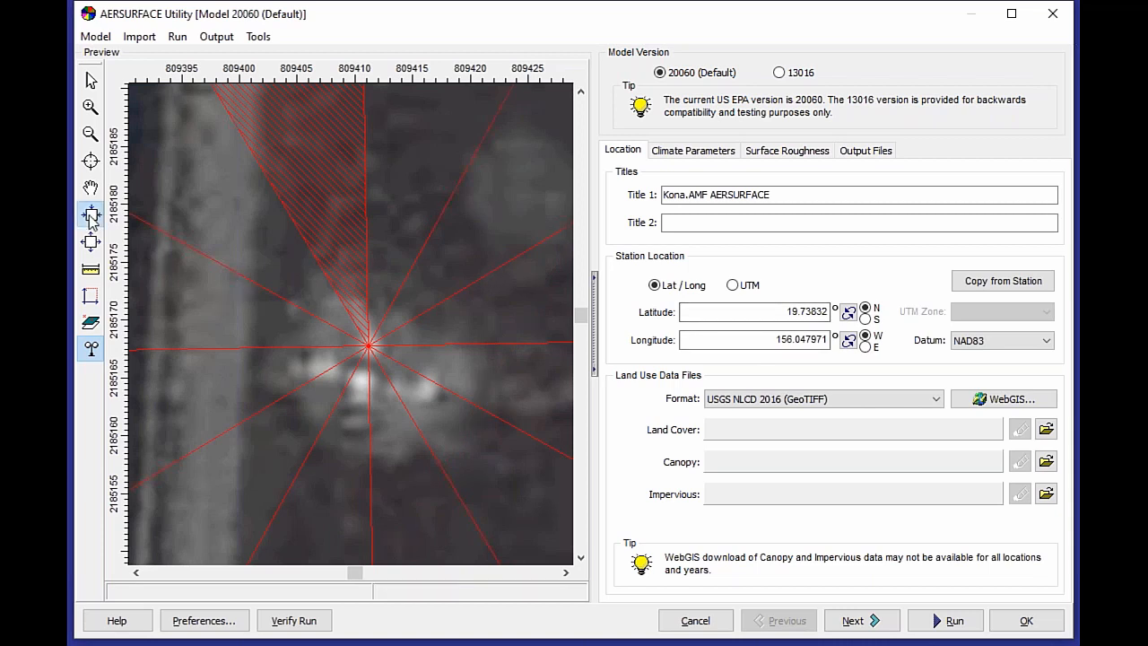
click(90, 132)
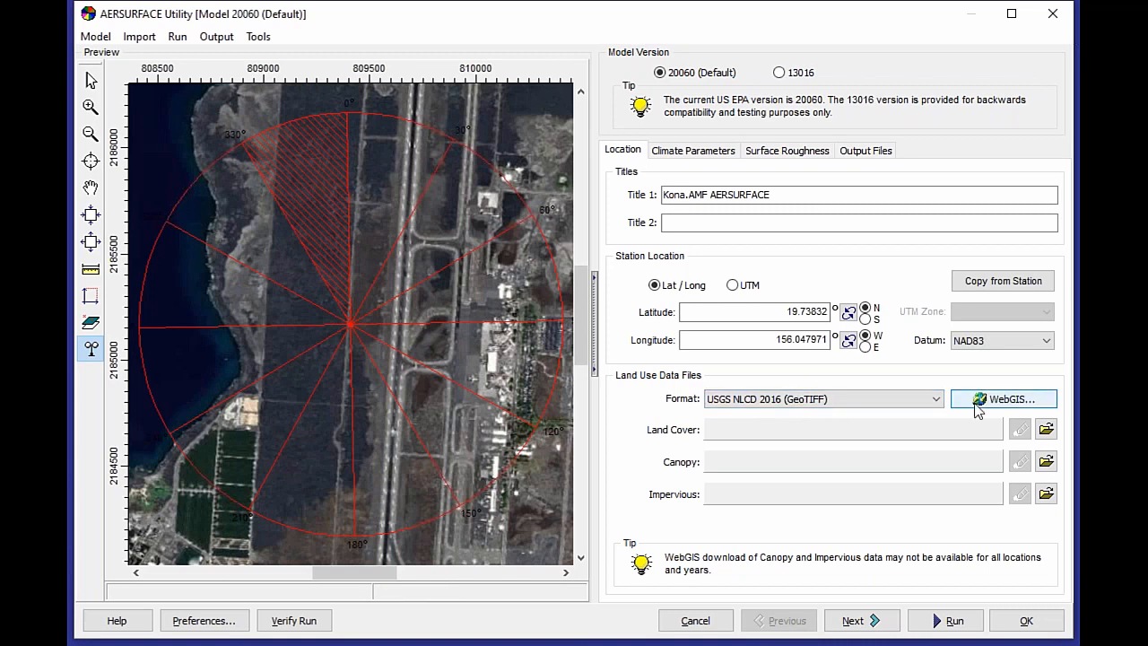
- Request 2016 USGS NLCD data via WebGIS and dismiss the missing-maps warning
click(1008, 398)
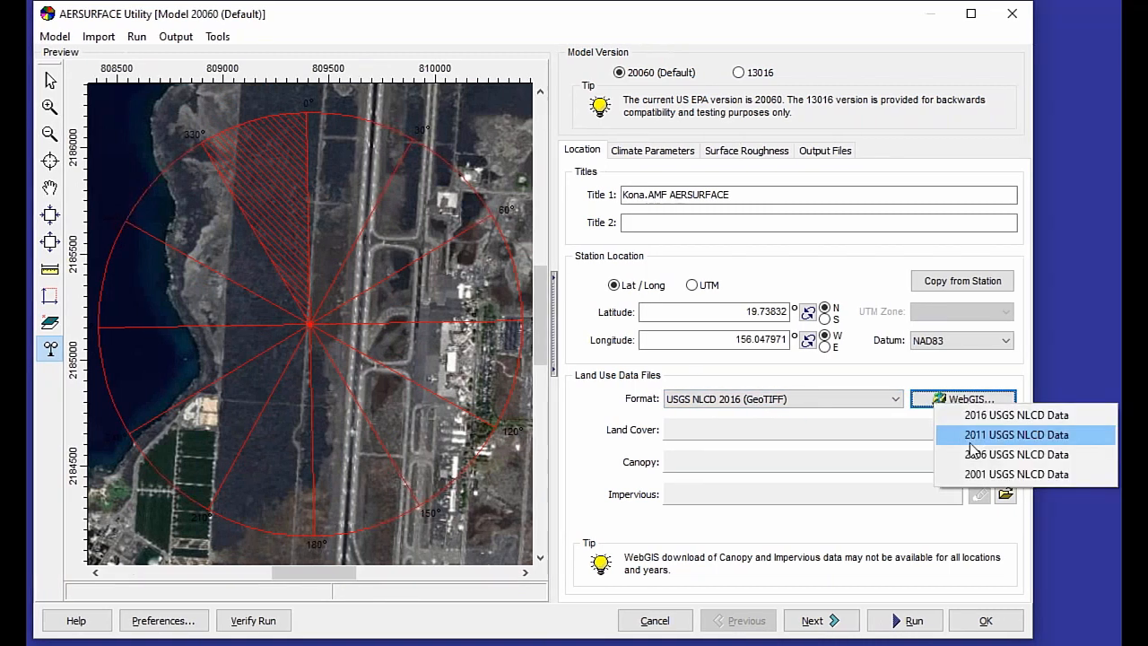
mouse_move(1015, 474)
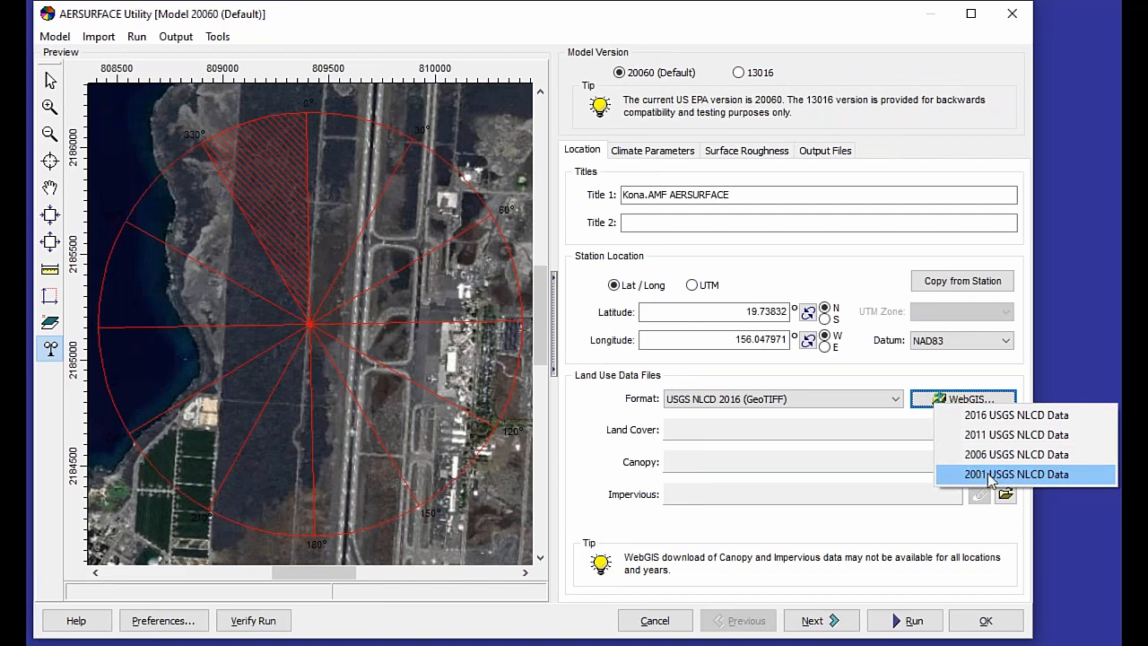
mouse_move(998, 416)
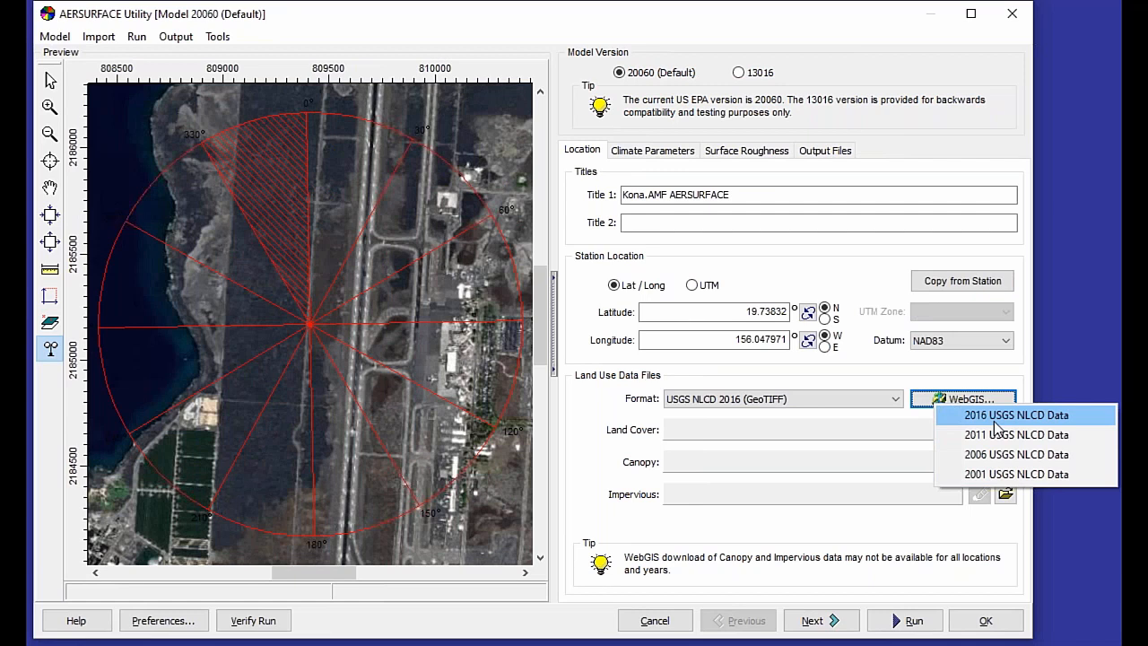
click(1015, 414)
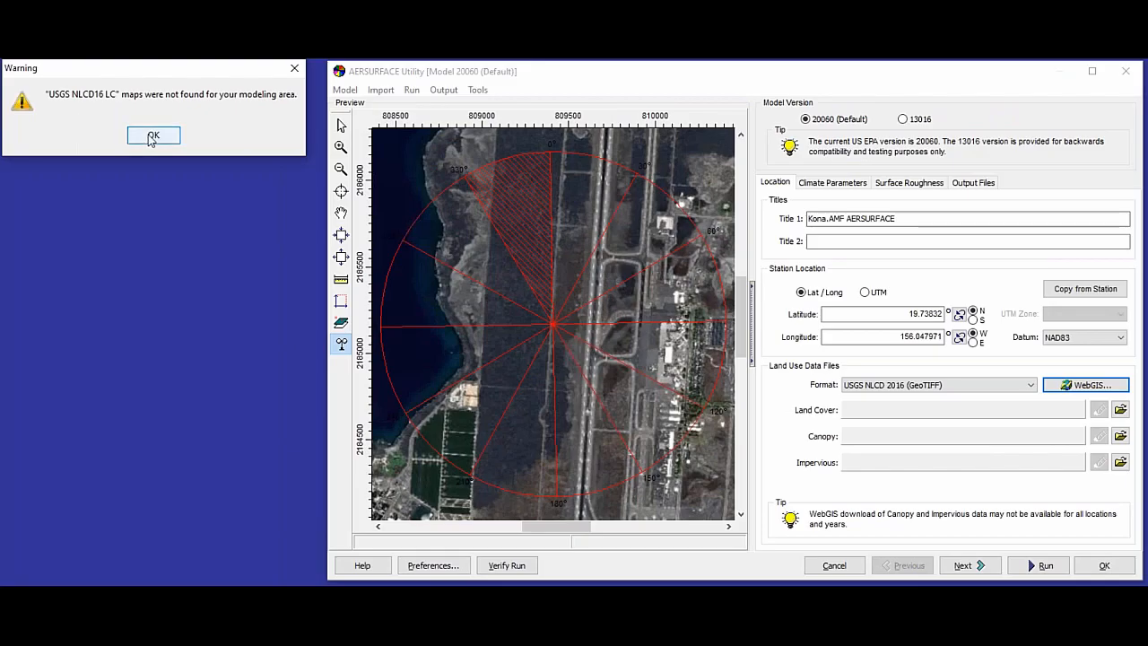
mouse_move(371, 233)
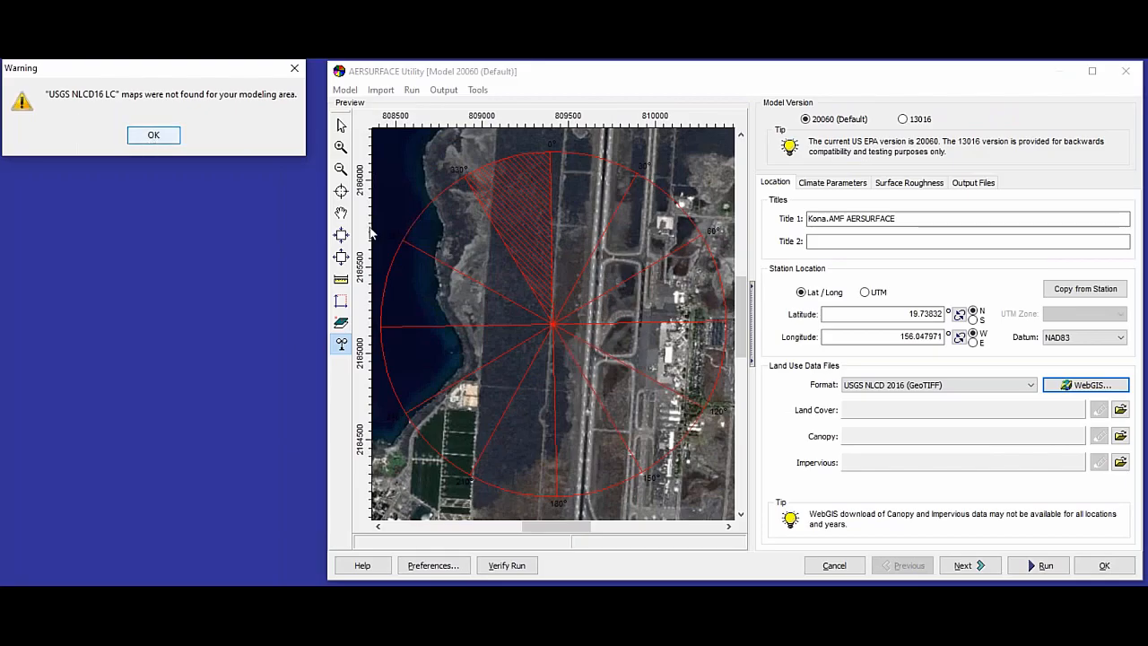
click(152, 135)
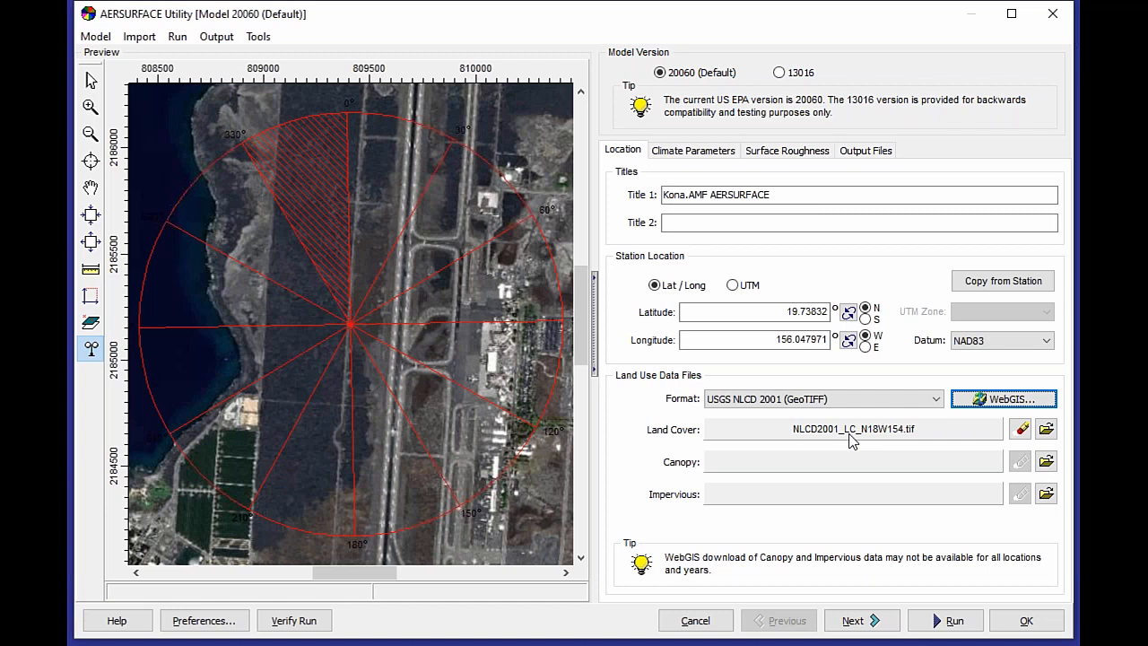
mouse_move(748, 474)
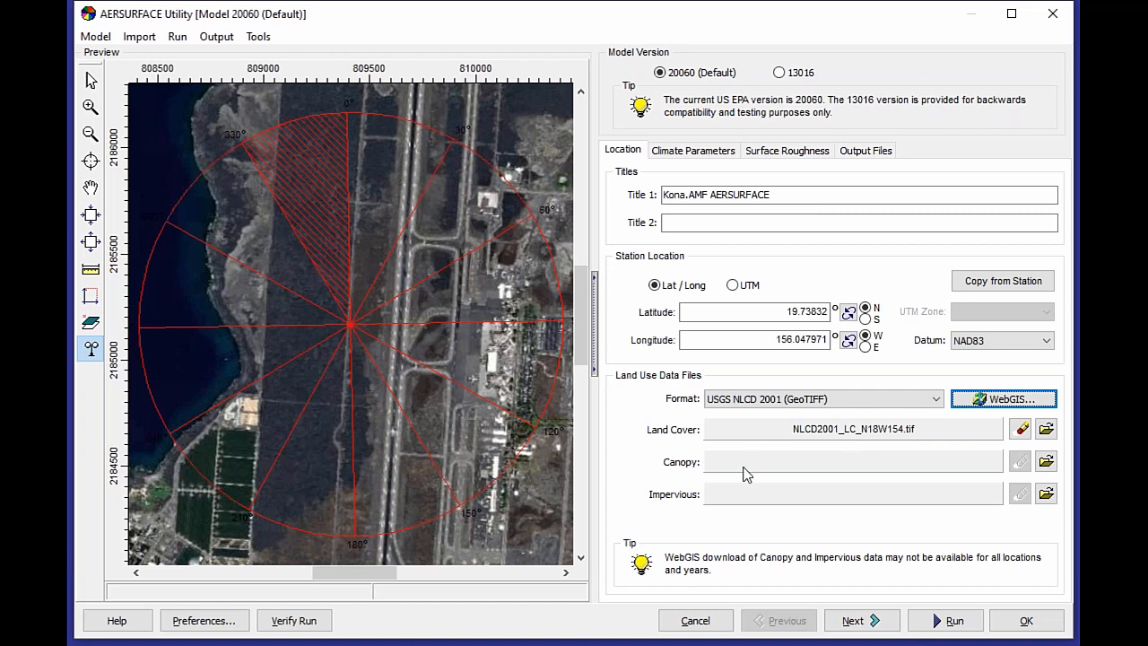
mouse_move(811, 509)
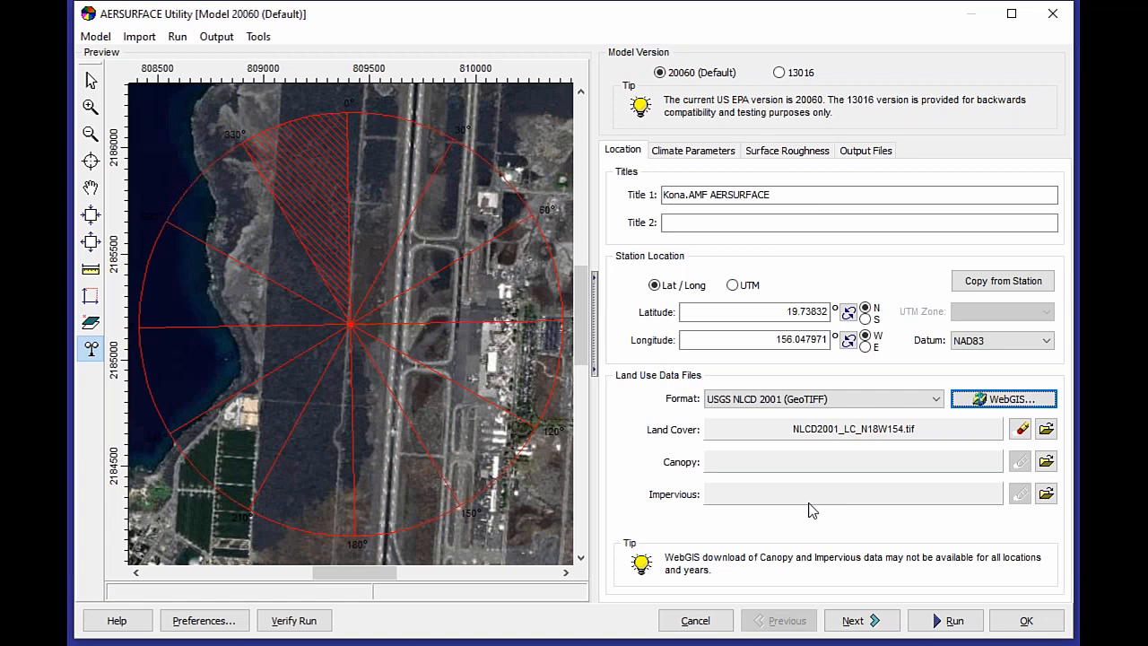
mouse_move(793, 432)
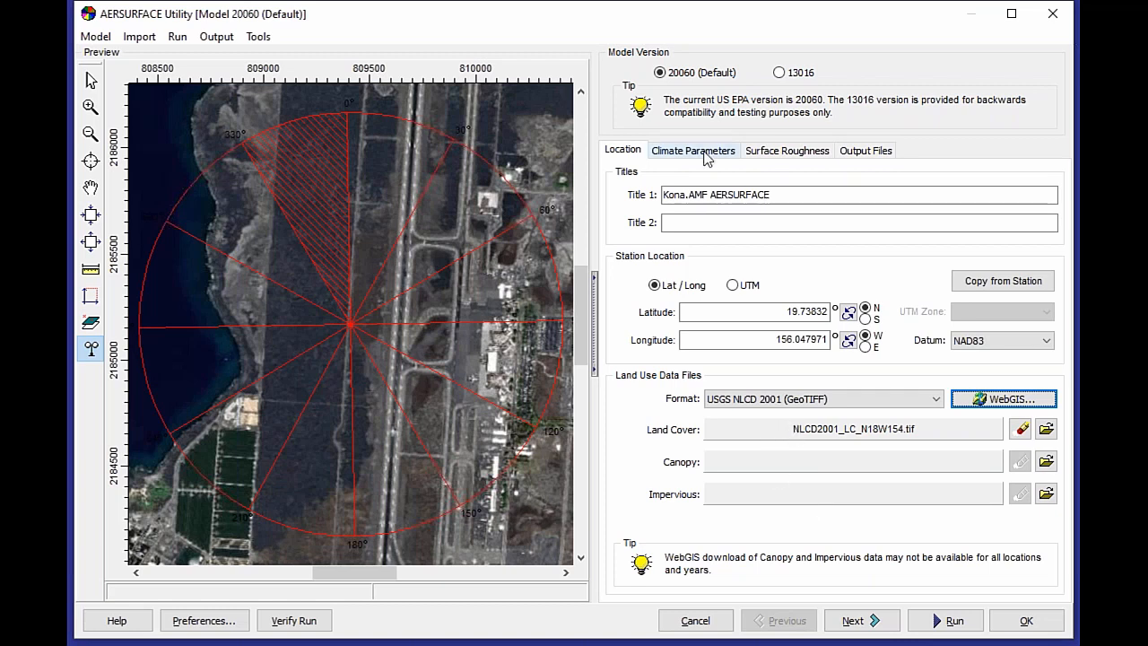
- Set Climate Parameters seasonal categories, putting December in transitional spring
click(692, 151)
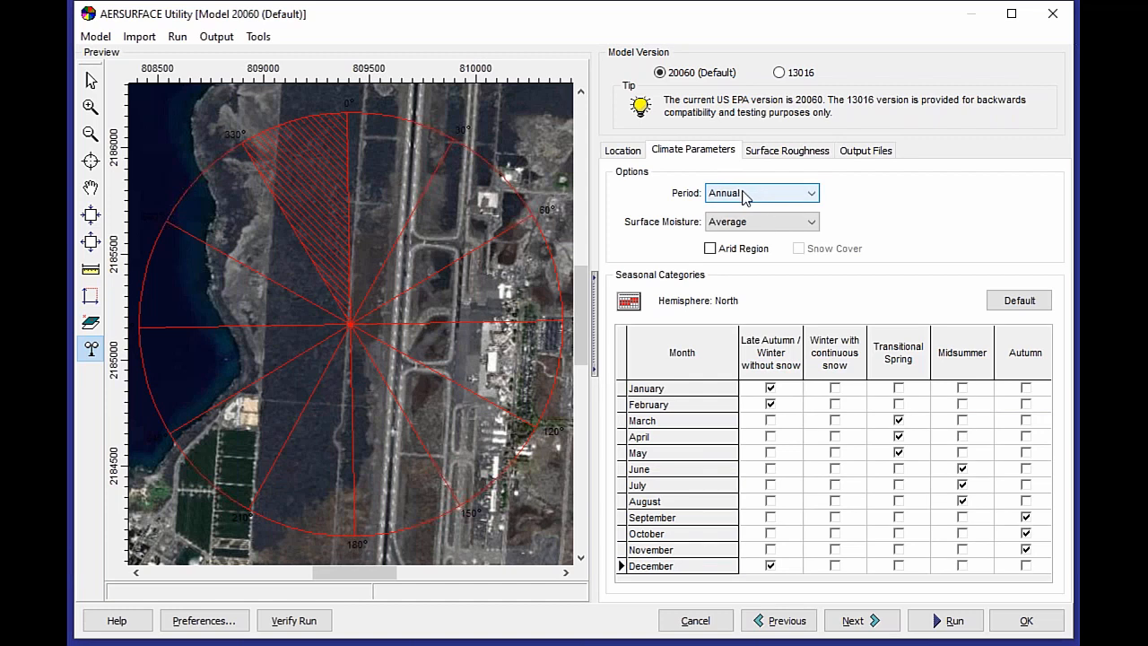
mouse_move(764, 222)
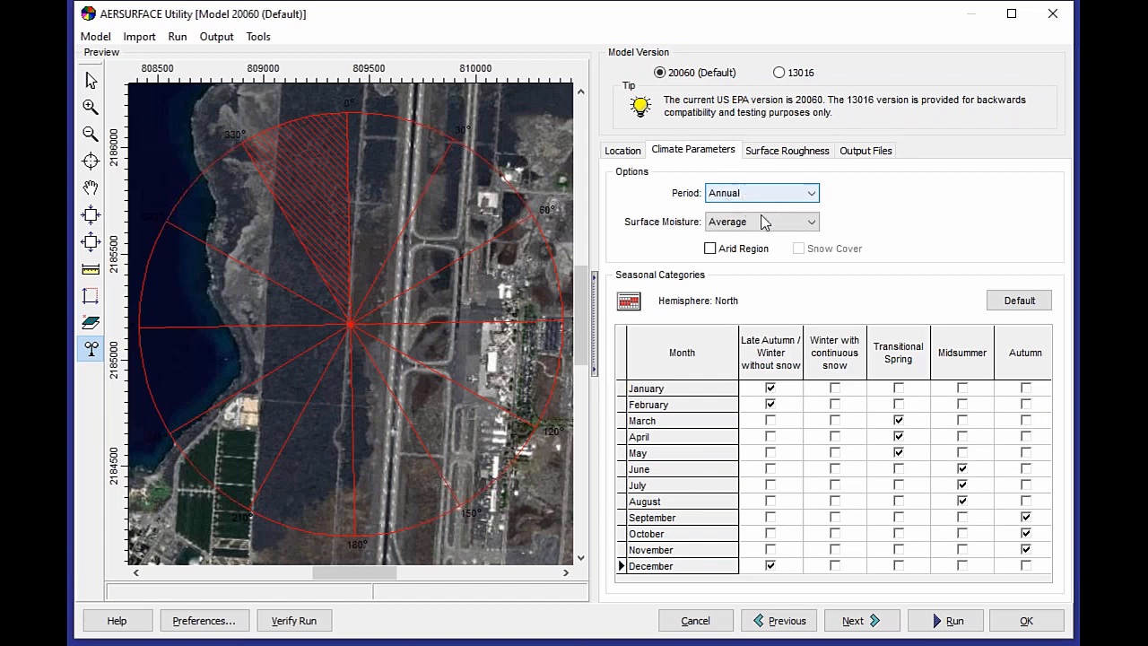
click(897, 403)
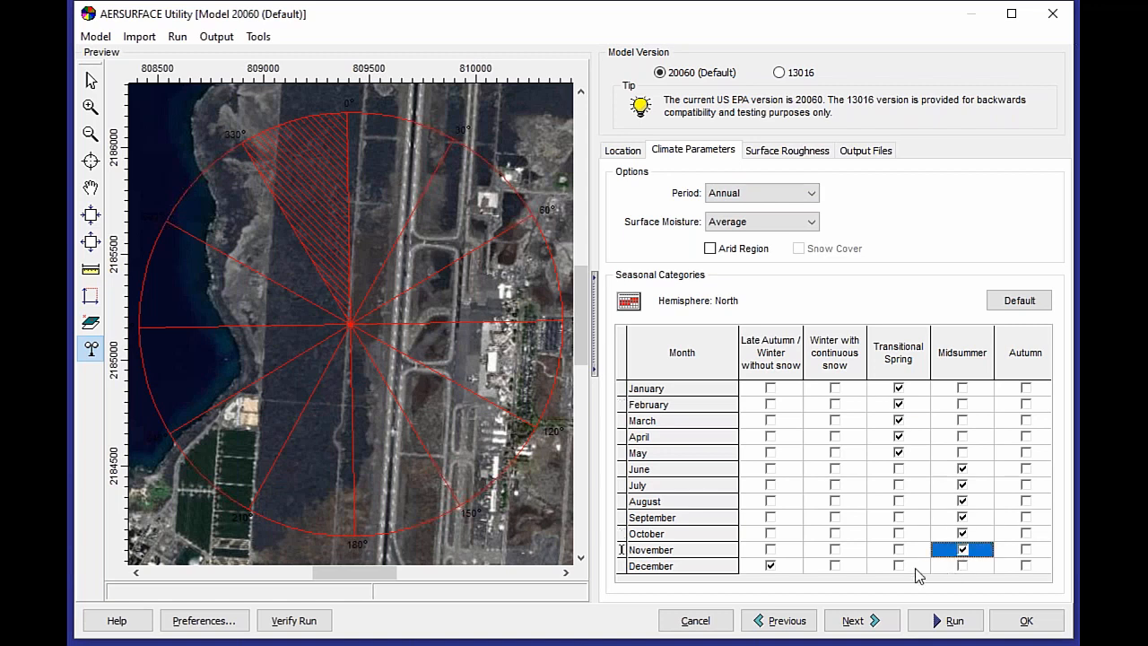
click(896, 565)
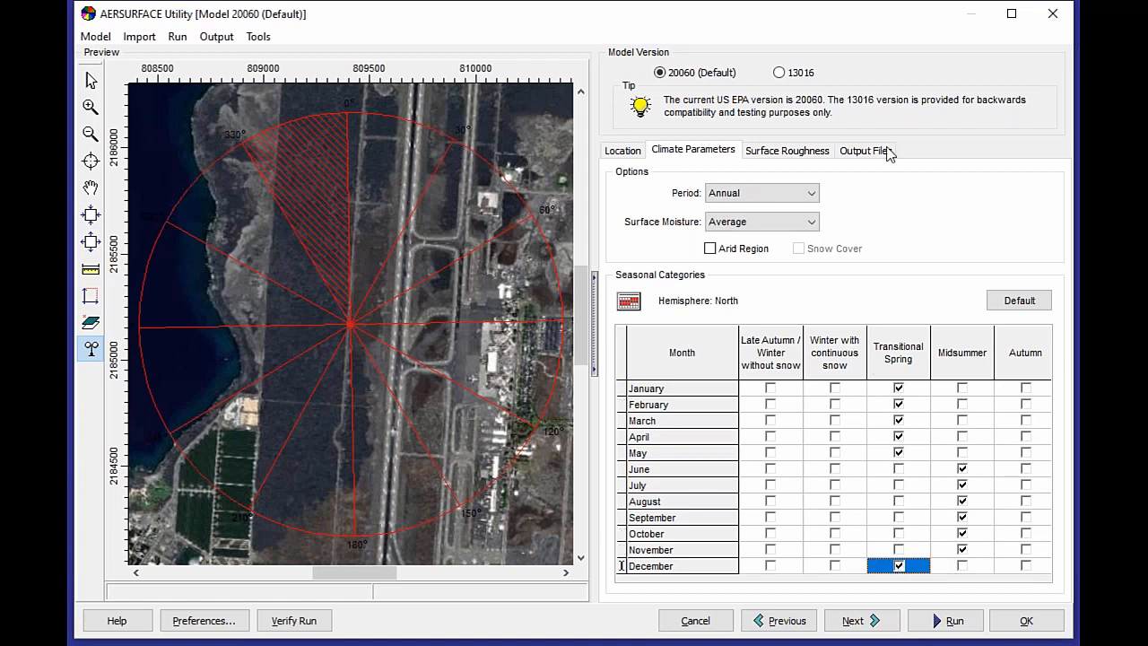
- Mark the site as an Airport Site under Surface Roughness
click(786, 150)
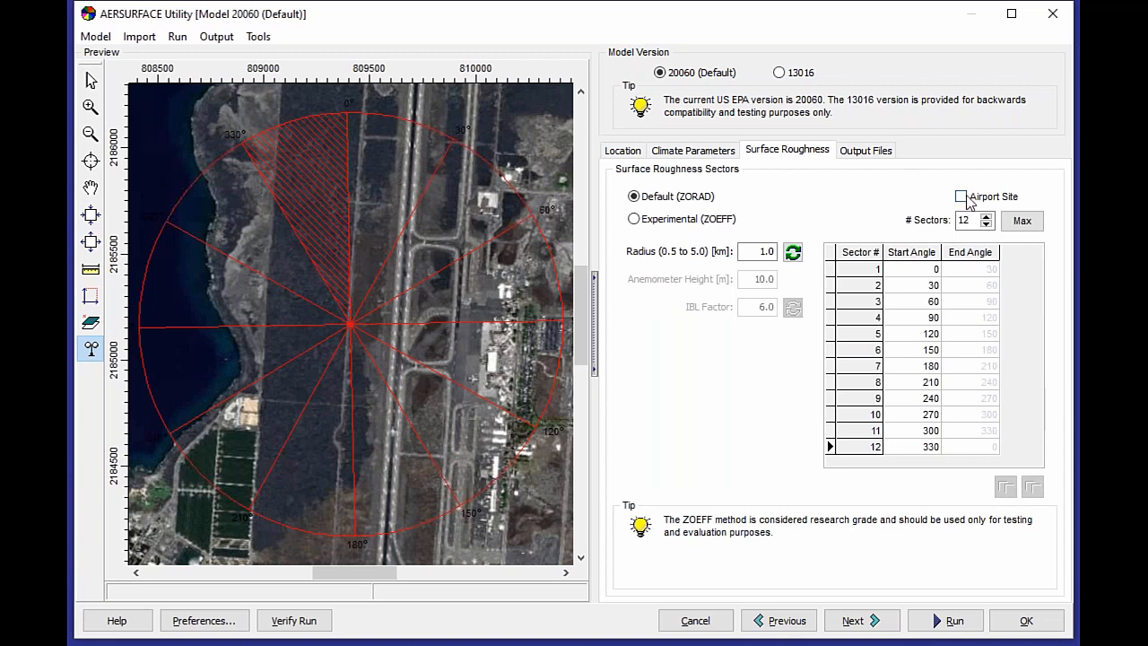
click(961, 195)
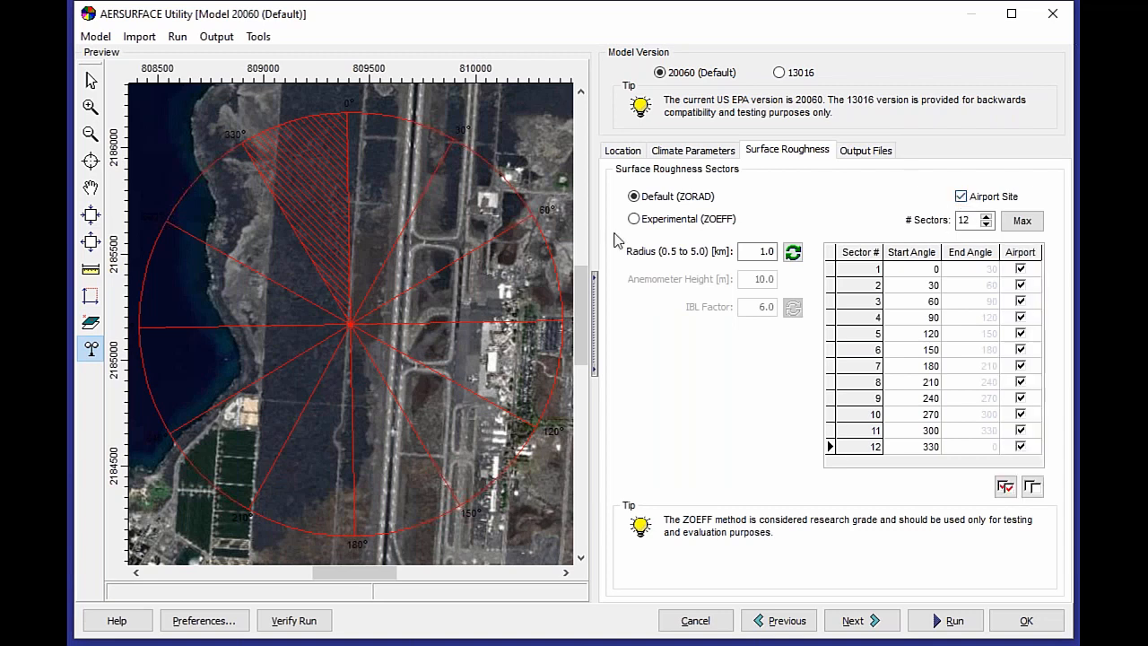
mouse_move(341, 219)
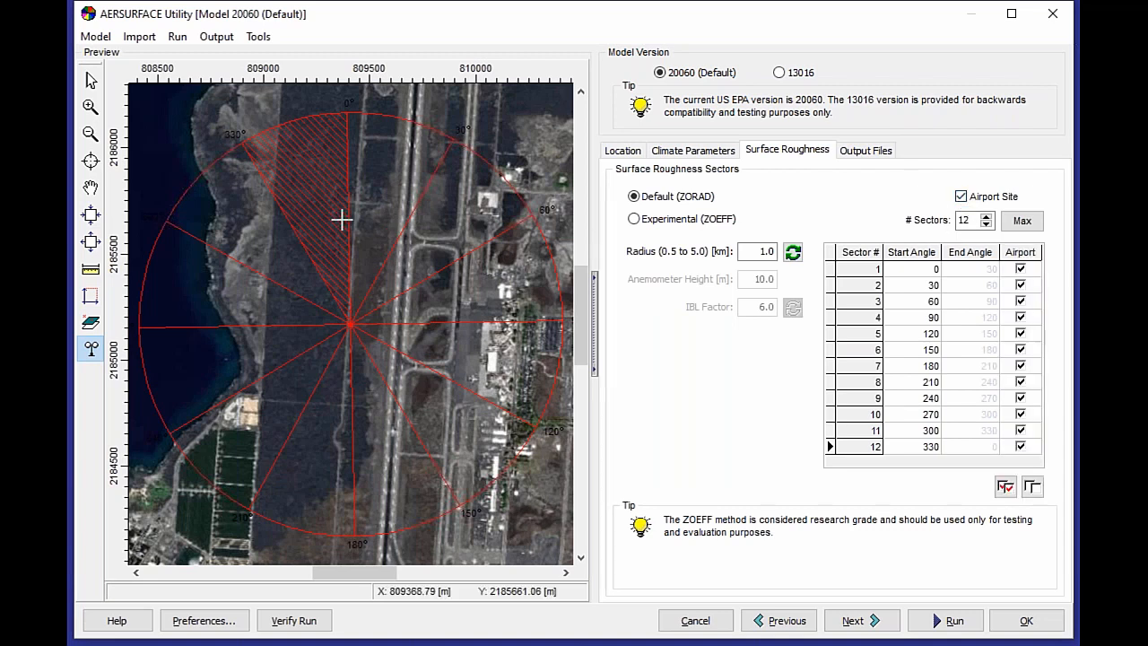
mouse_move(341, 219)
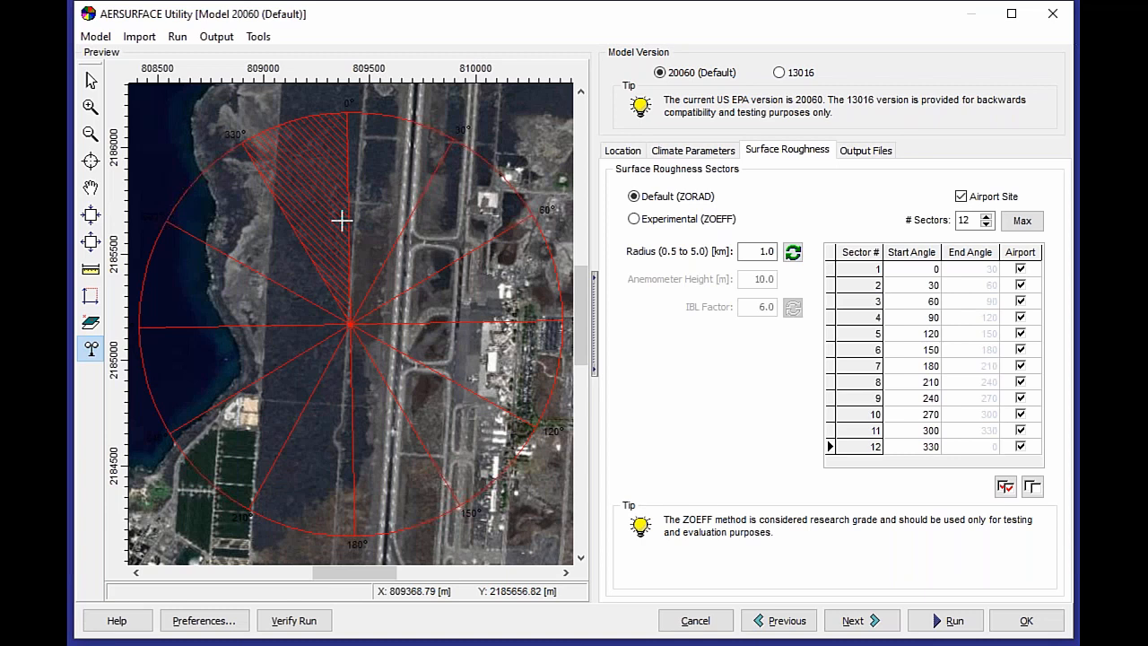
mouse_move(294, 305)
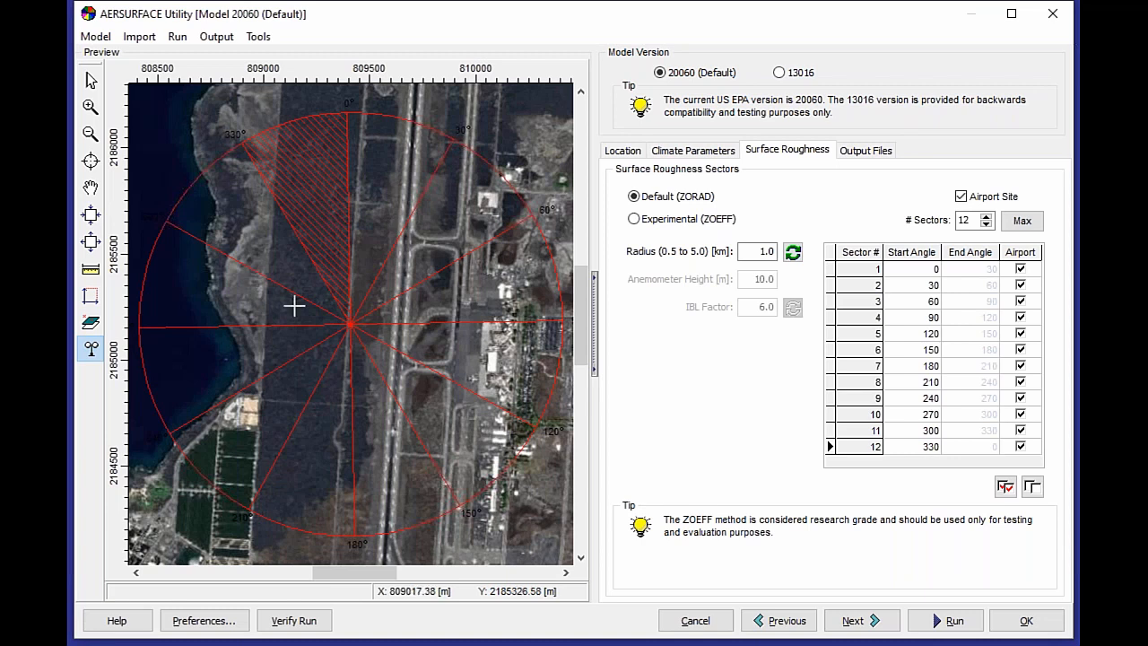
mouse_move(345, 341)
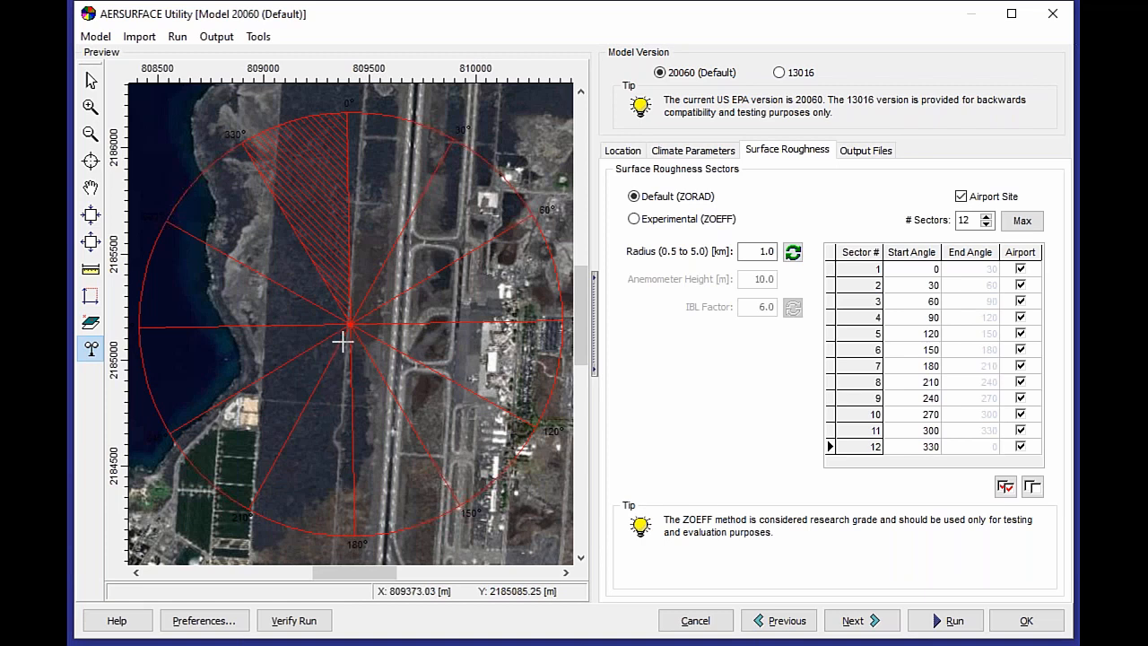
mouse_move(337, 241)
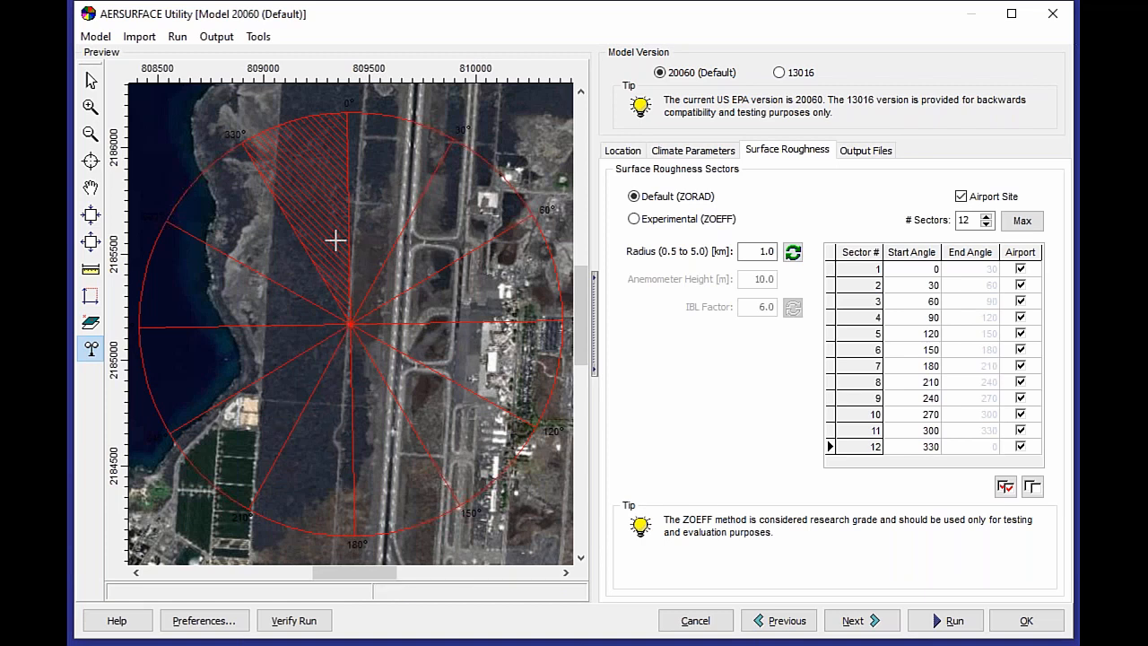
mouse_move(333, 240)
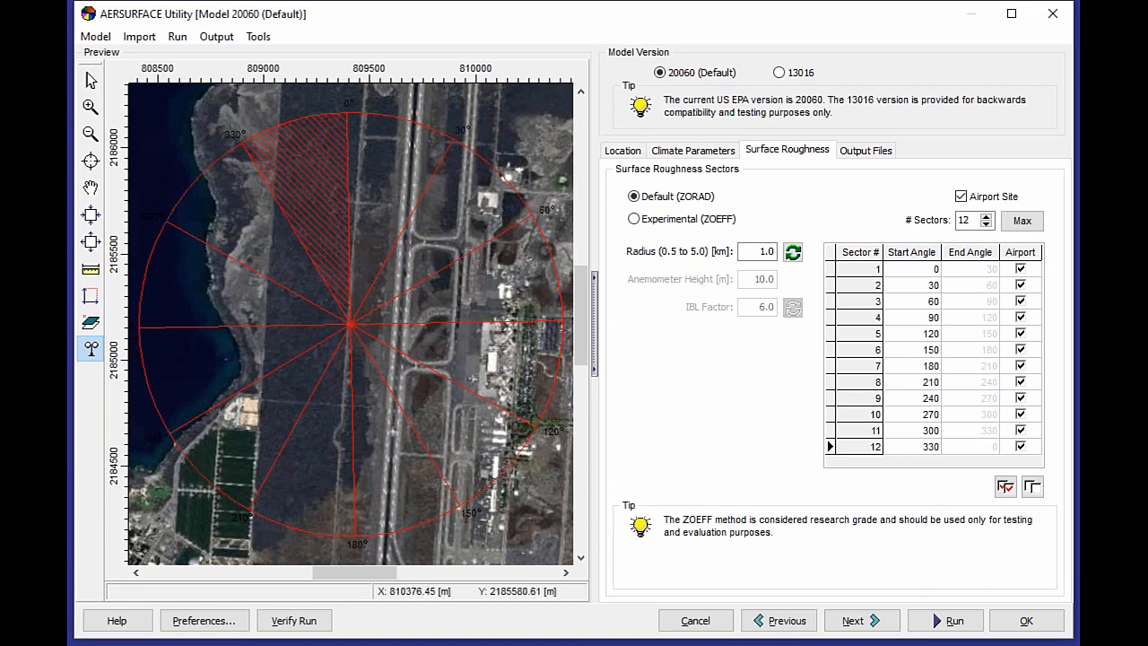
click(911, 269)
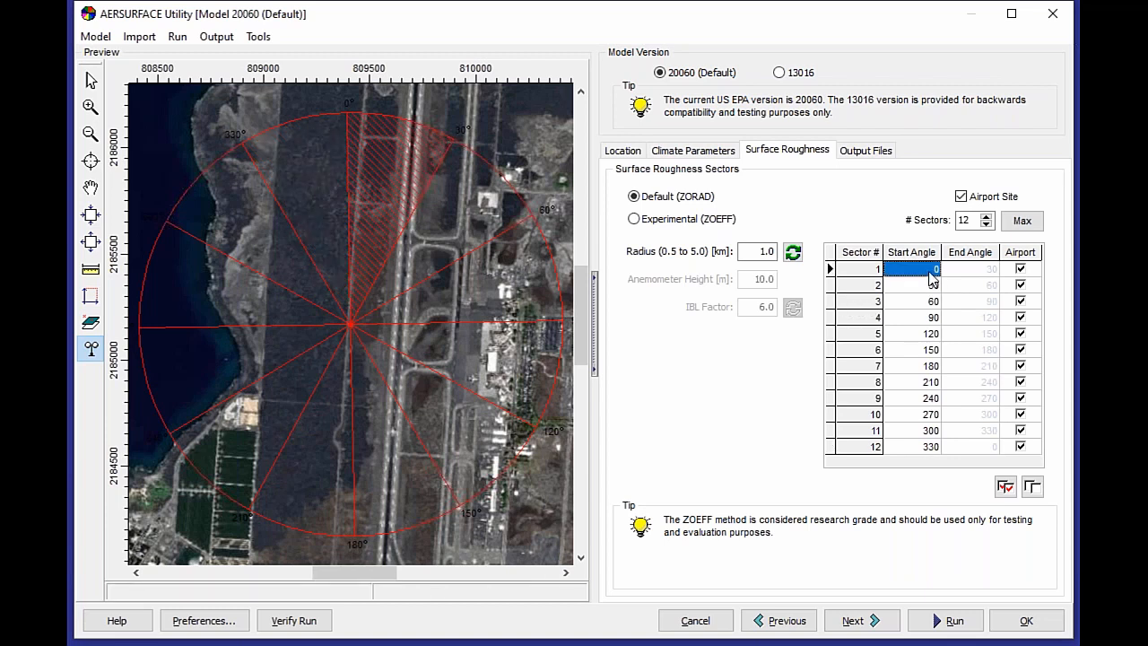
click(911, 302)
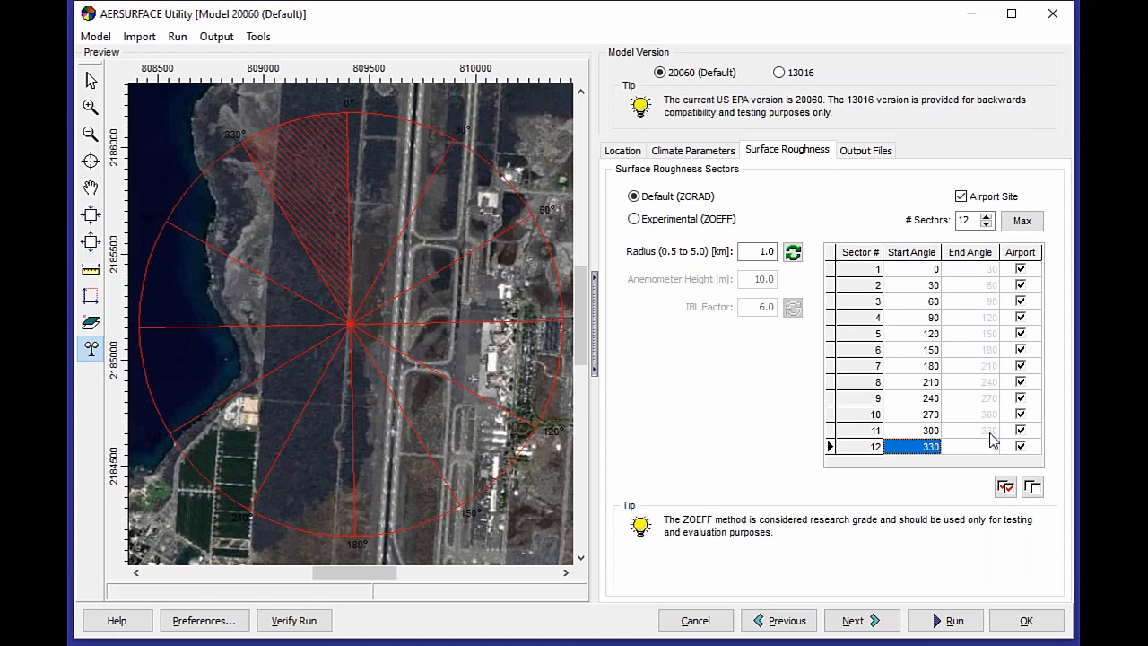
click(1020, 430)
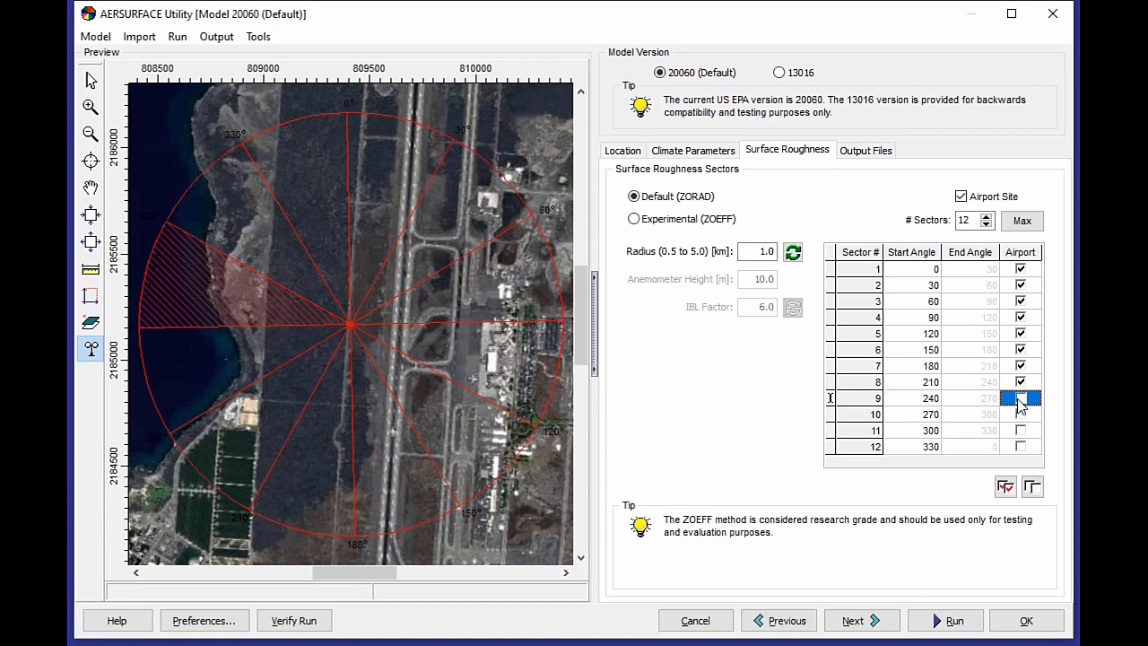
click(1019, 366)
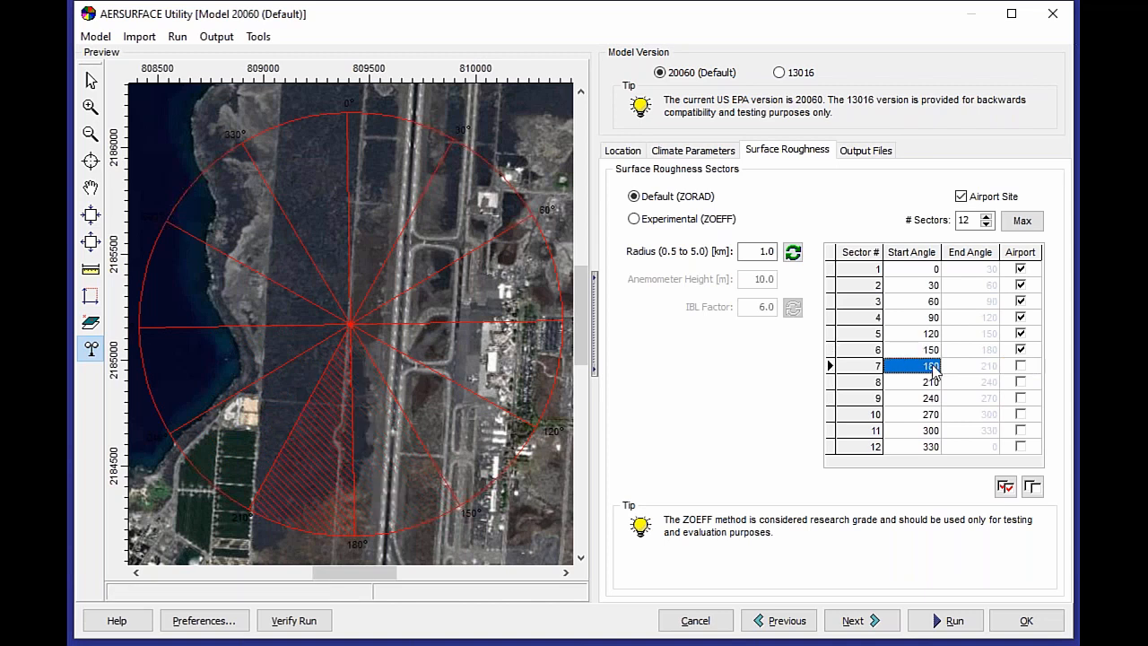
click(911, 380)
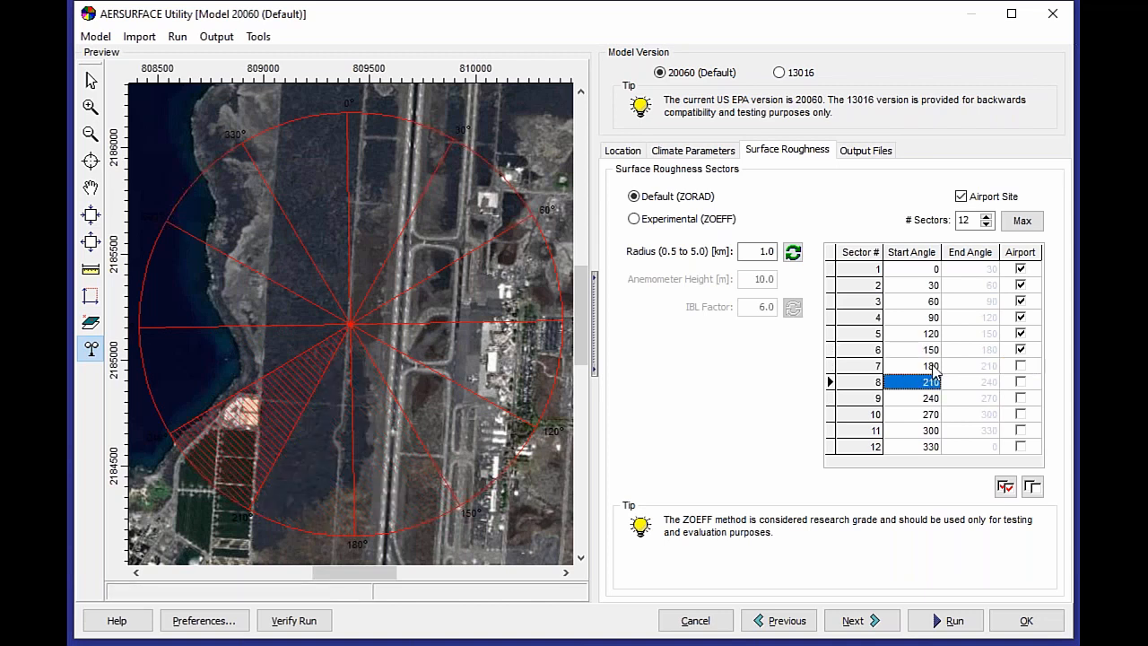
click(929, 412)
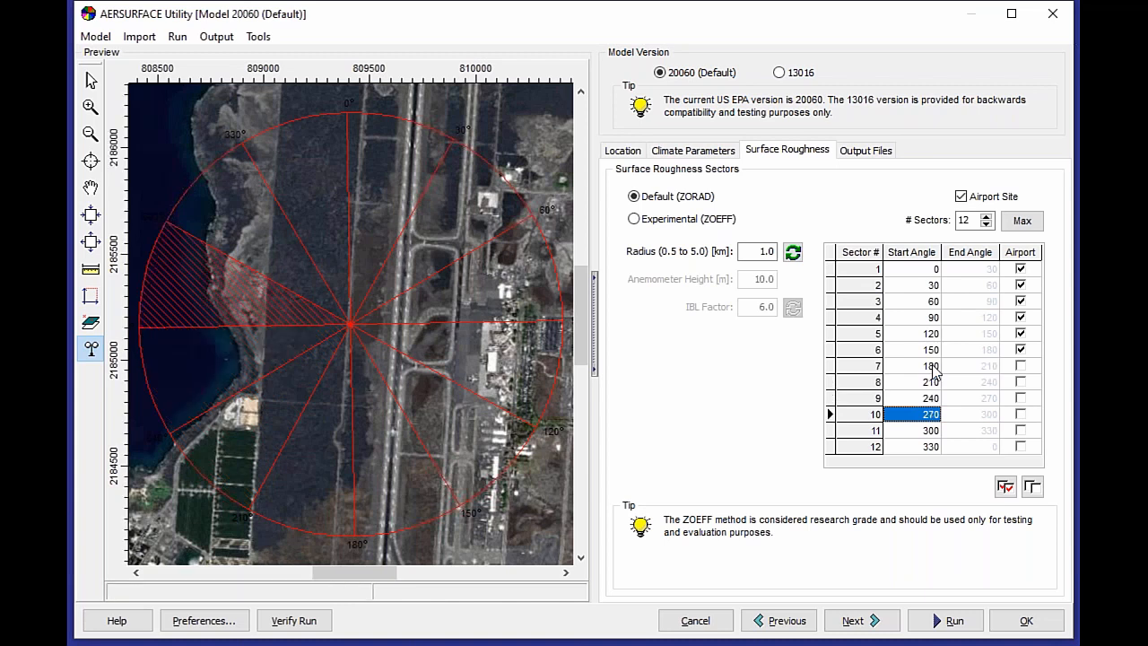
click(911, 431)
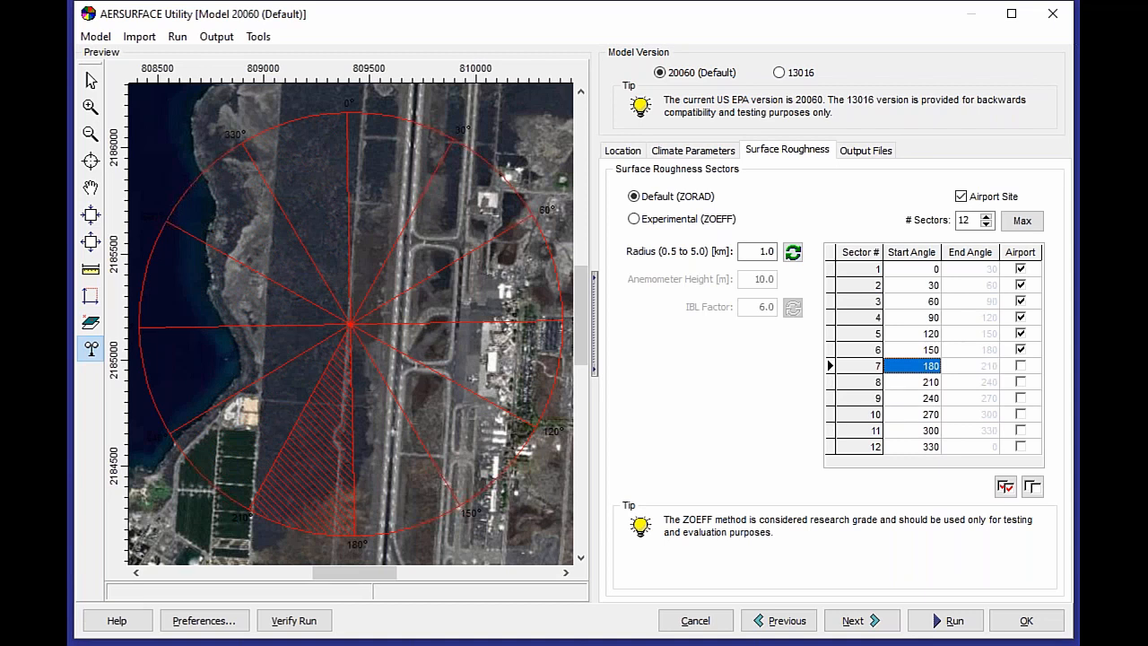
click(929, 348)
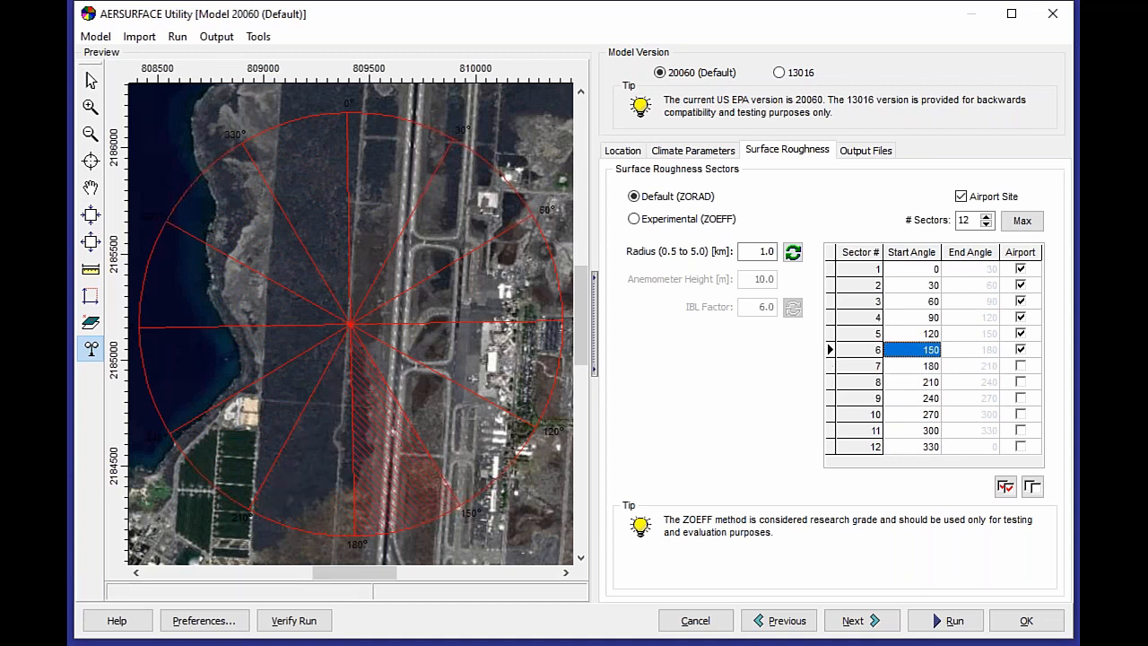
click(911, 315)
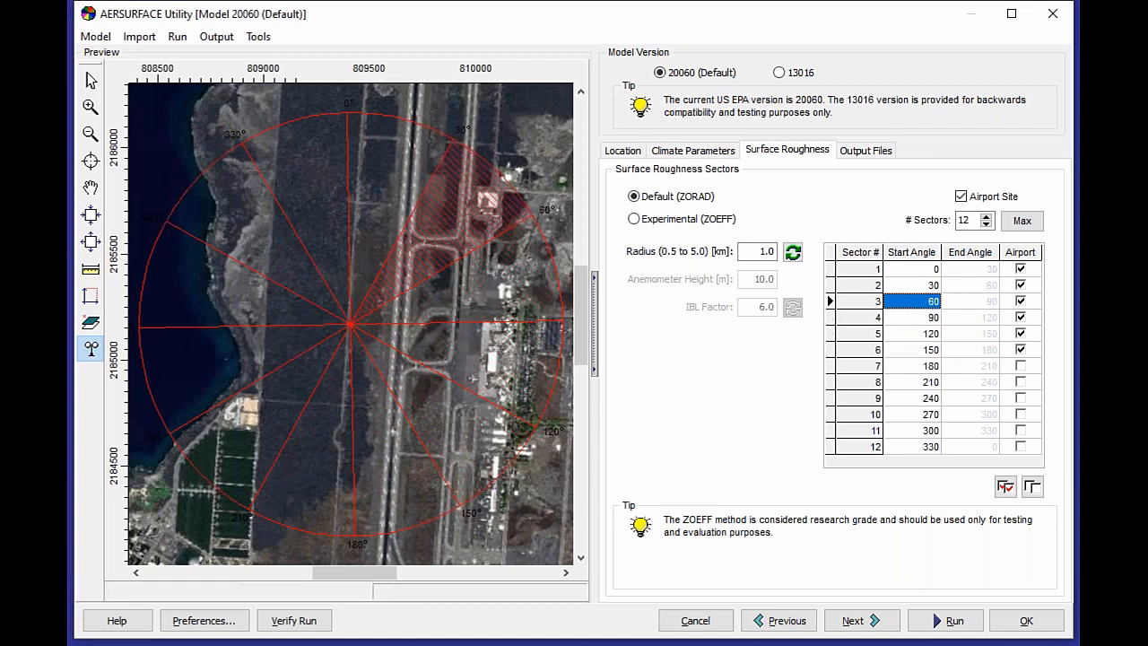
click(911, 269)
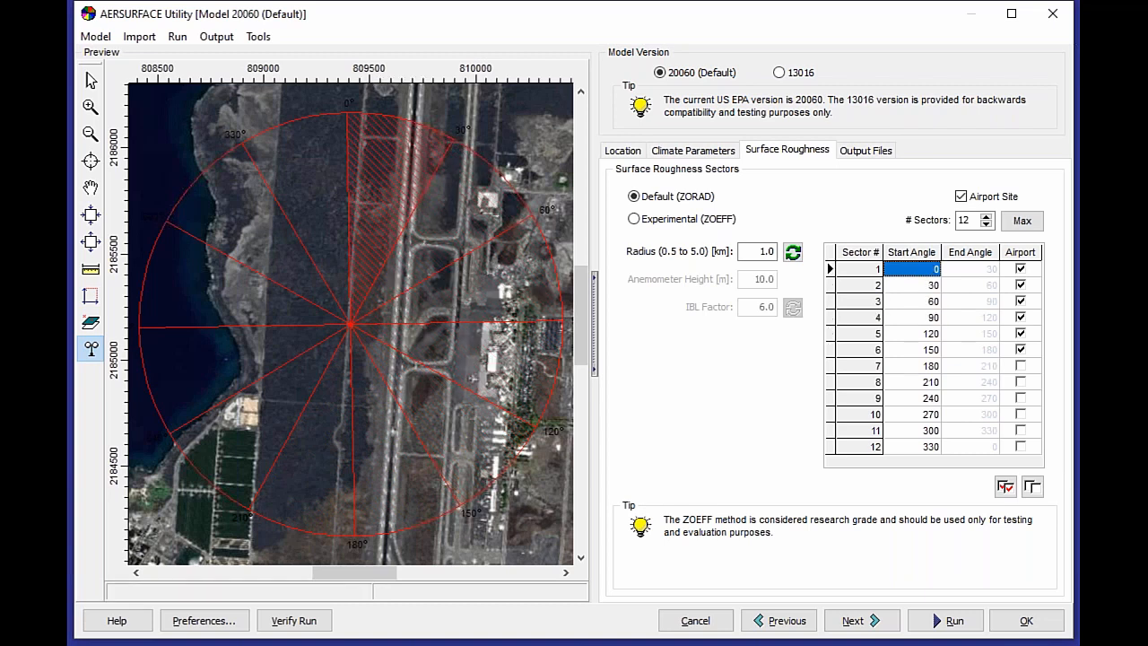
click(911, 331)
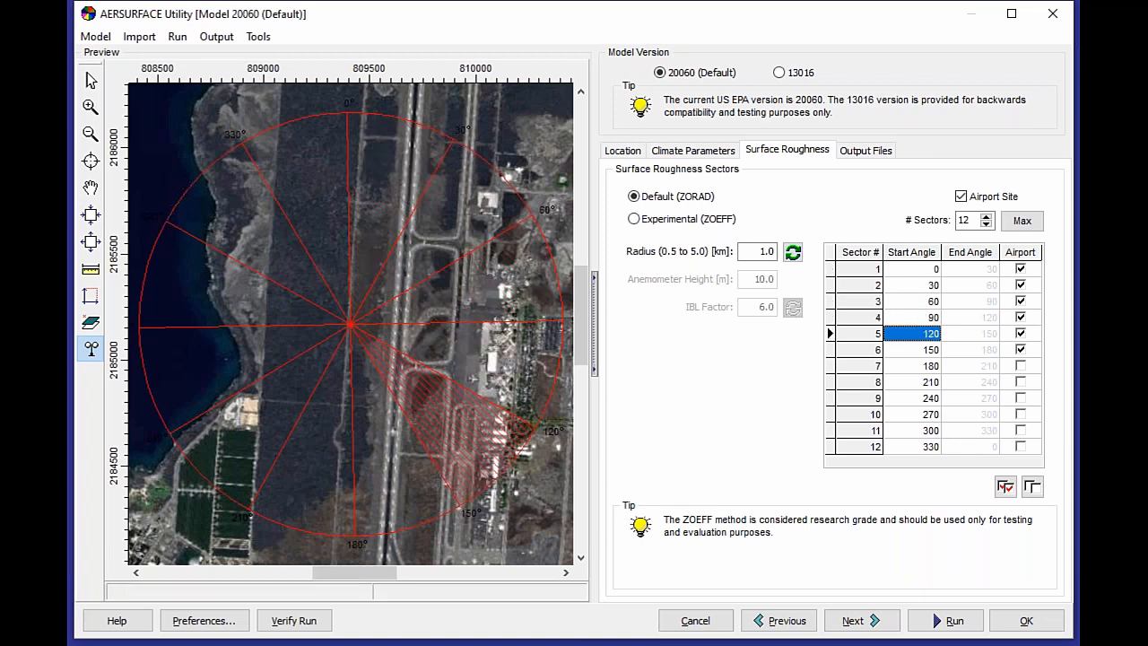
click(912, 366)
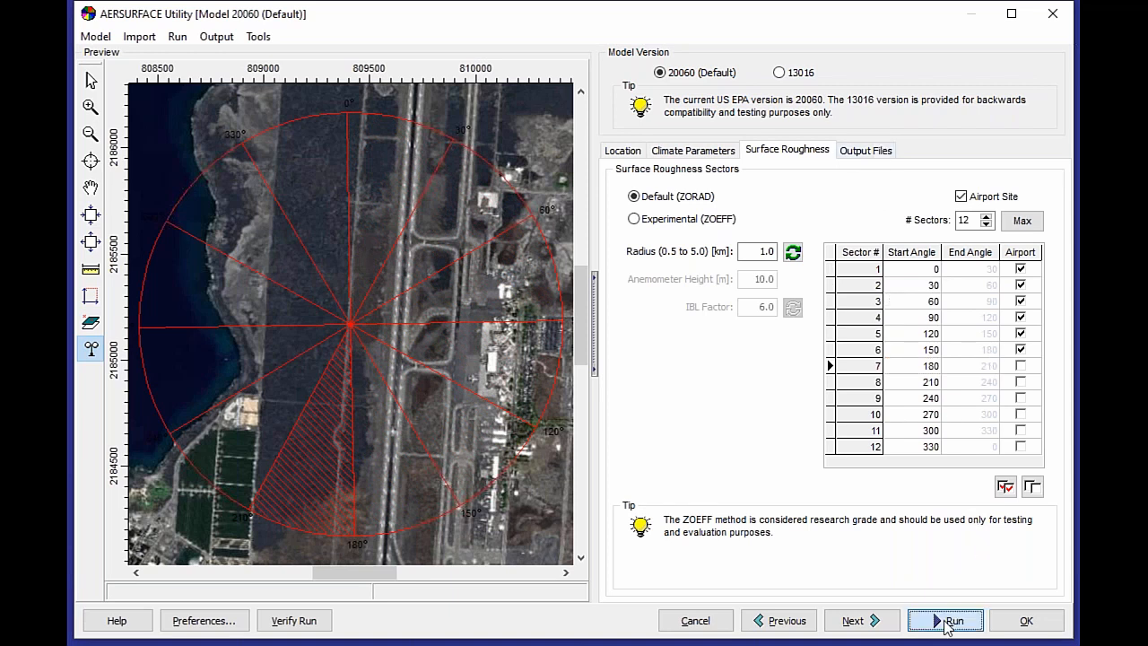
- Run the surface characteristics analysis to show the land use map with roughness sectors
click(954, 620)
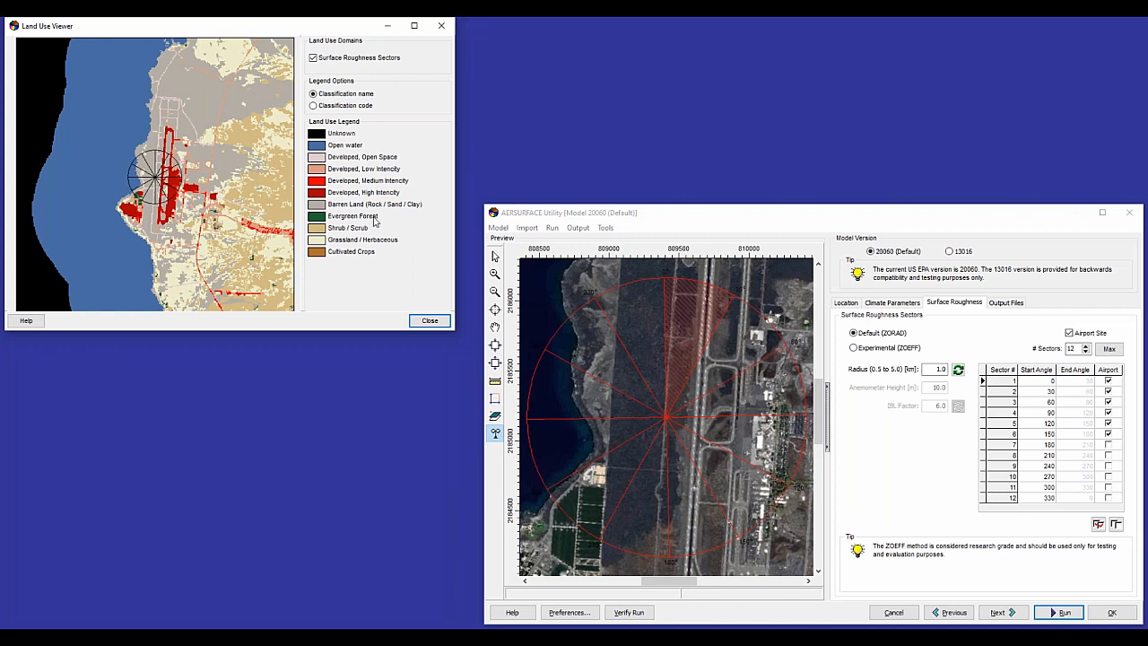
mouse_move(639, 216)
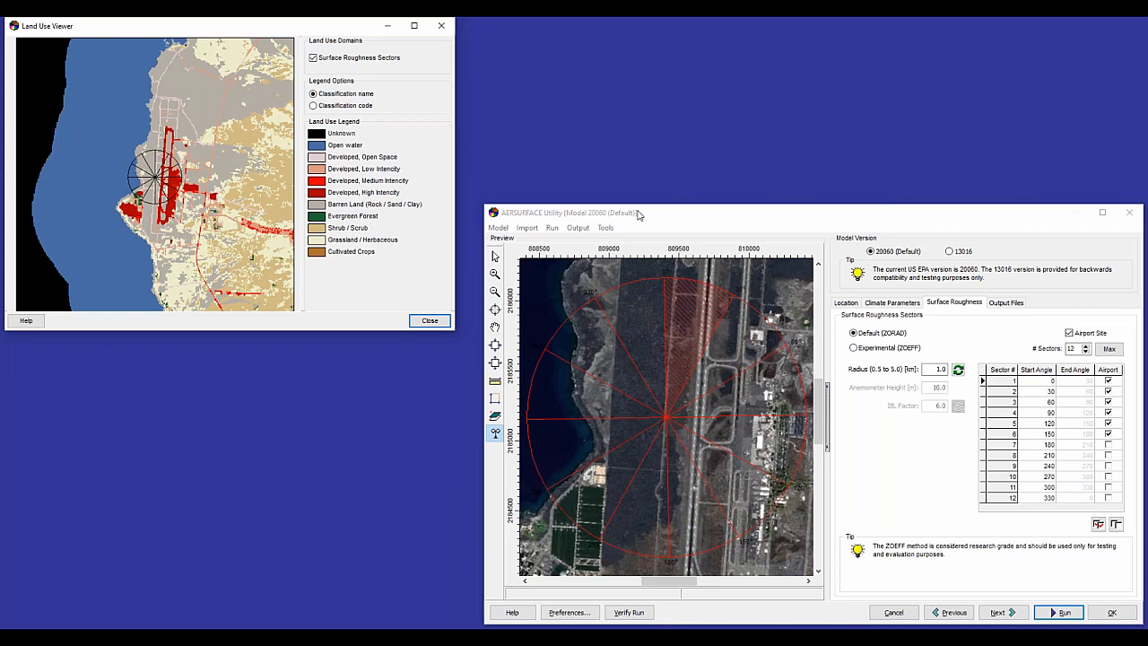
mouse_move(621, 247)
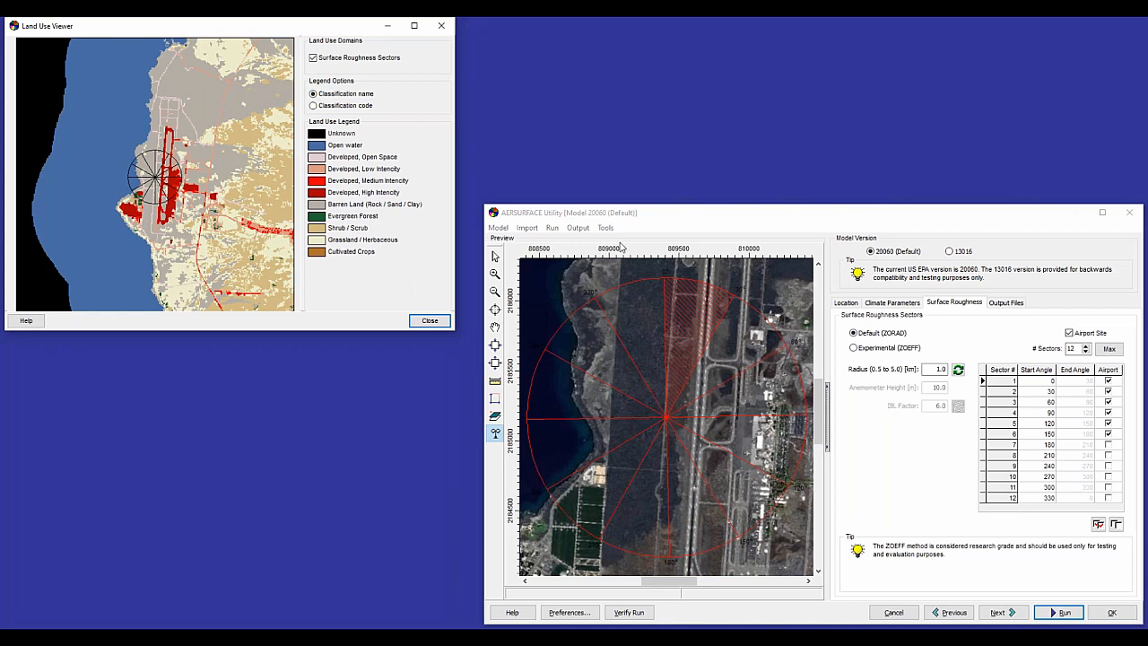
- Download USGS NLCD 2001 land cover into the Land Use Creator
click(258, 36)
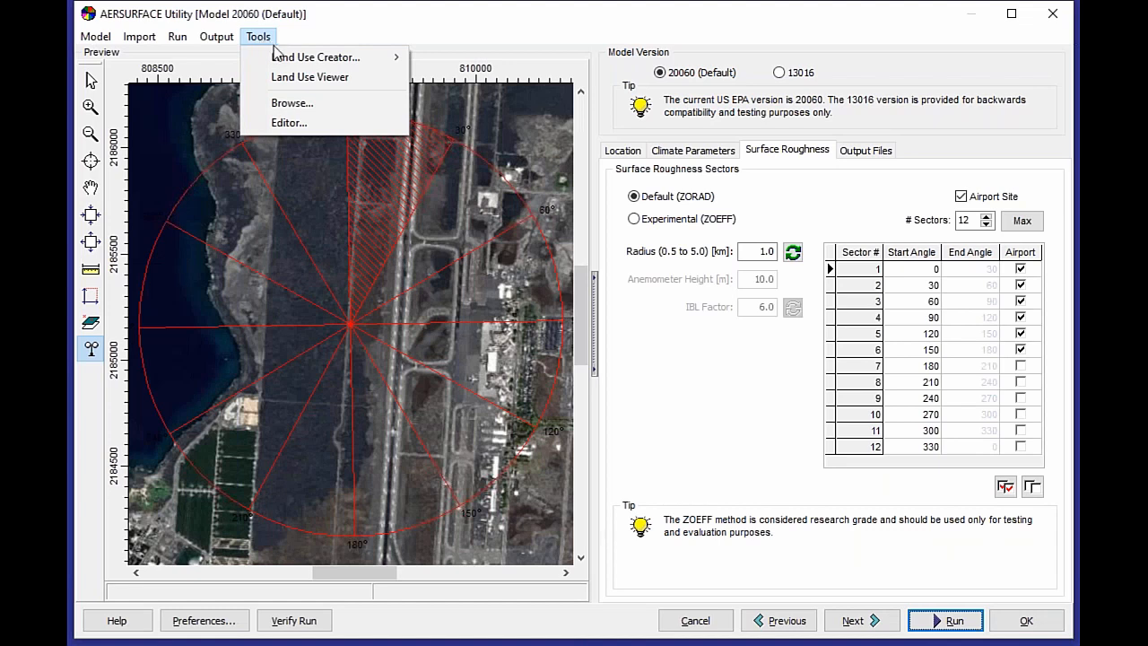
mouse_move(315, 56)
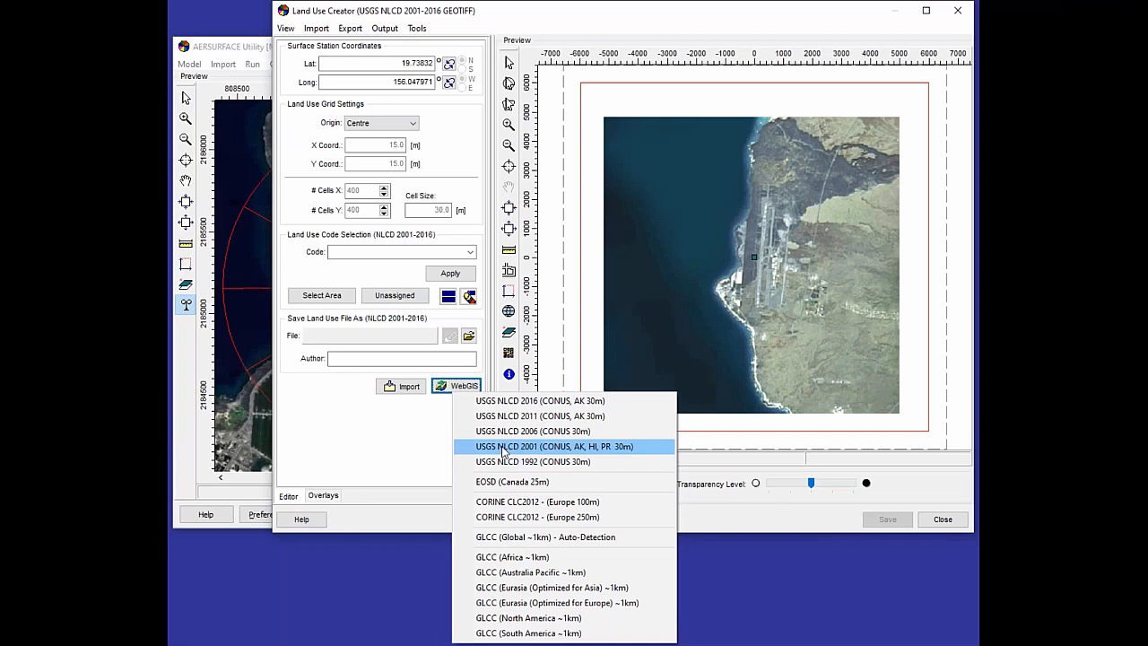
click(553, 444)
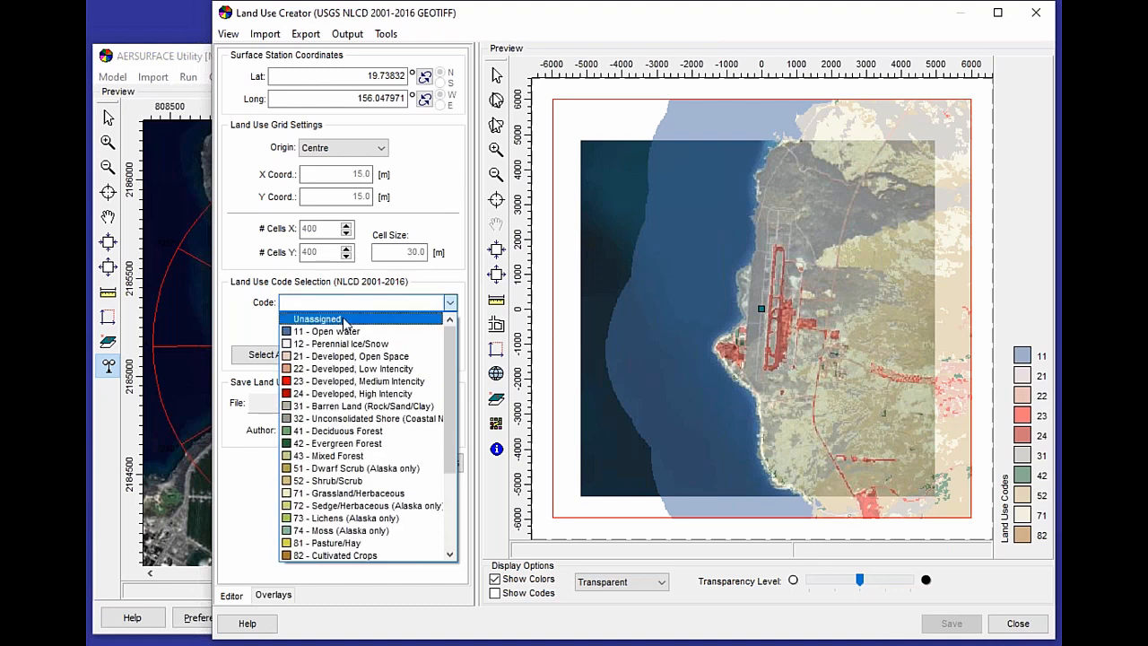
- Select all Unassigned cells and choose 11 - Open water as their new code
click(318, 318)
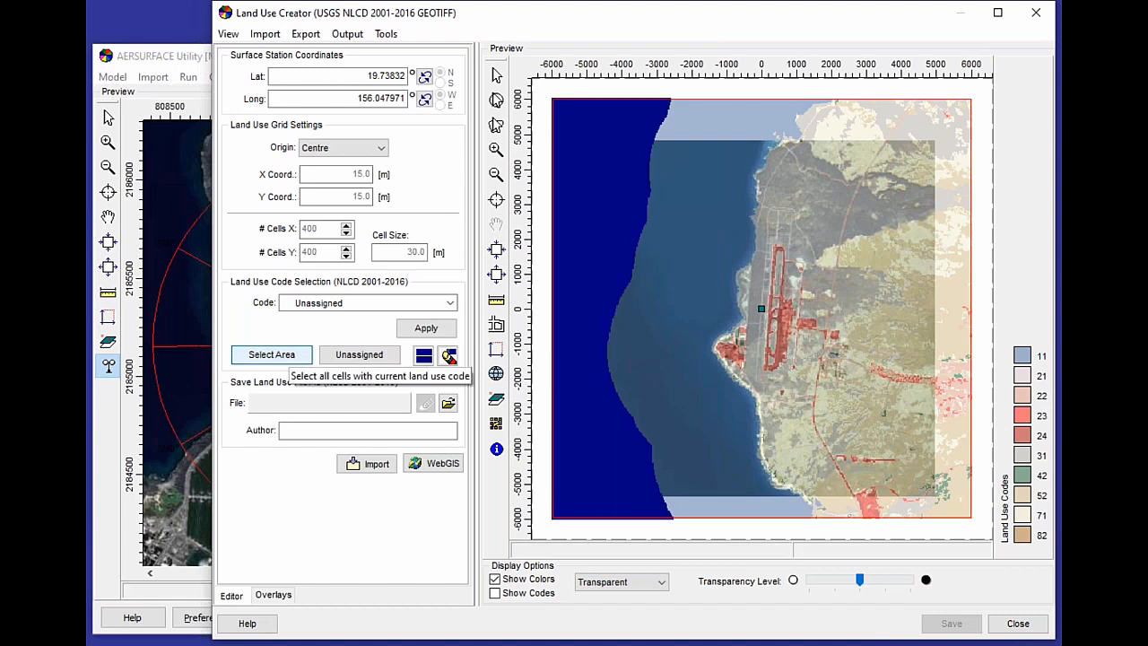
mouse_move(308, 348)
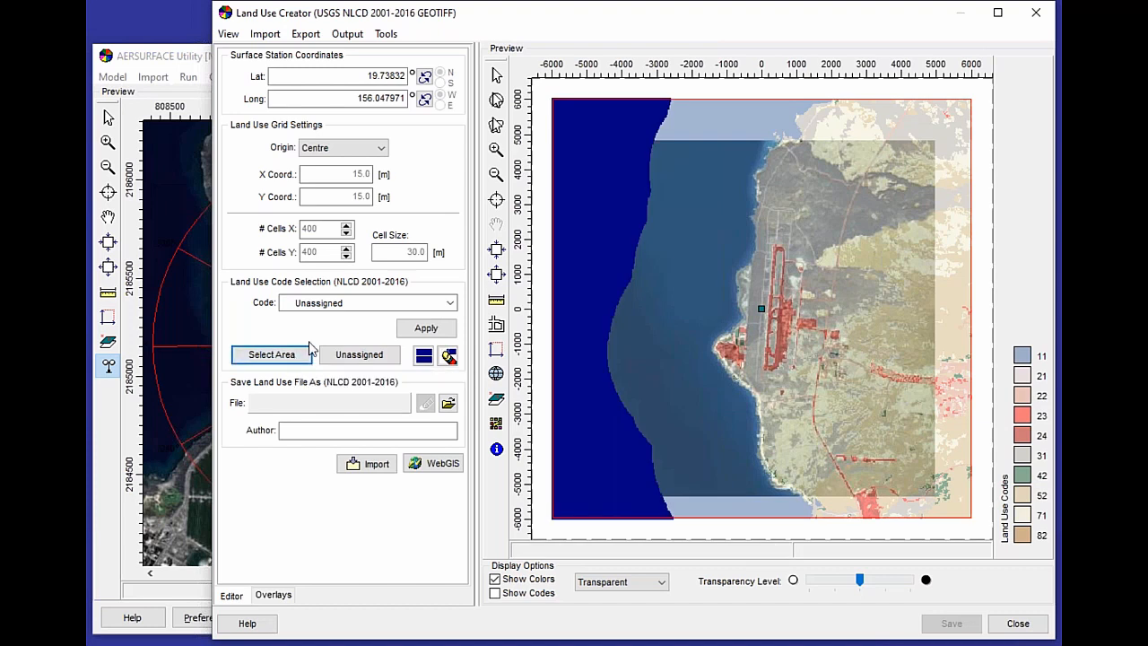
click(449, 302)
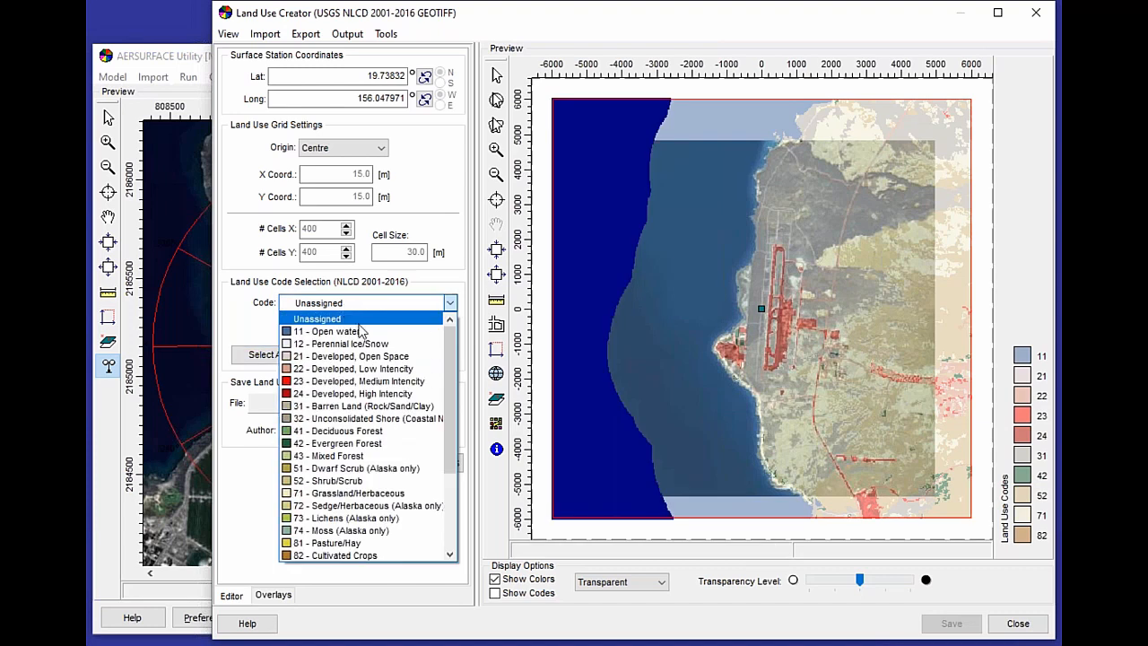
click(332, 330)
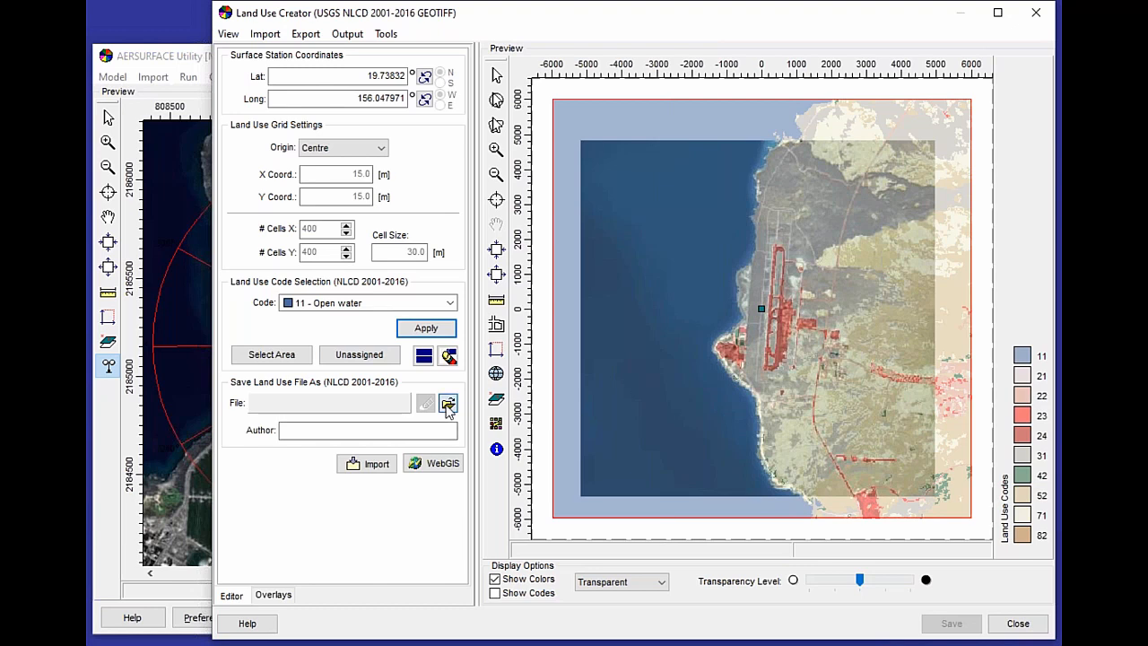
- Save the edited land cover as Hawaii_Kona_2001.tif and return to the Location settings
click(448, 401)
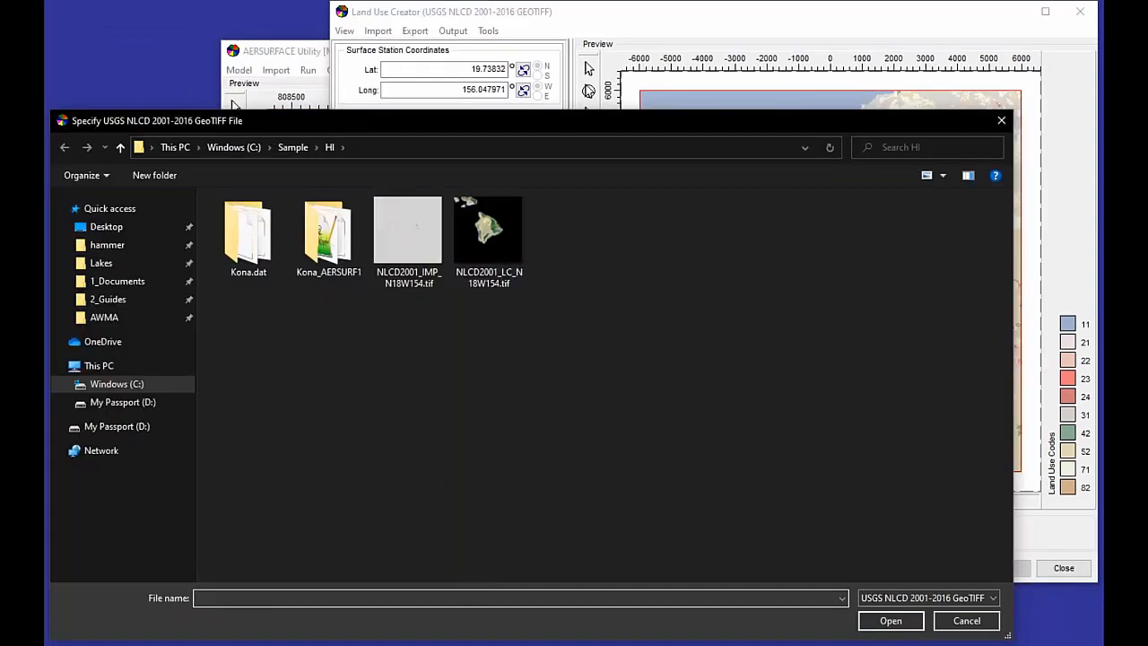
text(Hawaii_Kona)
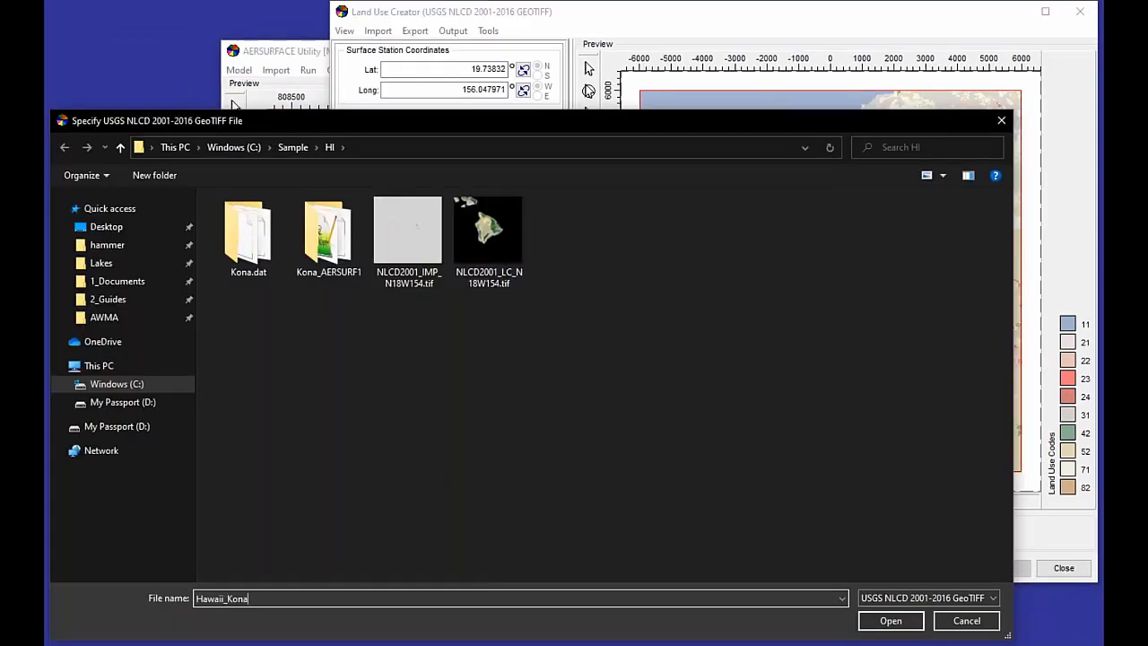
text(_2001)
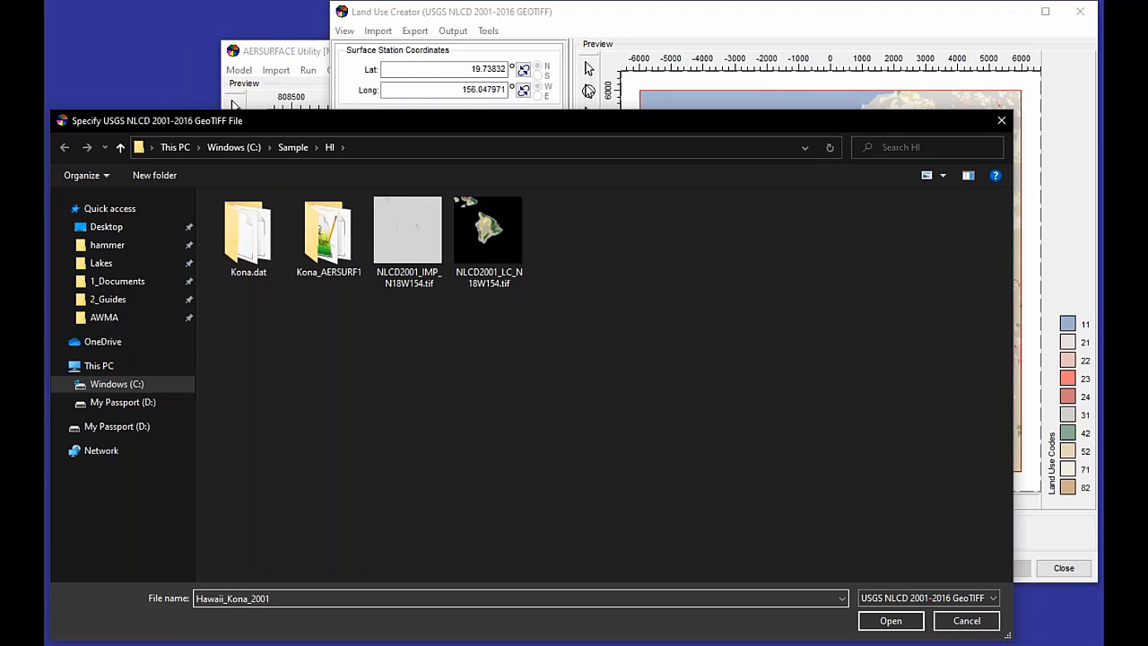
click(889, 620)
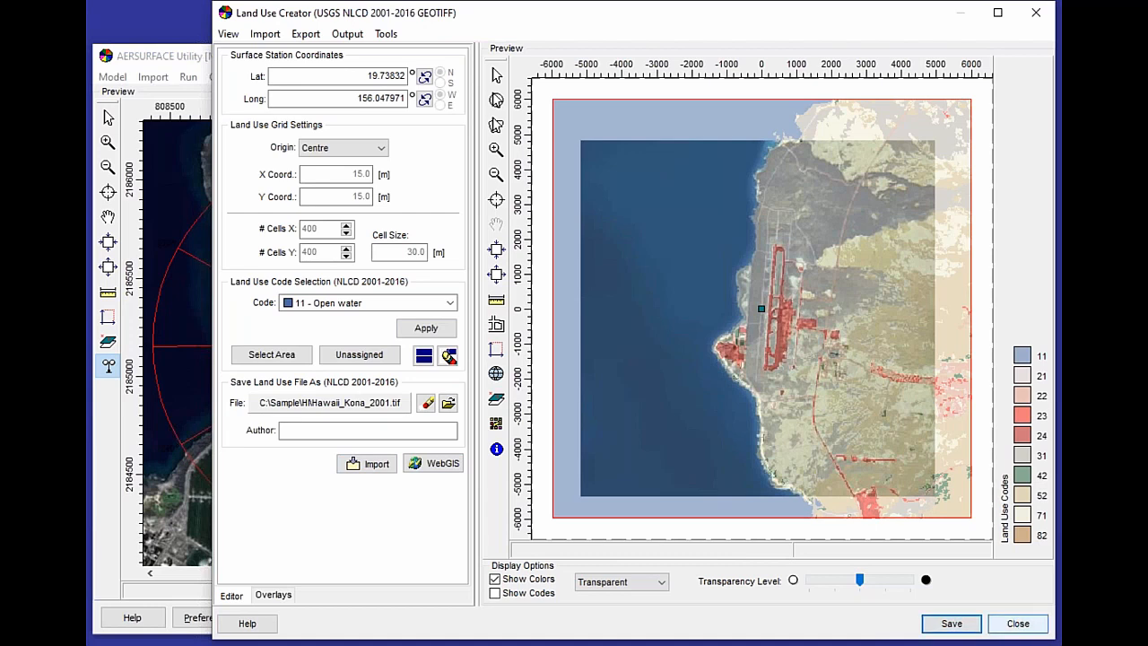
click(1016, 624)
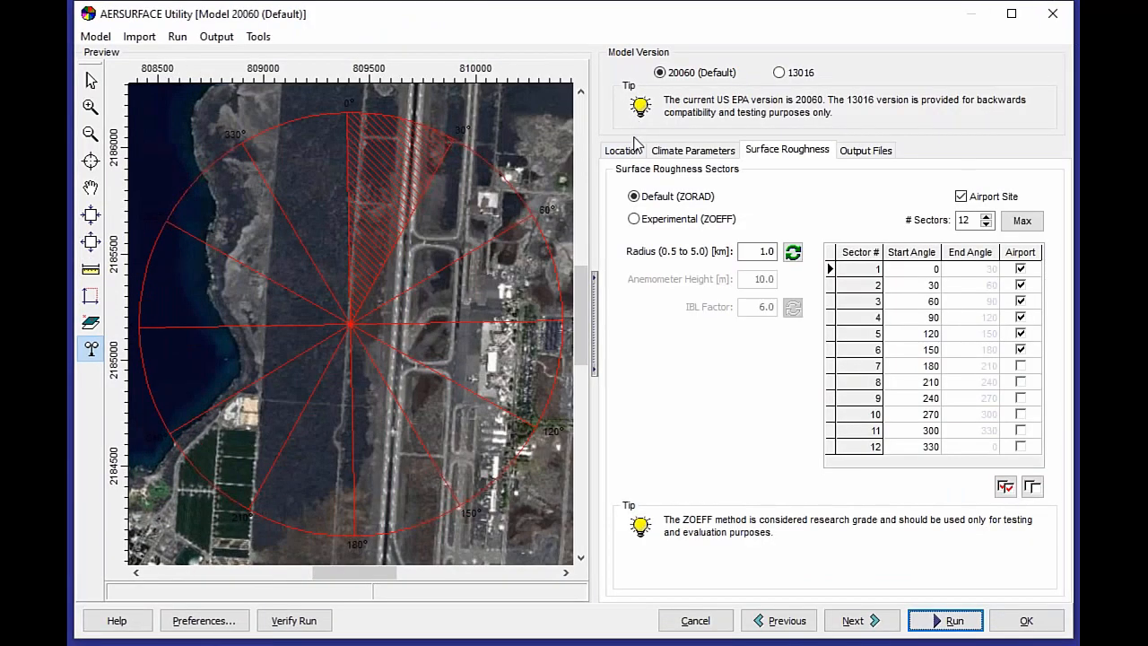
click(623, 149)
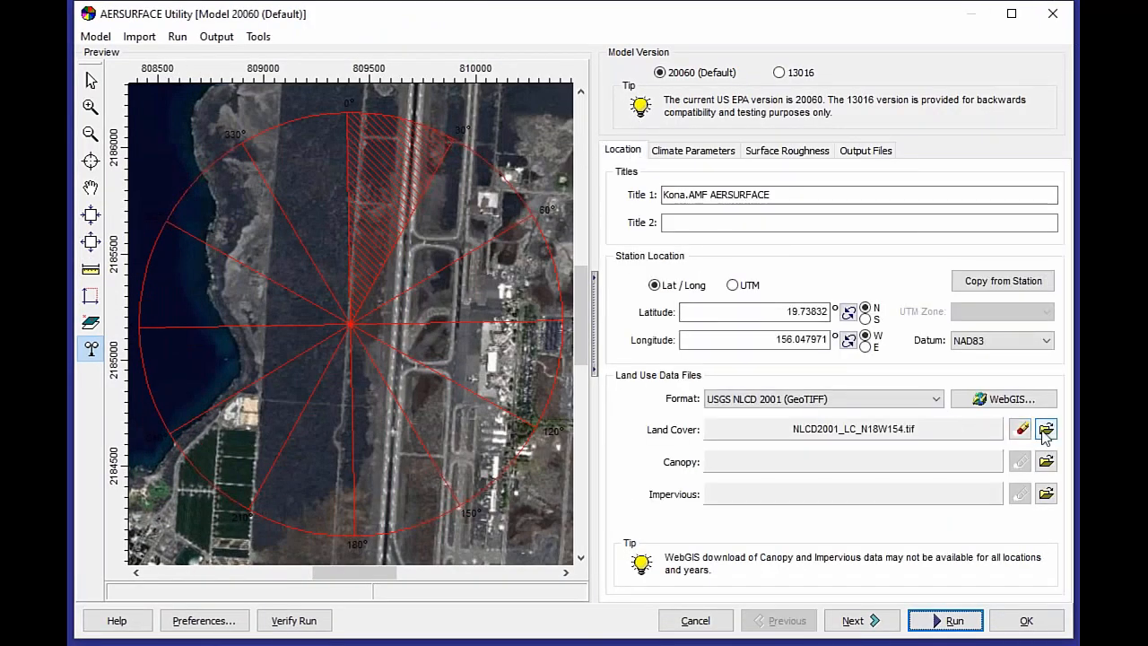
- Use Hawaii_Kona_2001.tif as the land cover file and rerun the analysis
click(1046, 428)
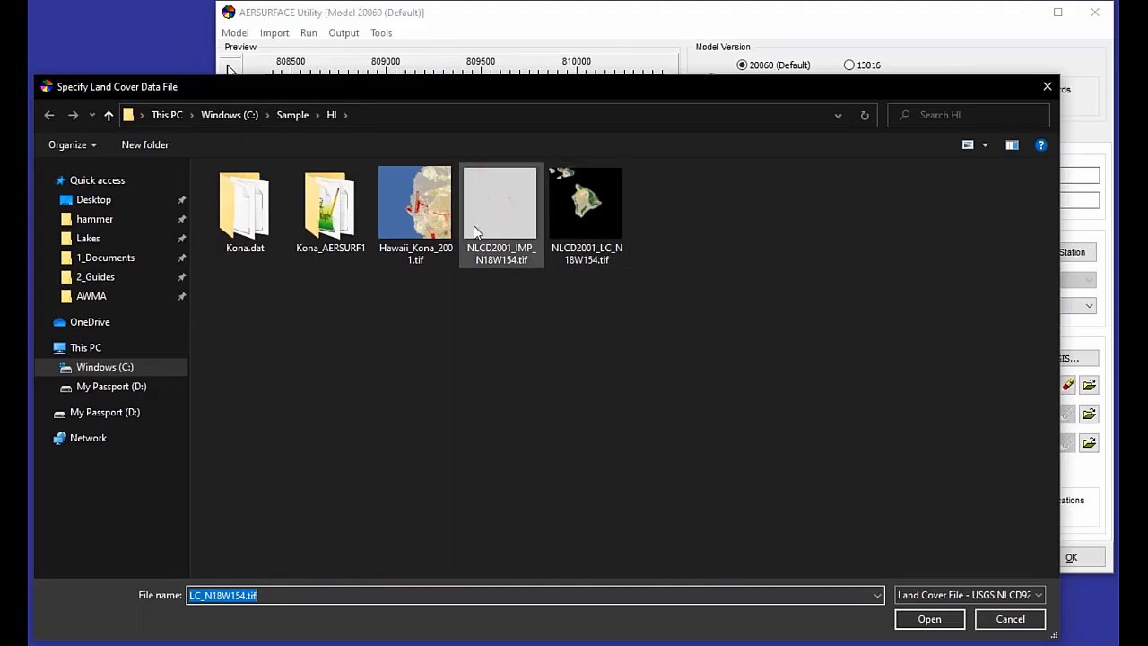
click(929, 618)
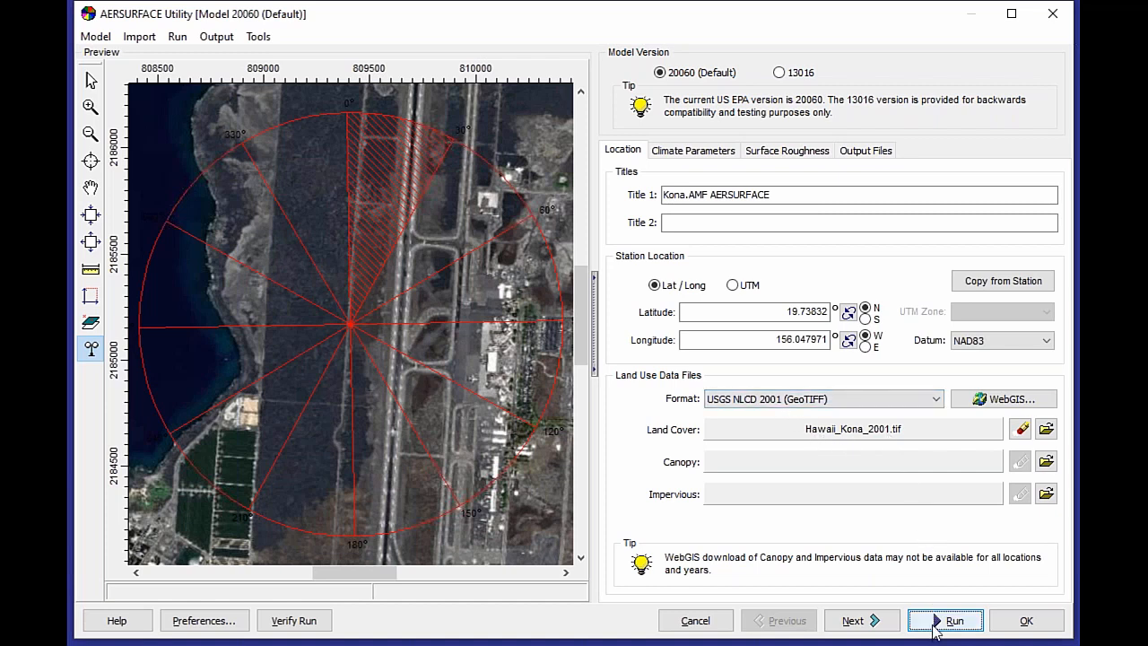
click(945, 621)
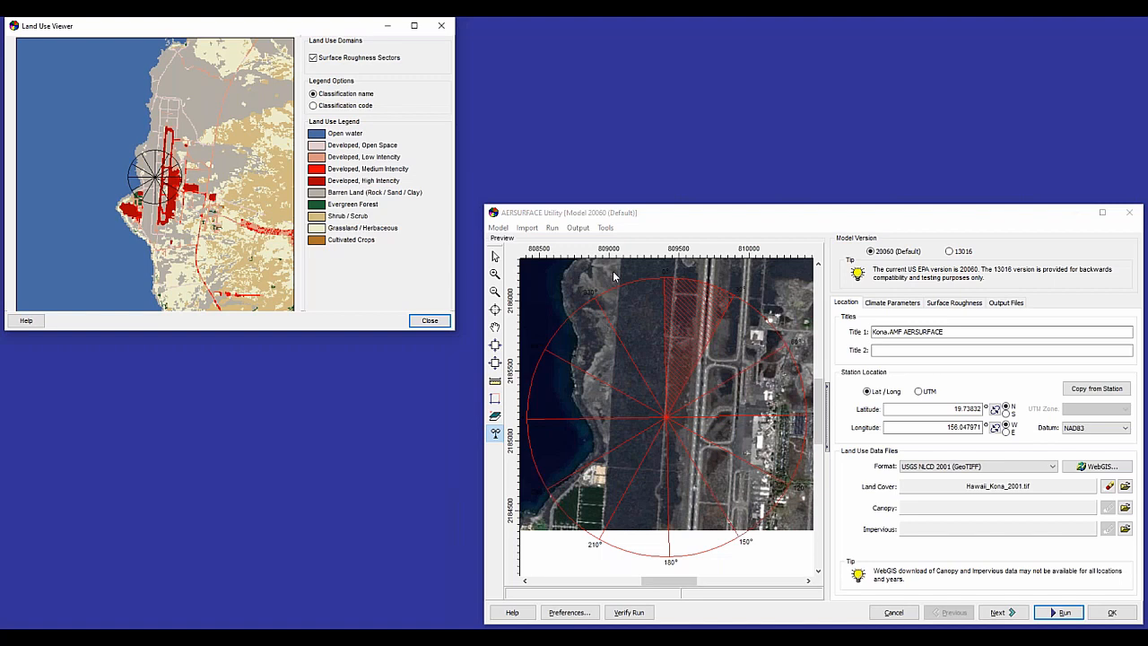
click(217, 36)
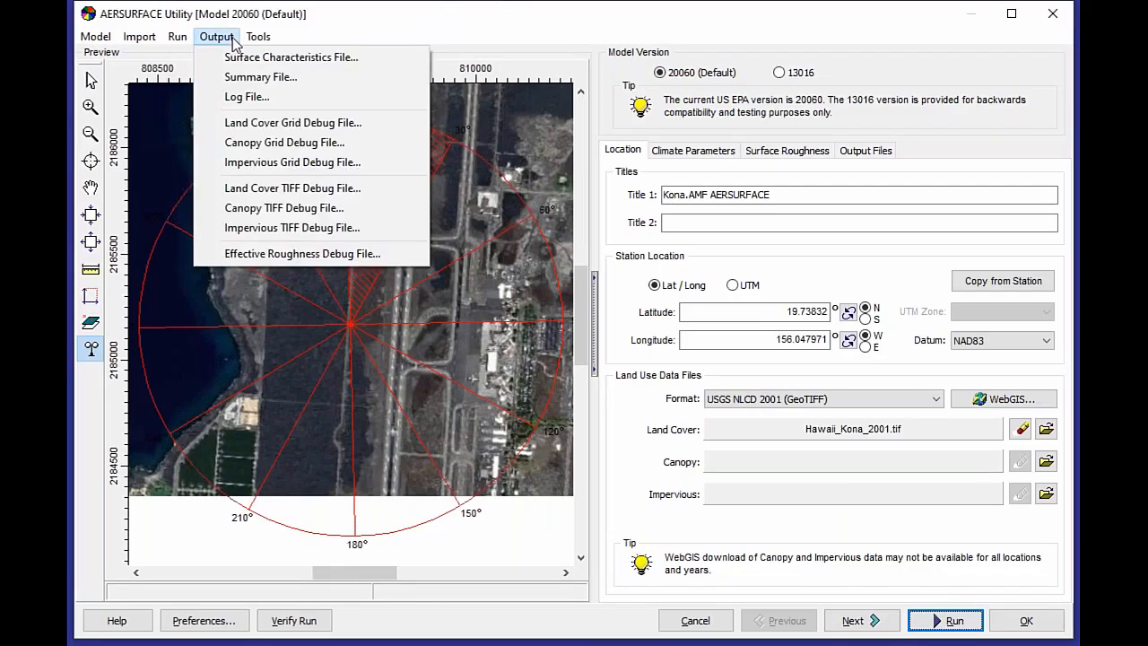
mouse_move(255, 97)
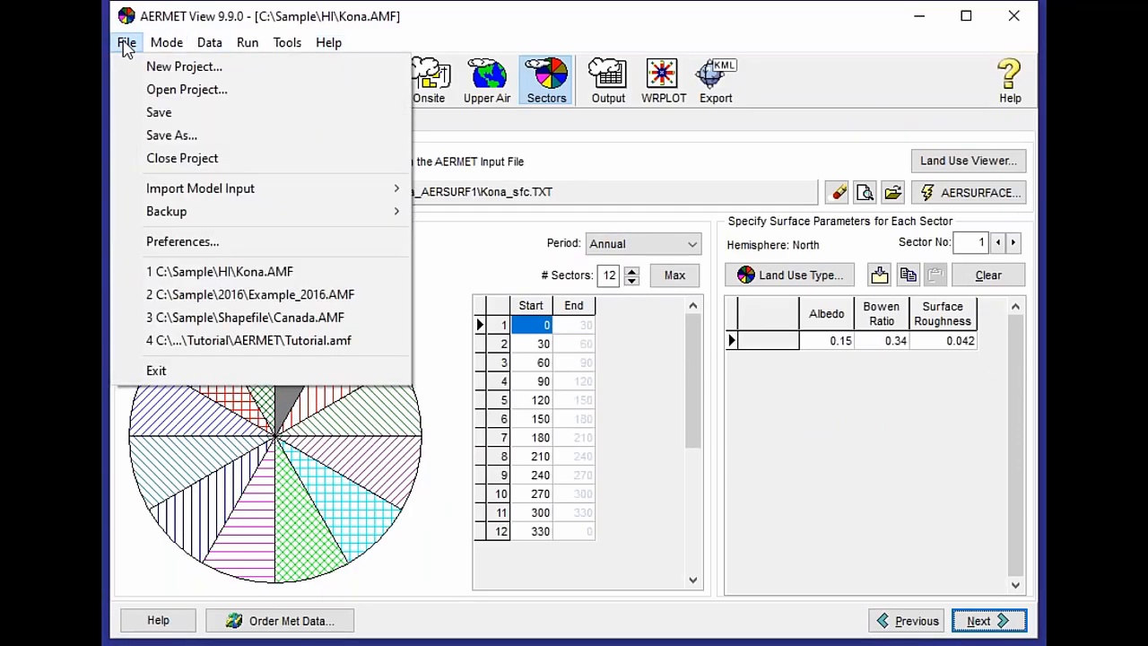
mouse_move(244, 317)
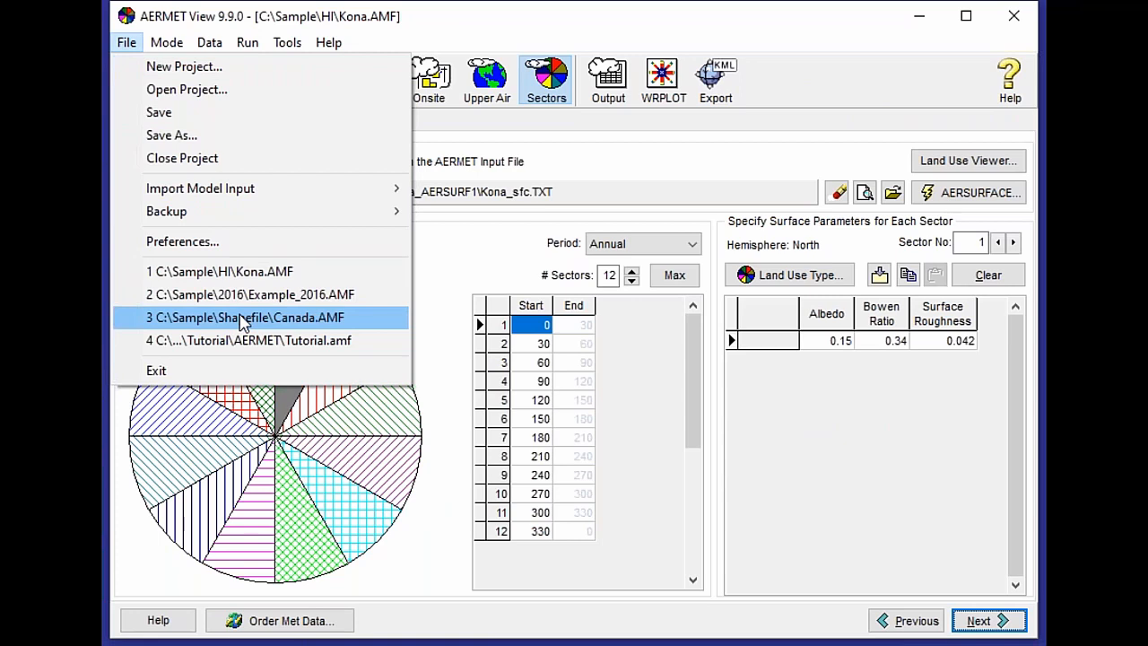
- Open the Canada shapefile project in AERMET View
click(244, 316)
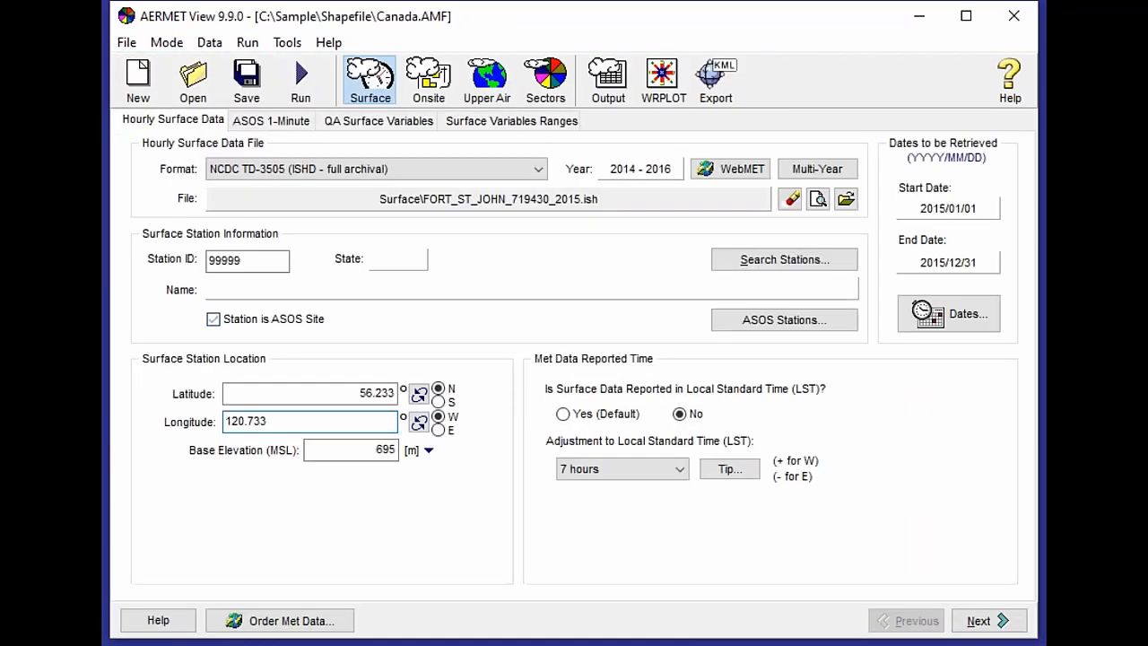
click(213, 320)
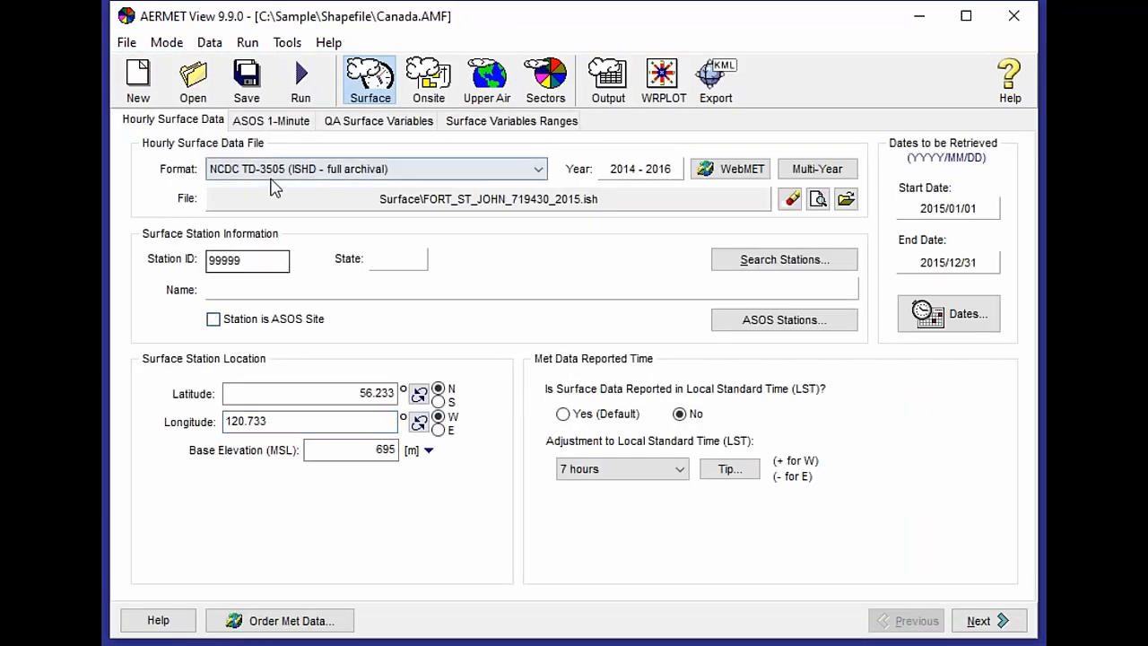
click(545, 79)
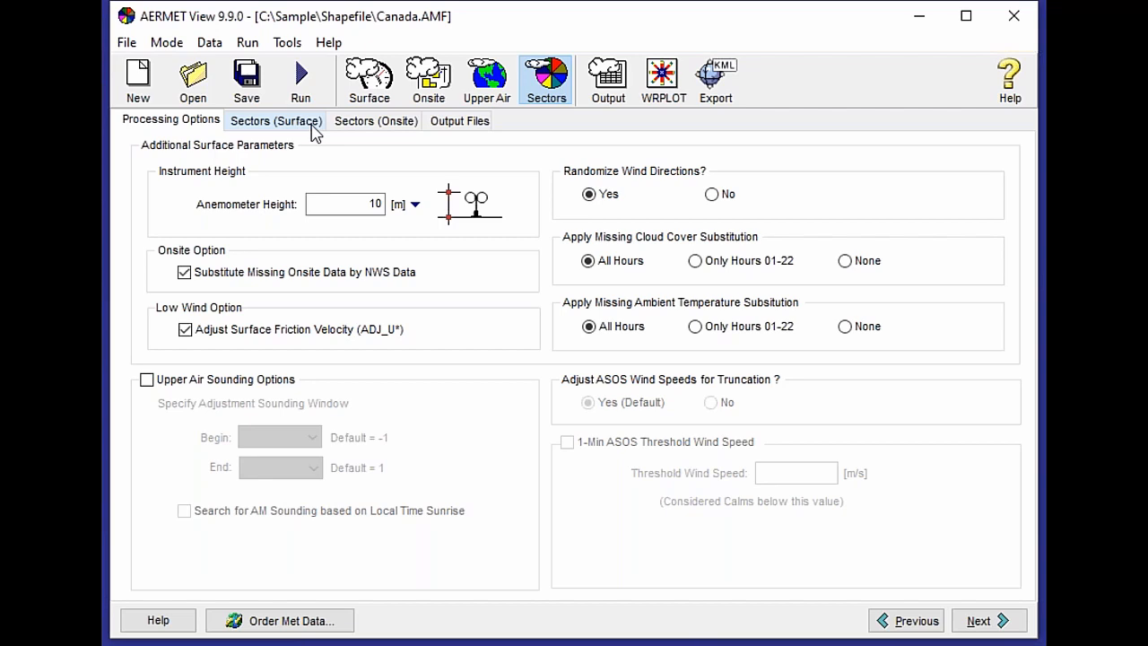
- Move to the Sectors (Onsite) settings and start AERSURFACE for the onsite station
click(277, 120)
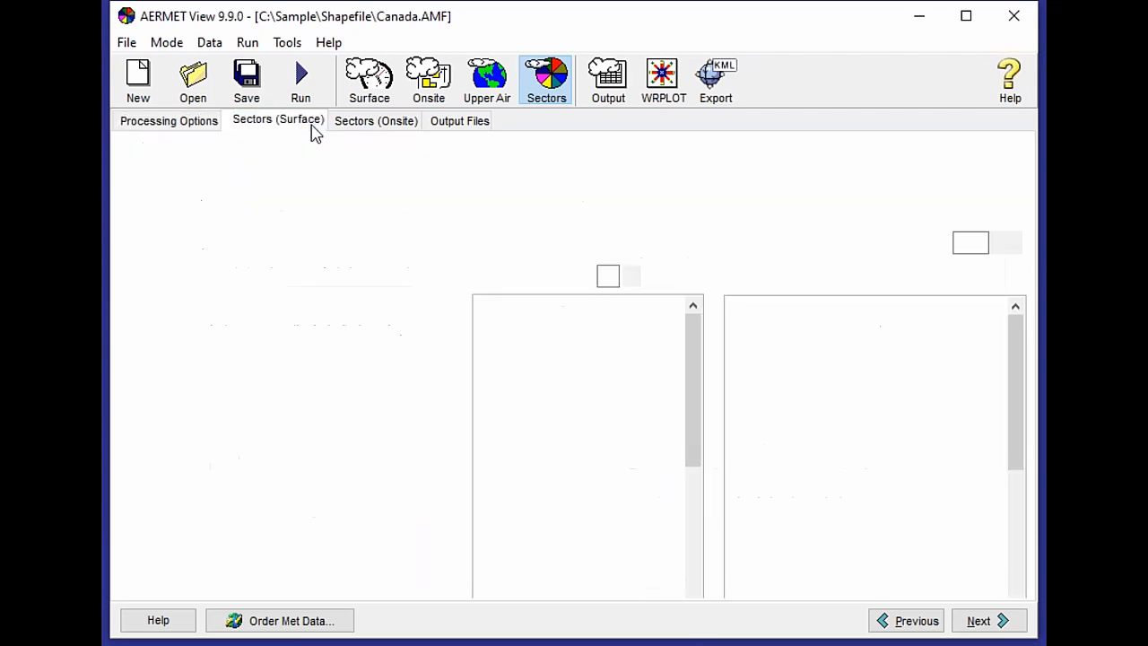
click(278, 120)
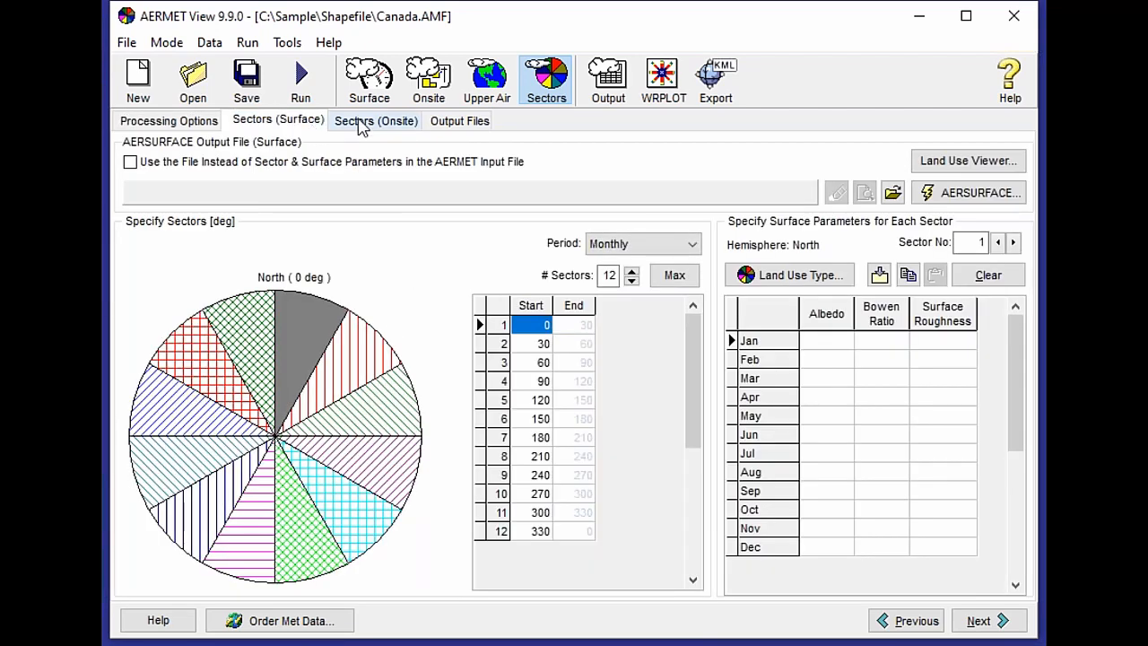
click(376, 120)
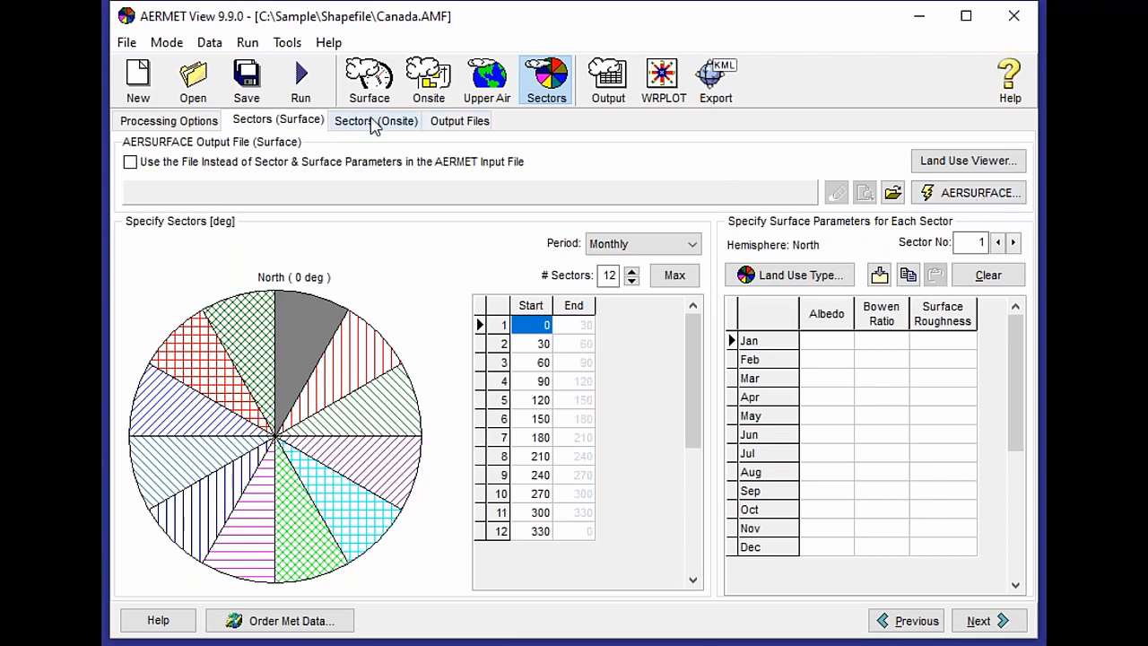
click(377, 120)
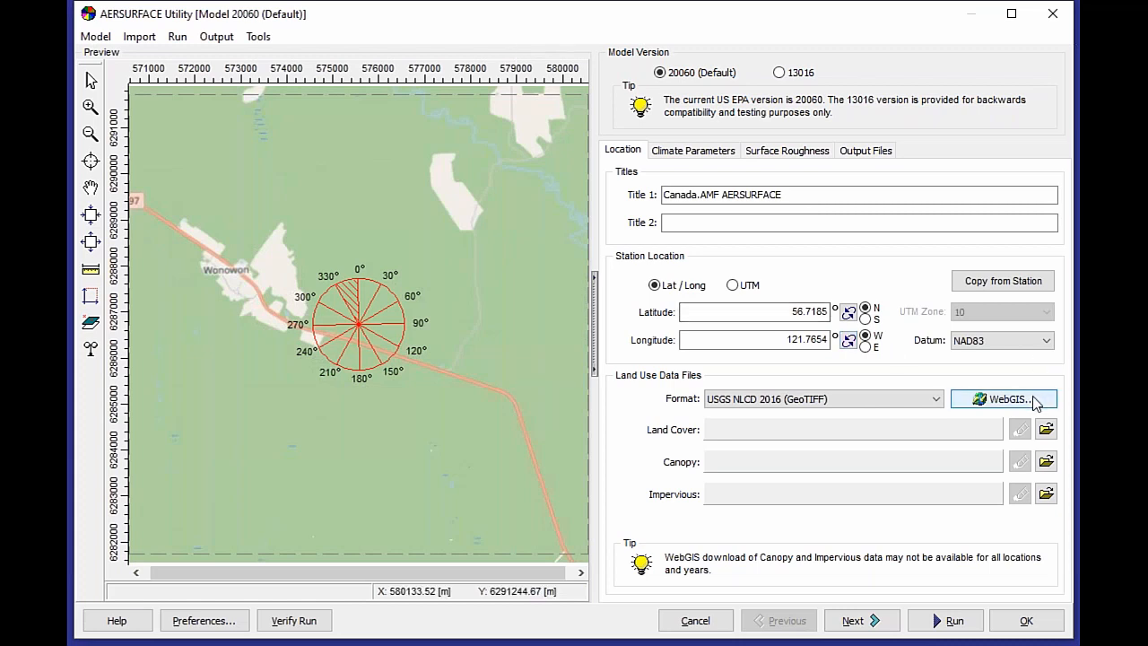
- Open the Land Use Creator and start importing the LCC2000-V_094A_1_0.shp land cover shapefile
click(259, 36)
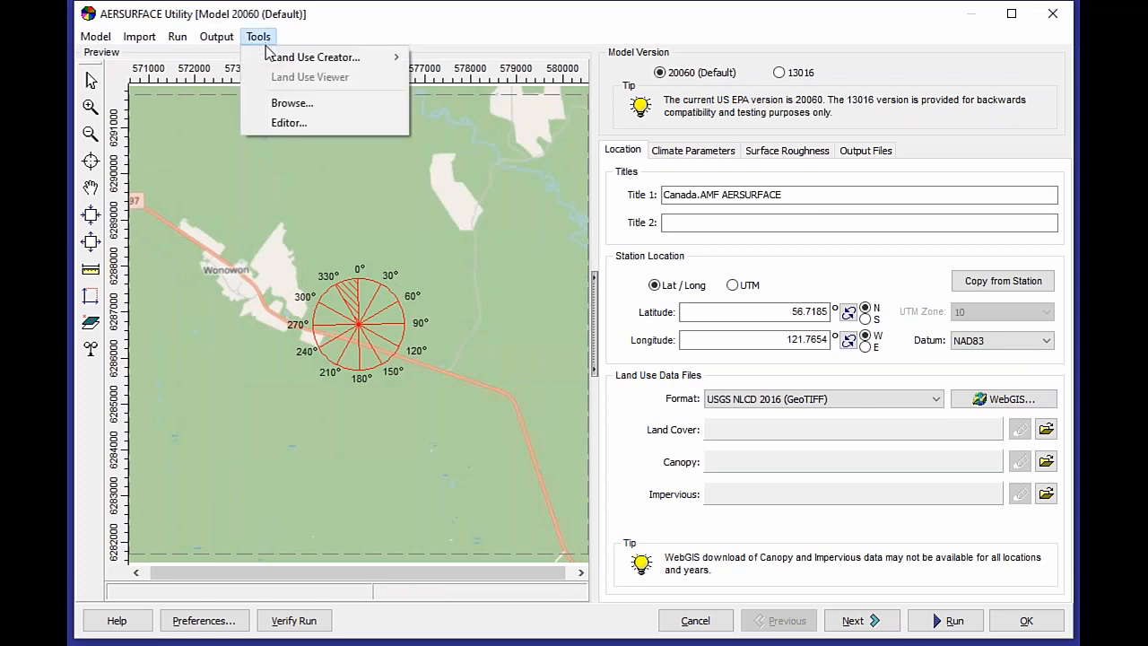
mouse_move(315, 56)
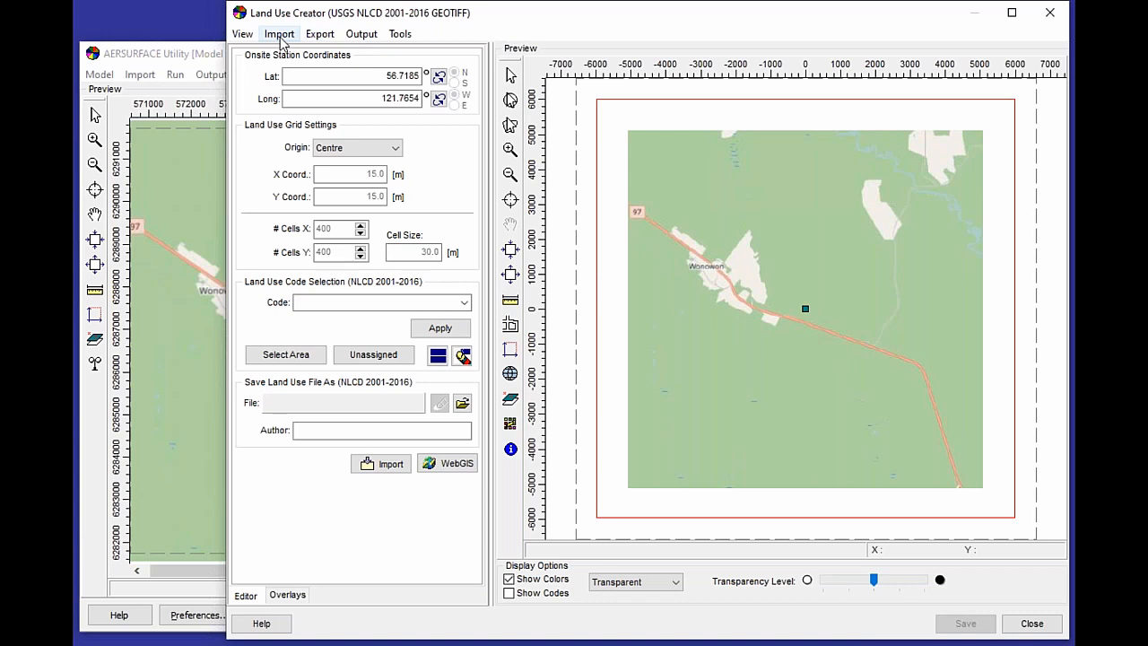
click(280, 33)
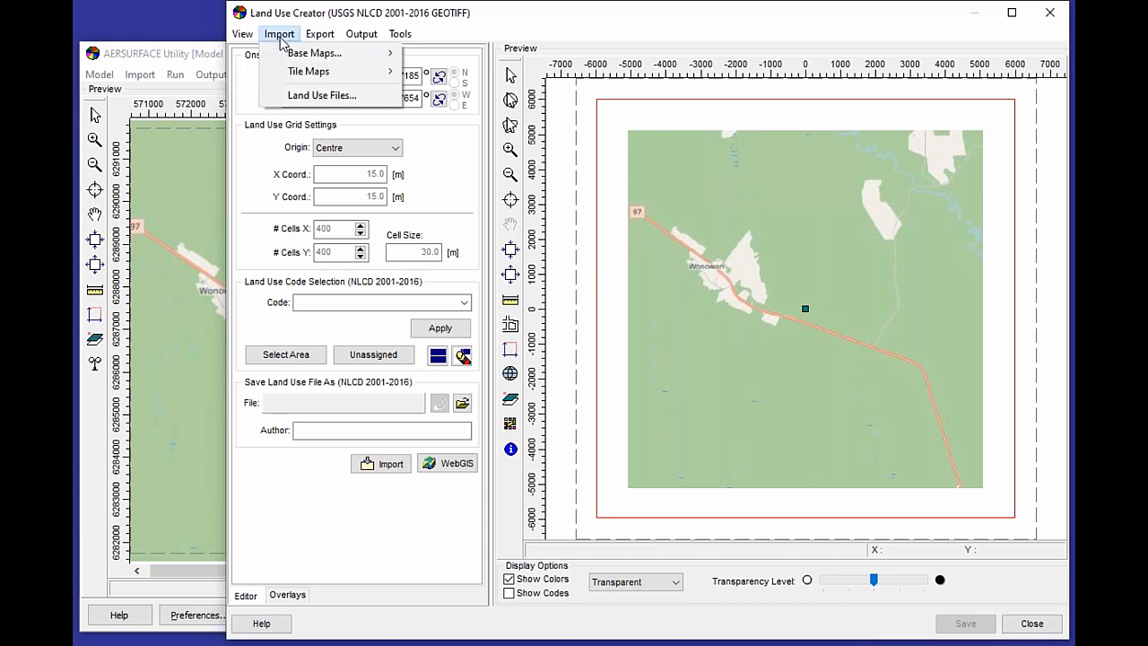
mouse_move(321, 95)
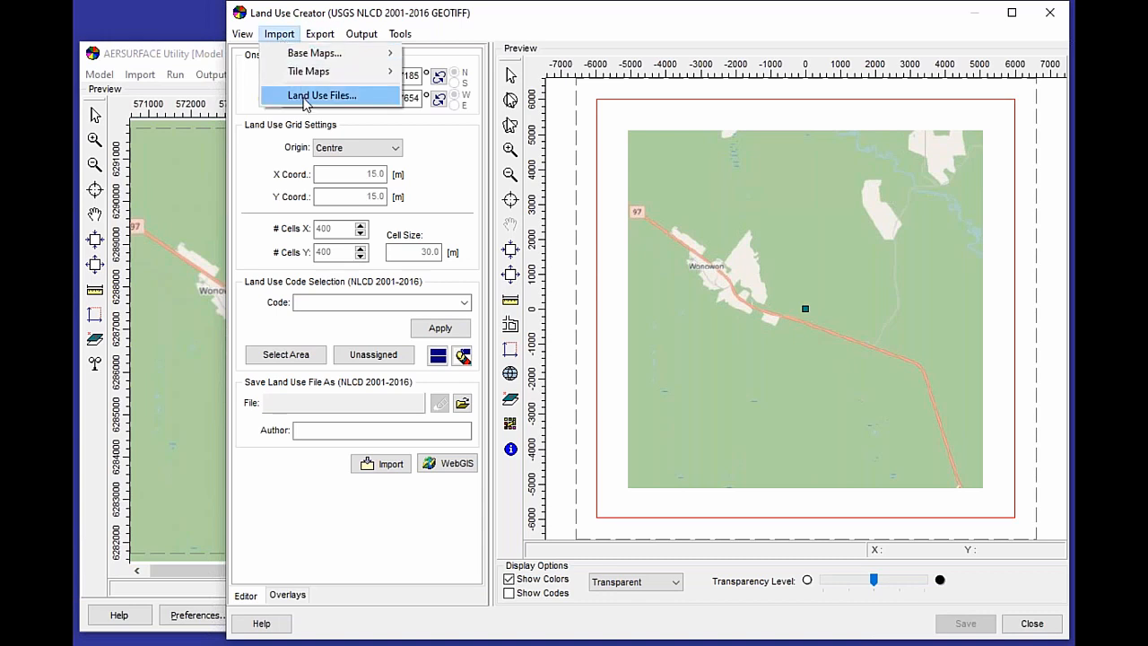
click(321, 95)
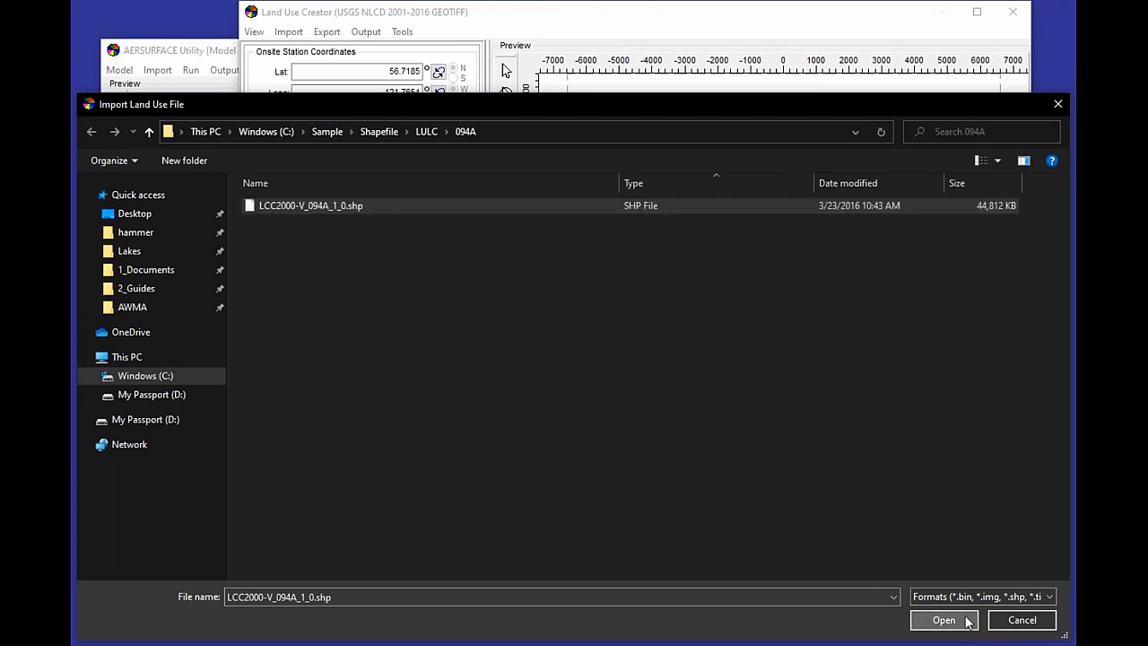
- Load LCC2000-V_094A_1_0.shp with a GC - WGS84 coordinate system and COVTYPE as the land use attribute
click(944, 621)
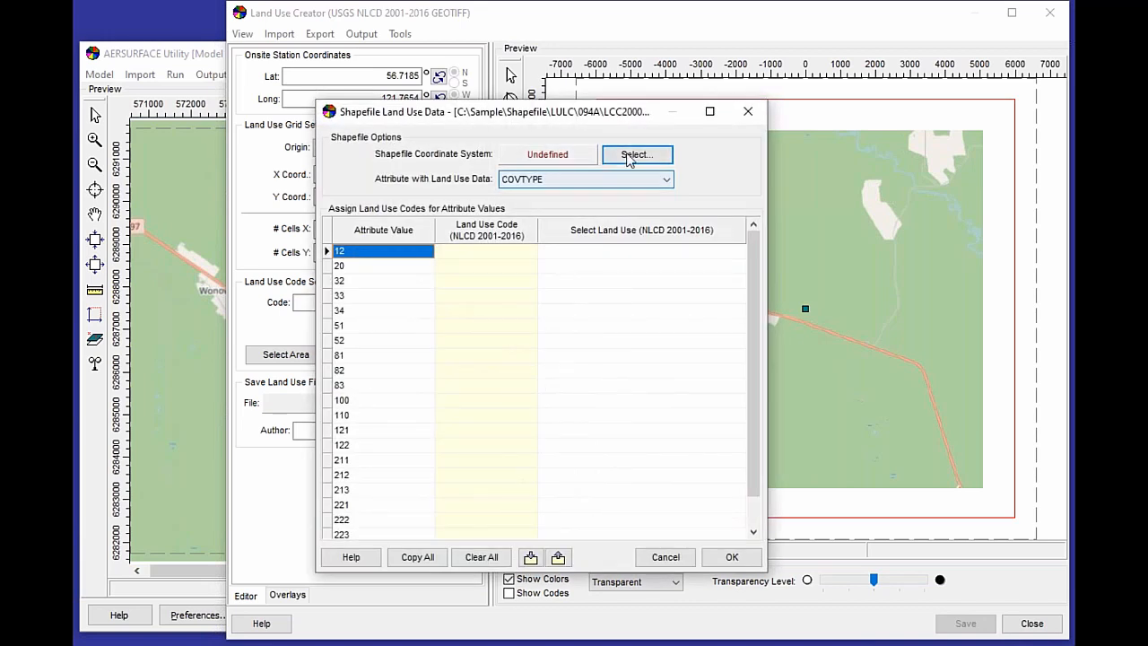
click(634, 155)
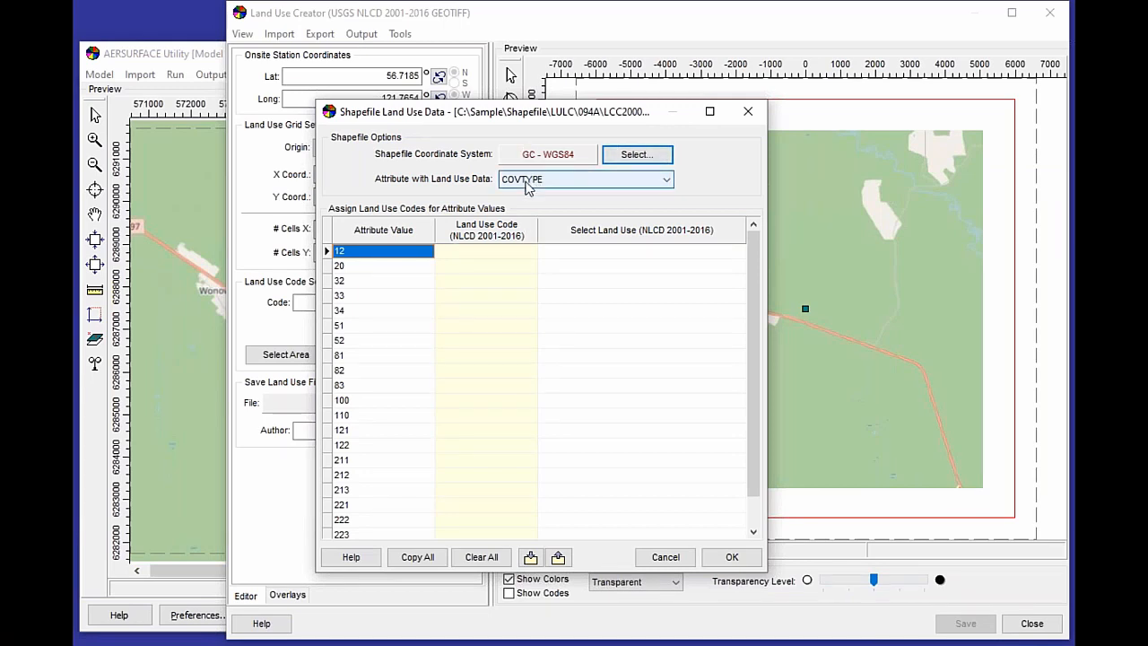
click(666, 179)
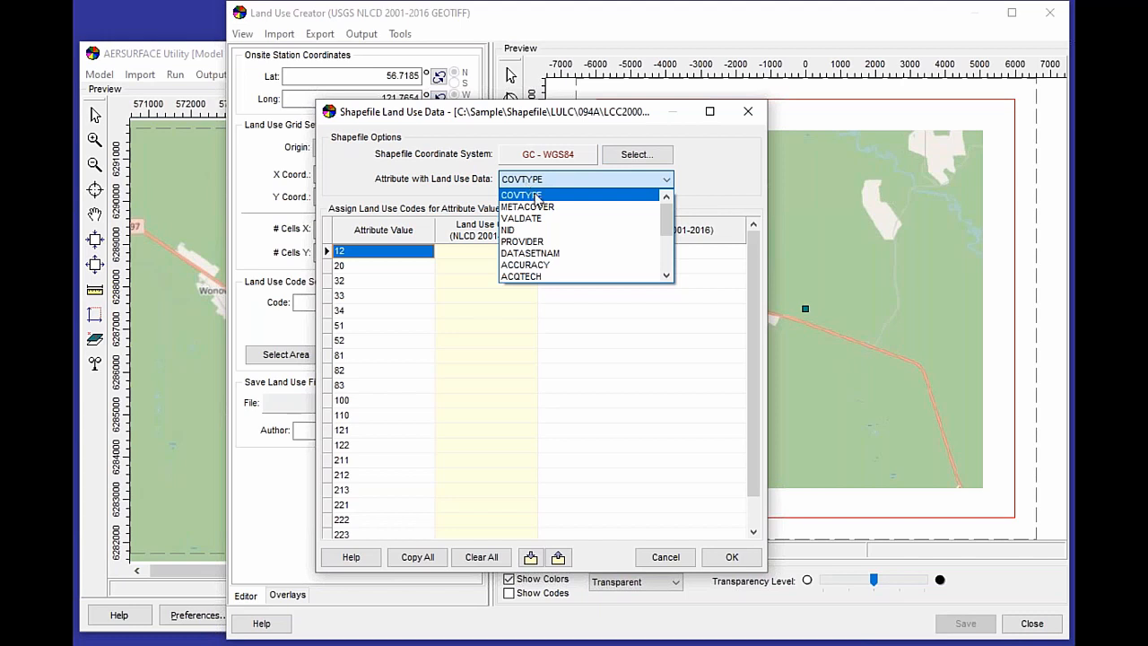
click(522, 194)
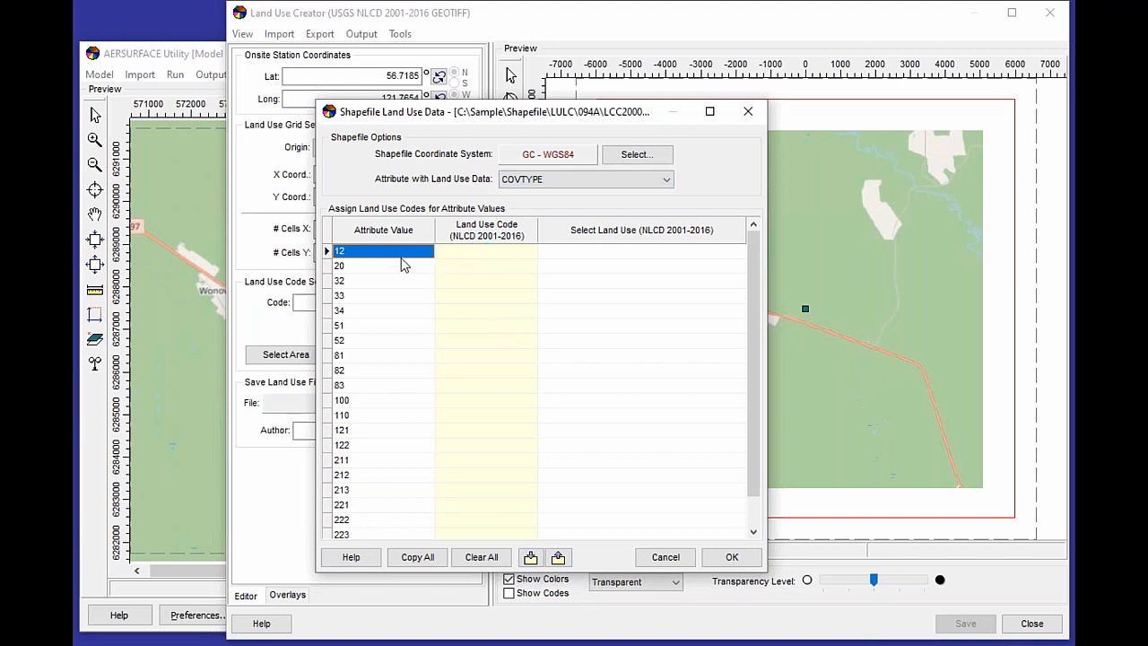
- Assign attribute value 12 the land use 11 - Open water
click(642, 251)
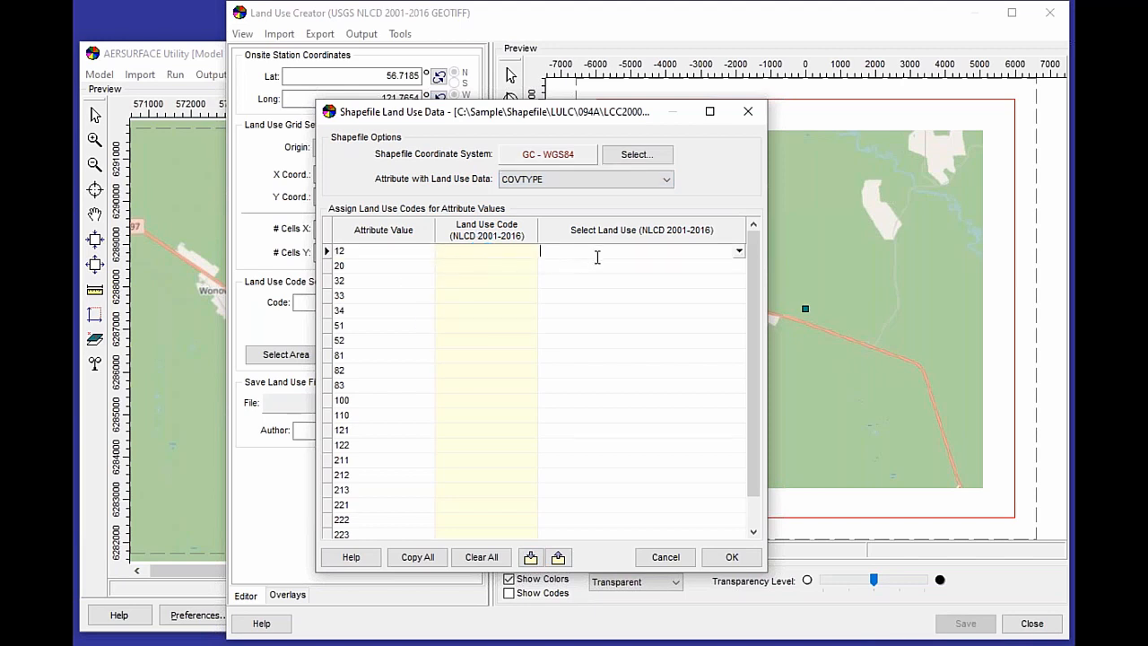
click(739, 251)
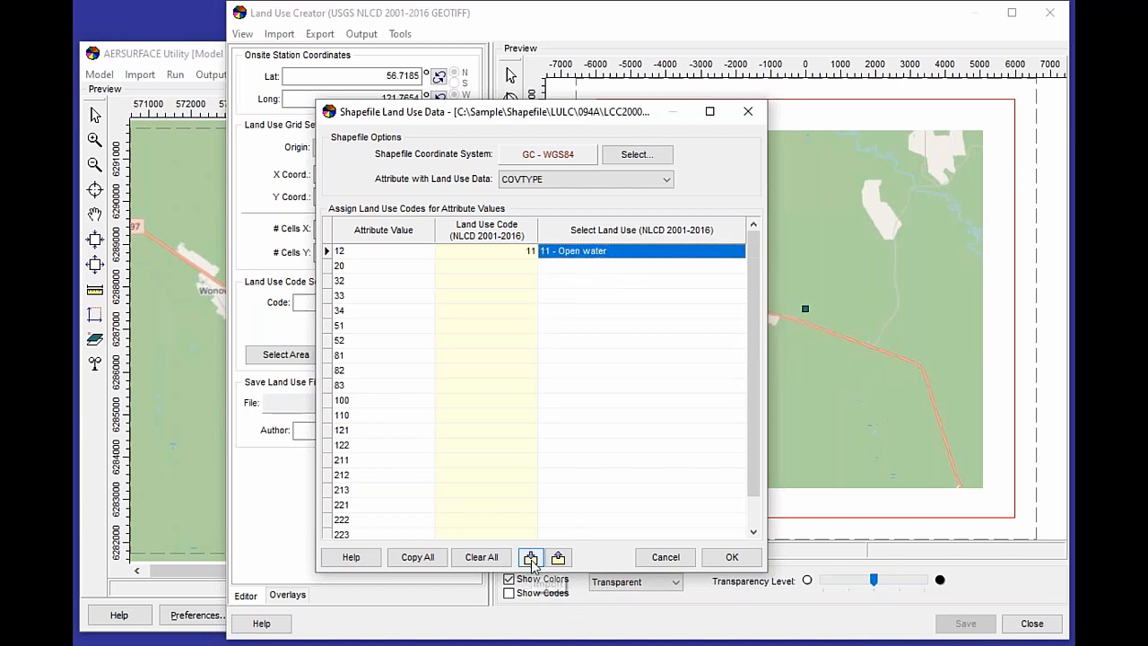
- Apply the Master_CIRCA_NLCD_01-16.csv mapping so every attribute value gets its NLCD code
click(531, 556)
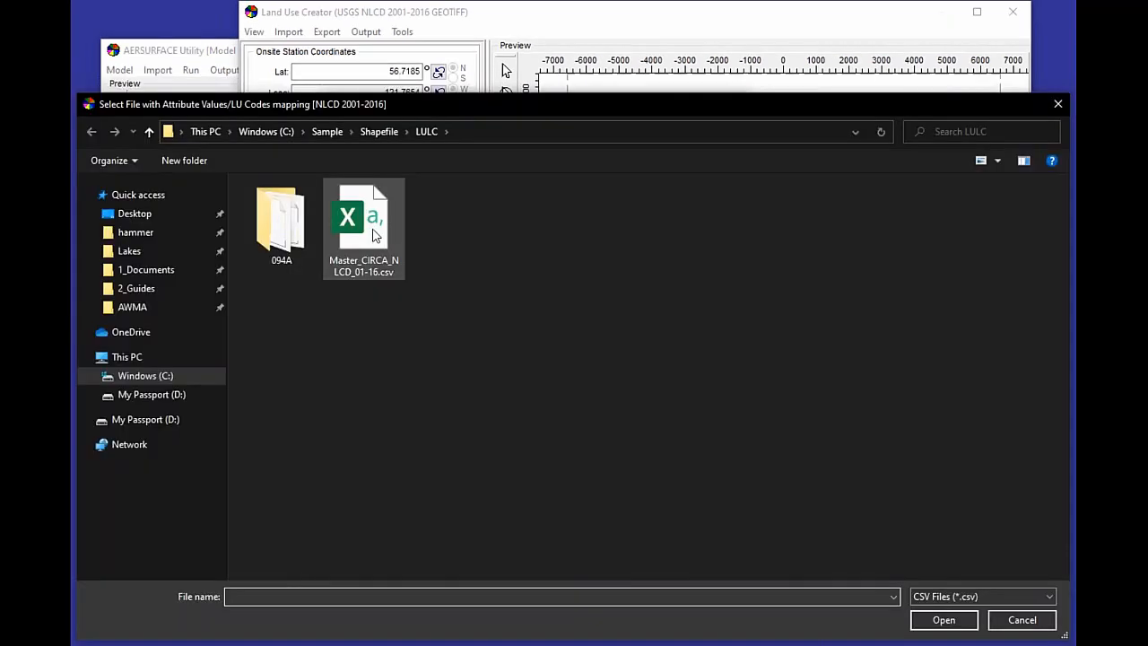
double_click(362, 215)
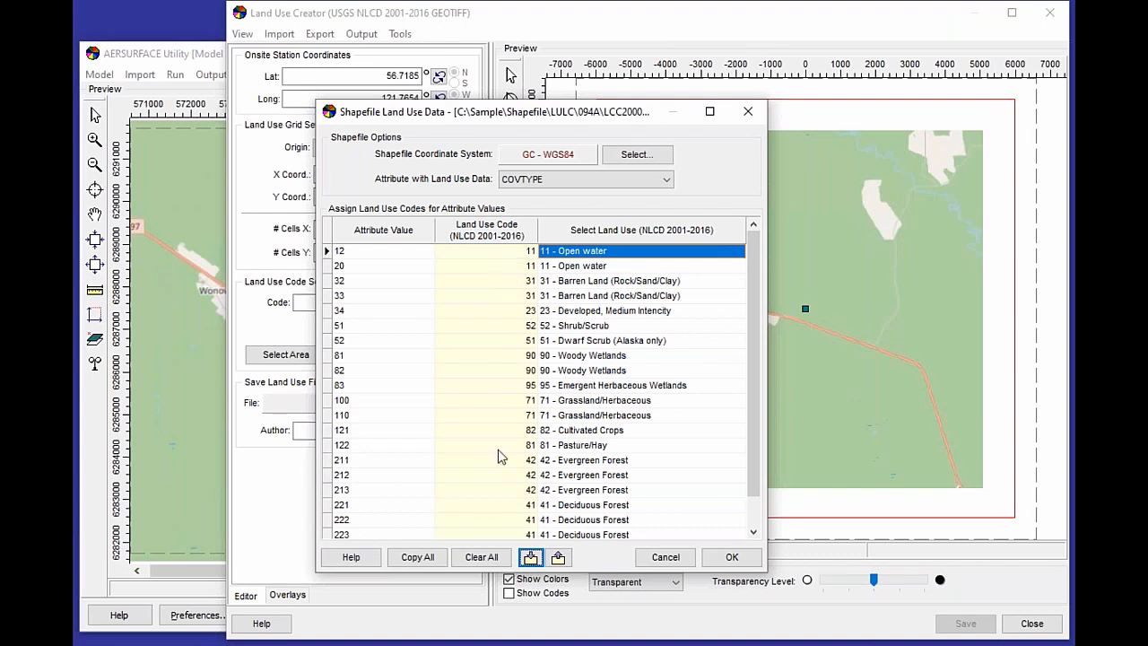
mouse_move(380, 259)
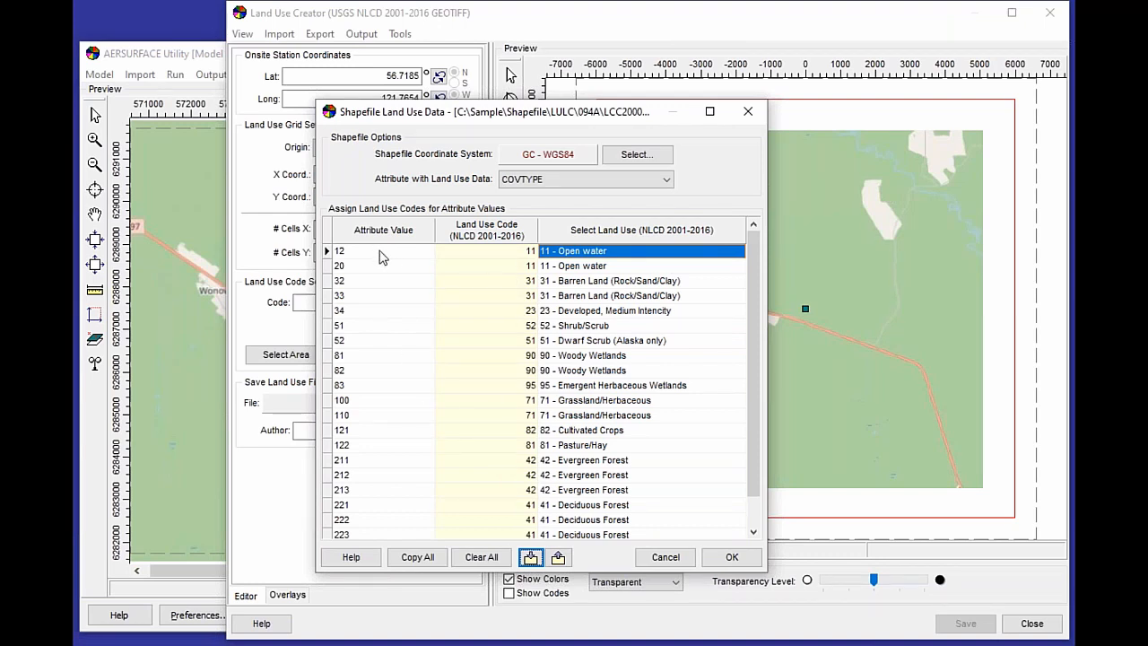
click(384, 251)
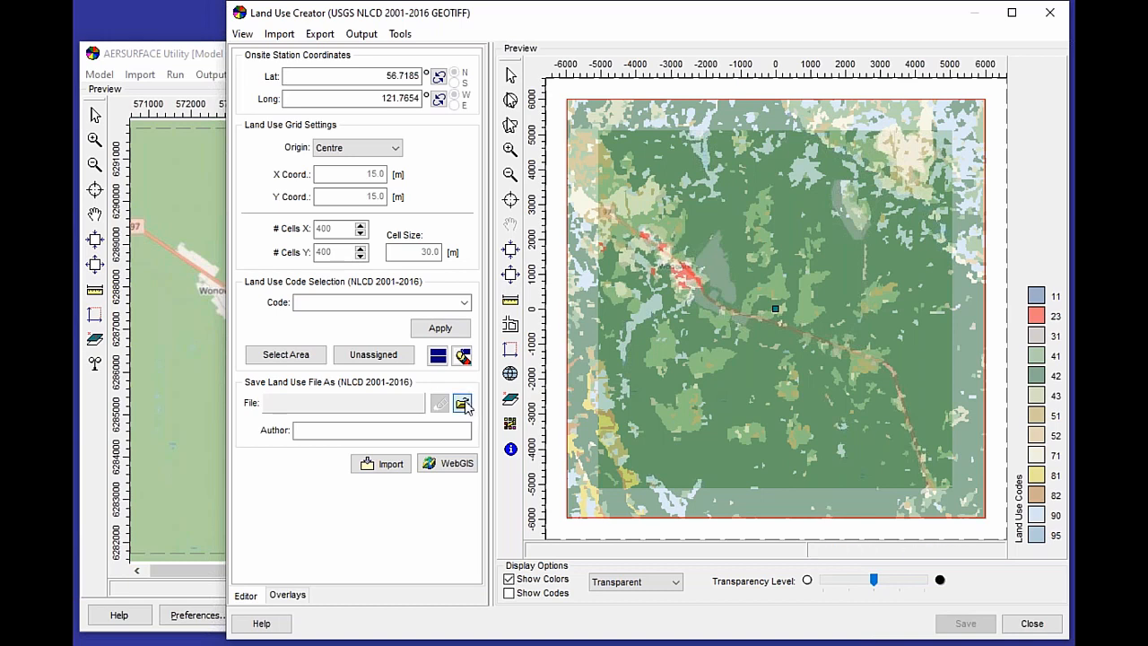
- Save the converted land use grid as Onsite_NLCD16 and leave the Land Use Creator
click(462, 401)
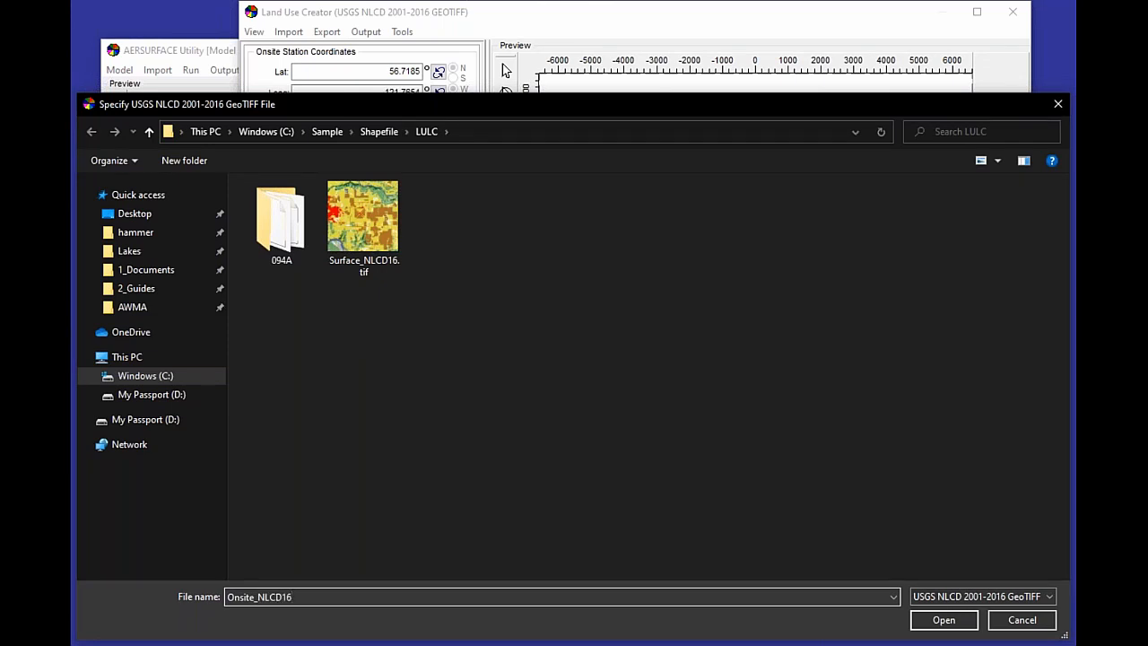
click(944, 621)
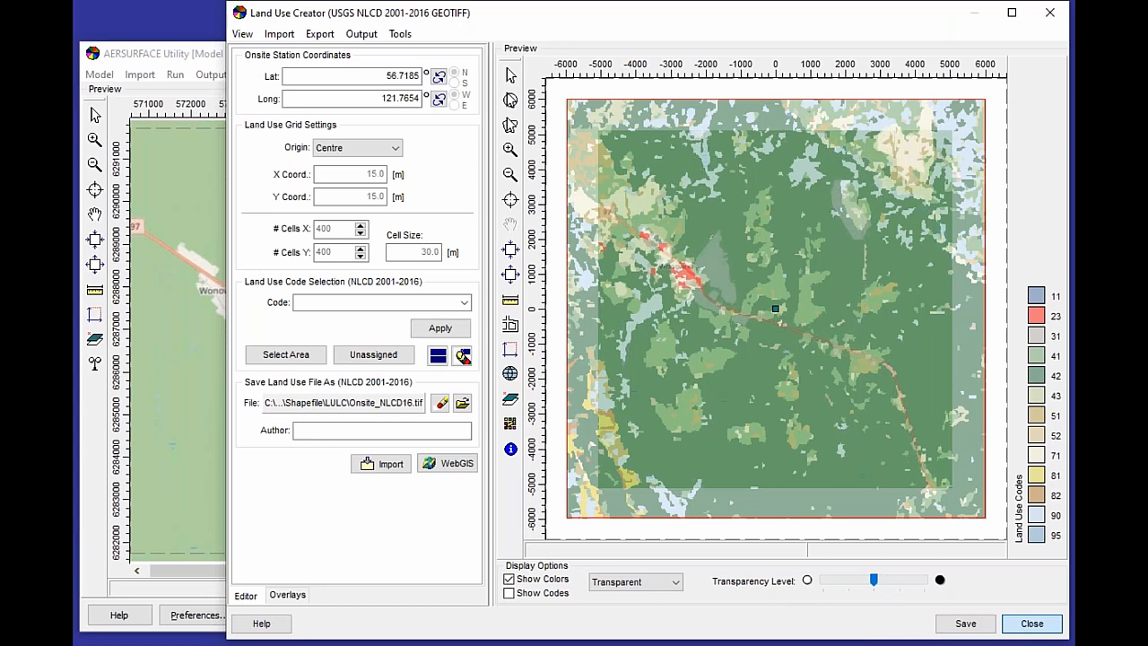
click(1031, 624)
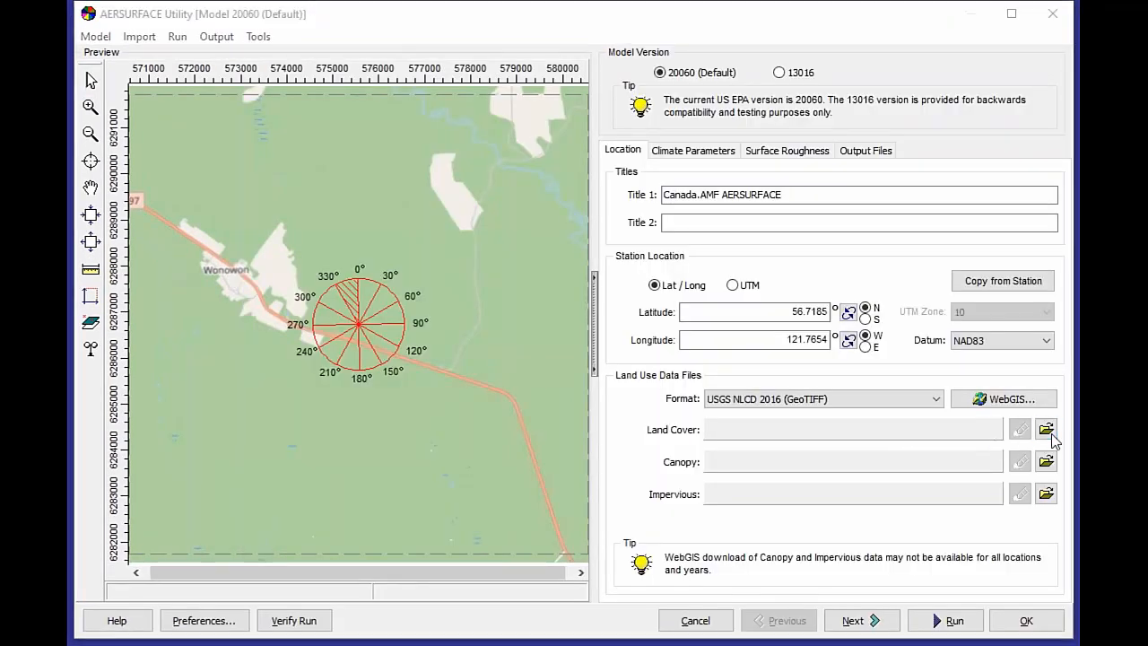
- Set Onsite_NLCD16.tif as the onsite land cover file
click(1046, 429)
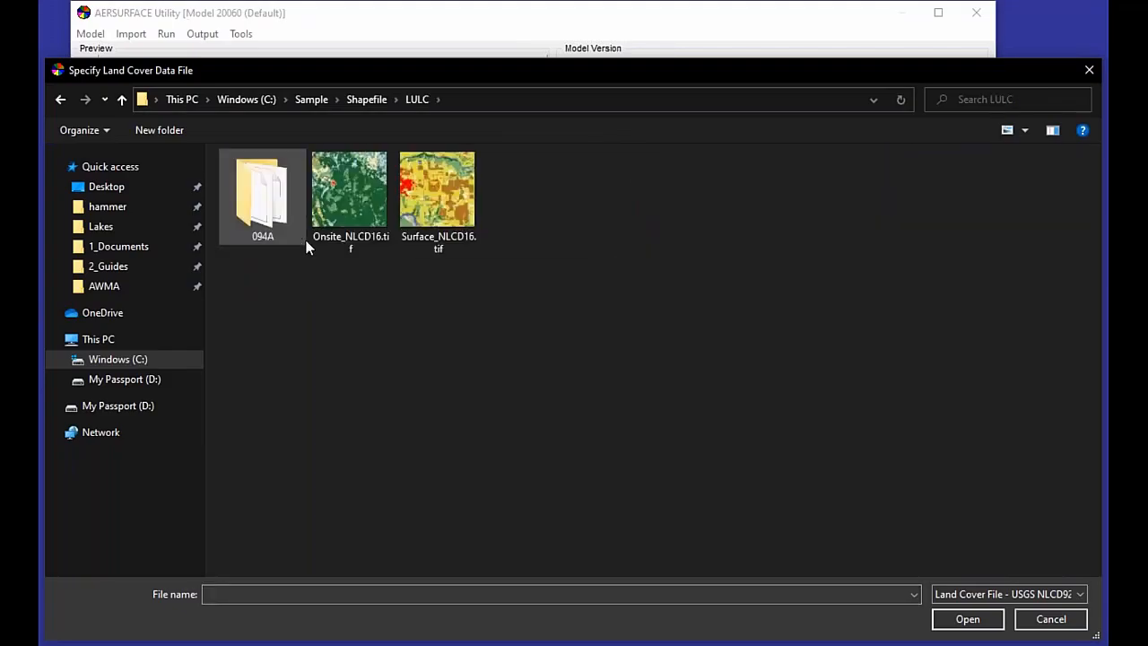
click(967, 619)
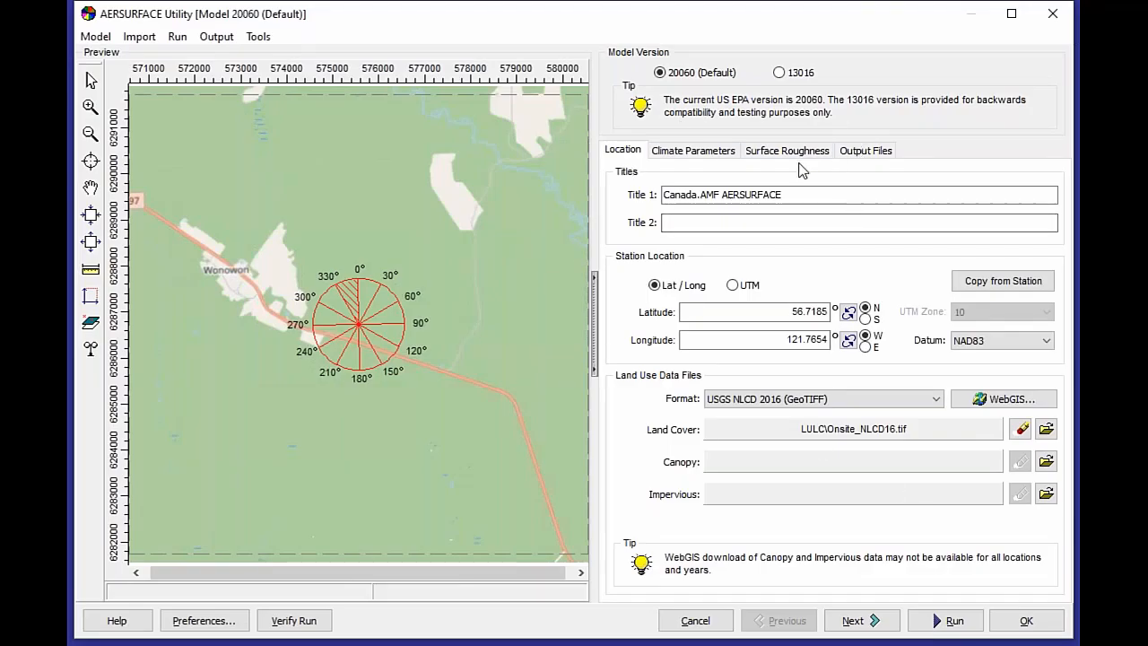
mouse_move(970, 488)
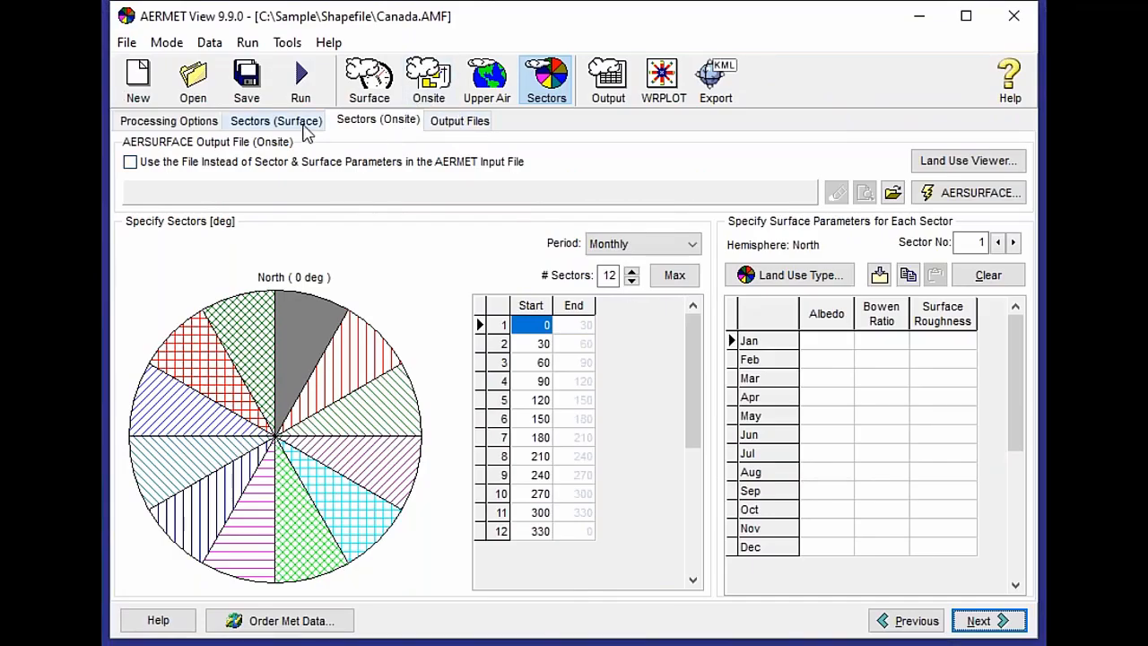
- Launch AERSURFACE from the Sectors (Surface) tab and browse to the LULC folder for Surface_NLCD16.tif
click(276, 121)
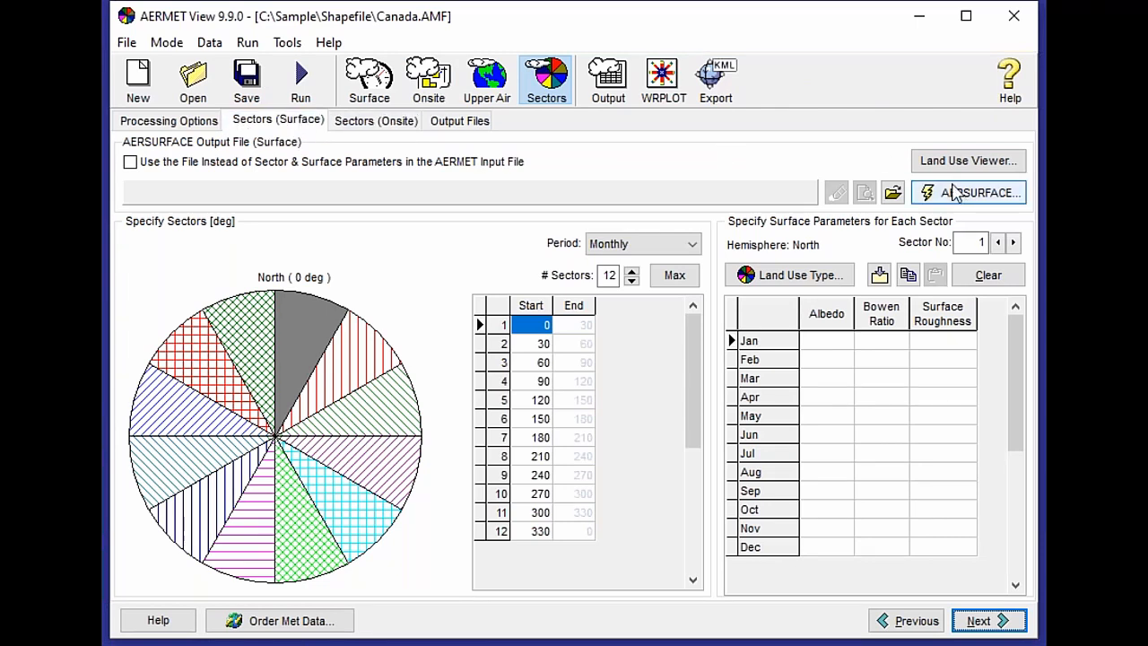
click(979, 192)
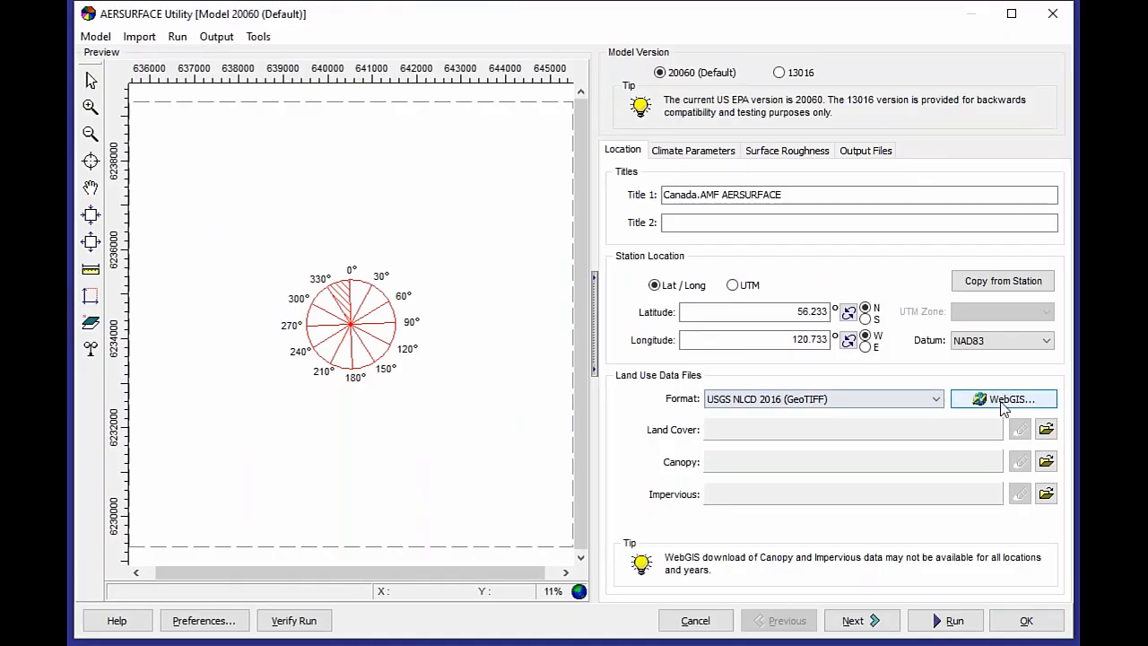
click(1045, 428)
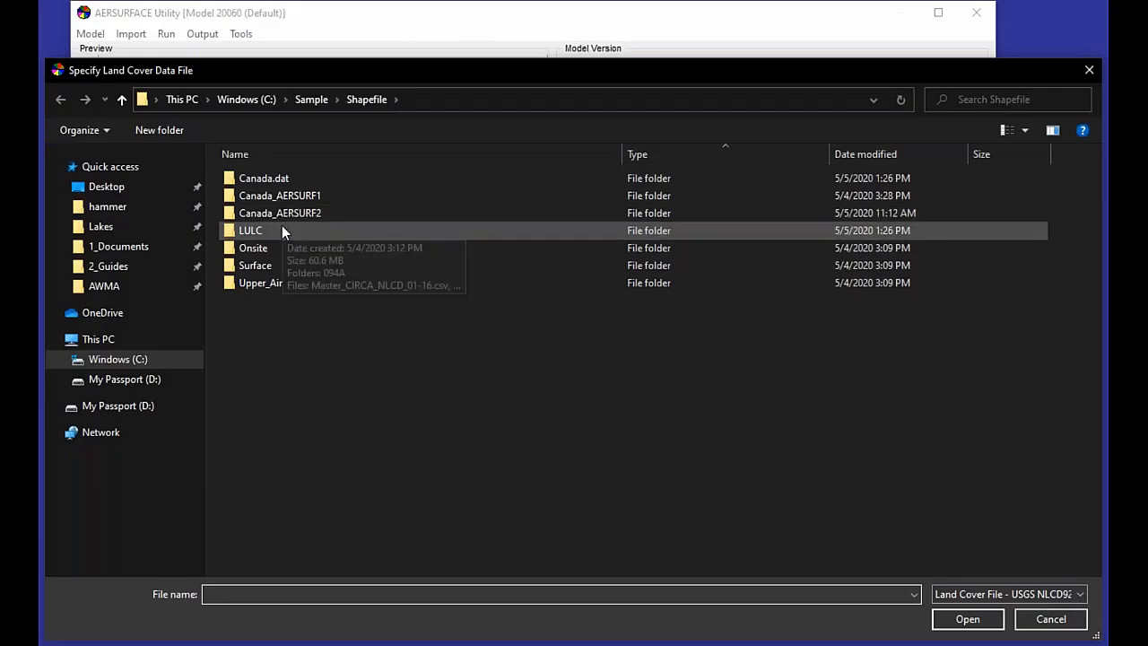
double_click(252, 230)
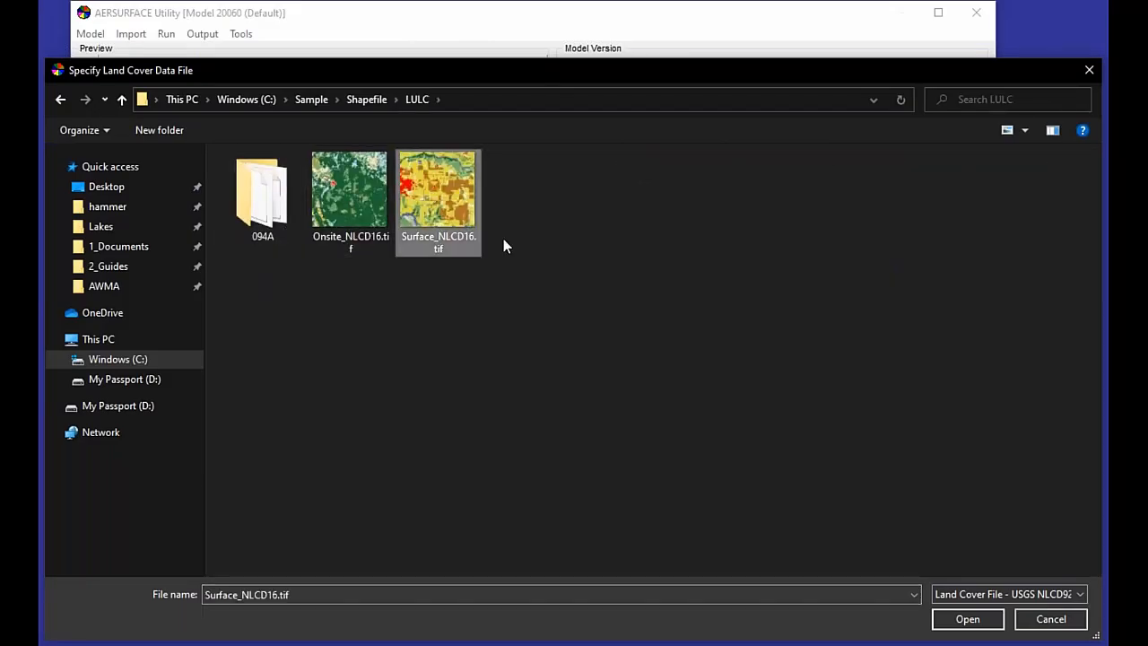